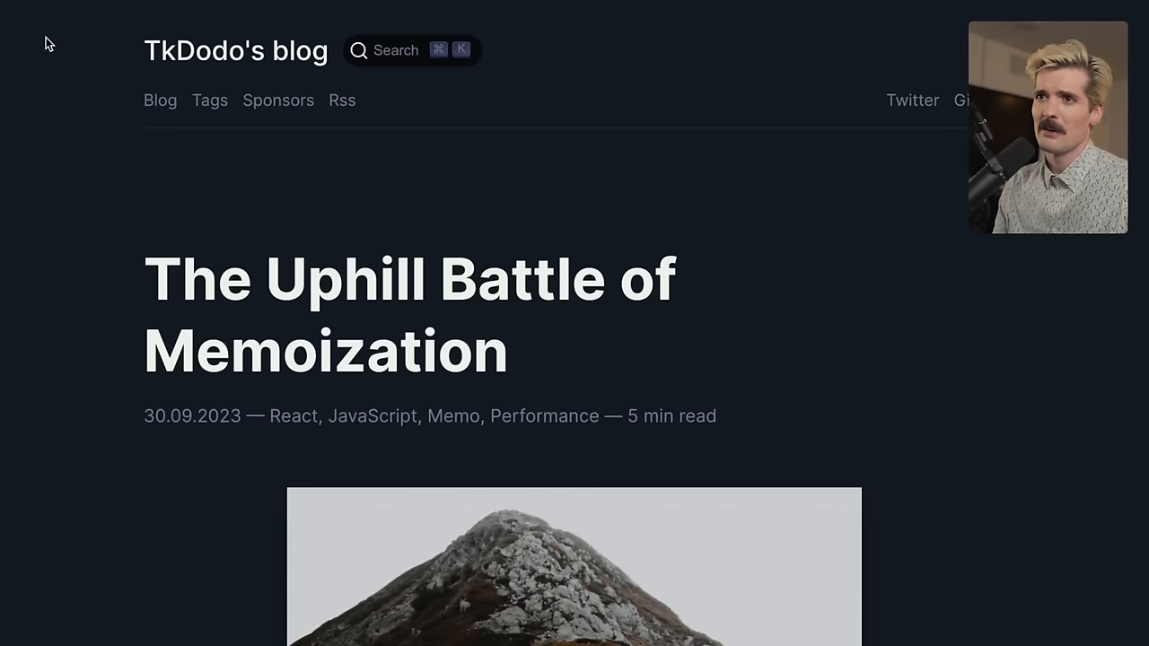
mouse_move(912, 100)
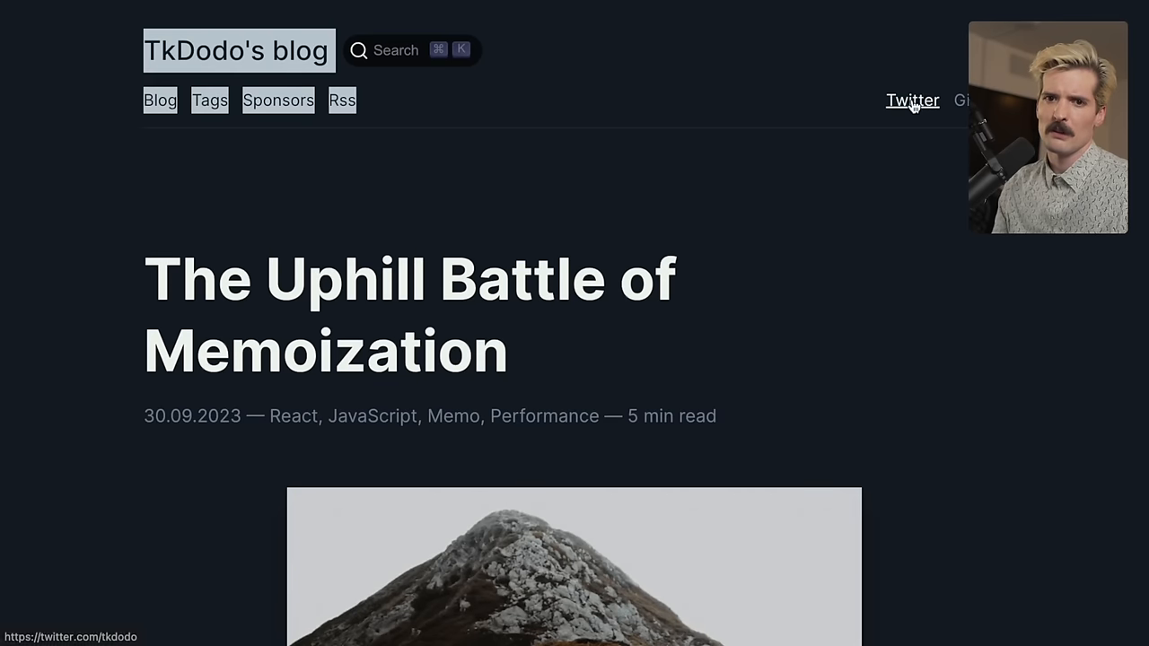
Visit TkDodo's X profile briefly, return to the post and scroll to its intro paragraphs
click(912, 101)
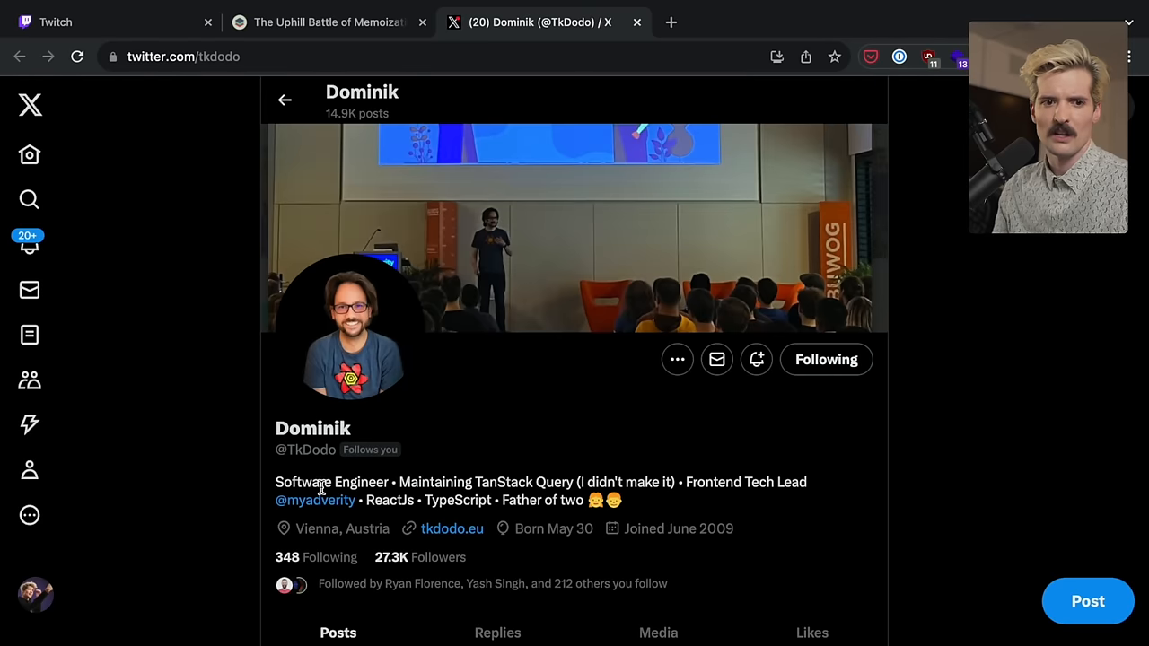
mouse_move(499, 438)
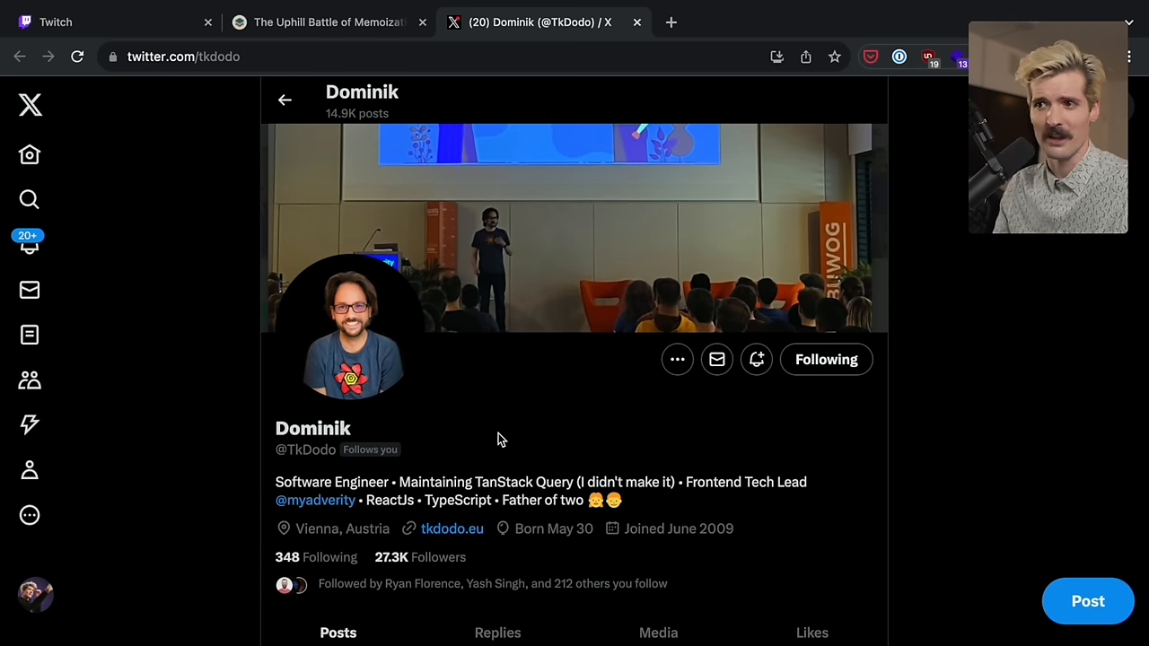
click(343, 22)
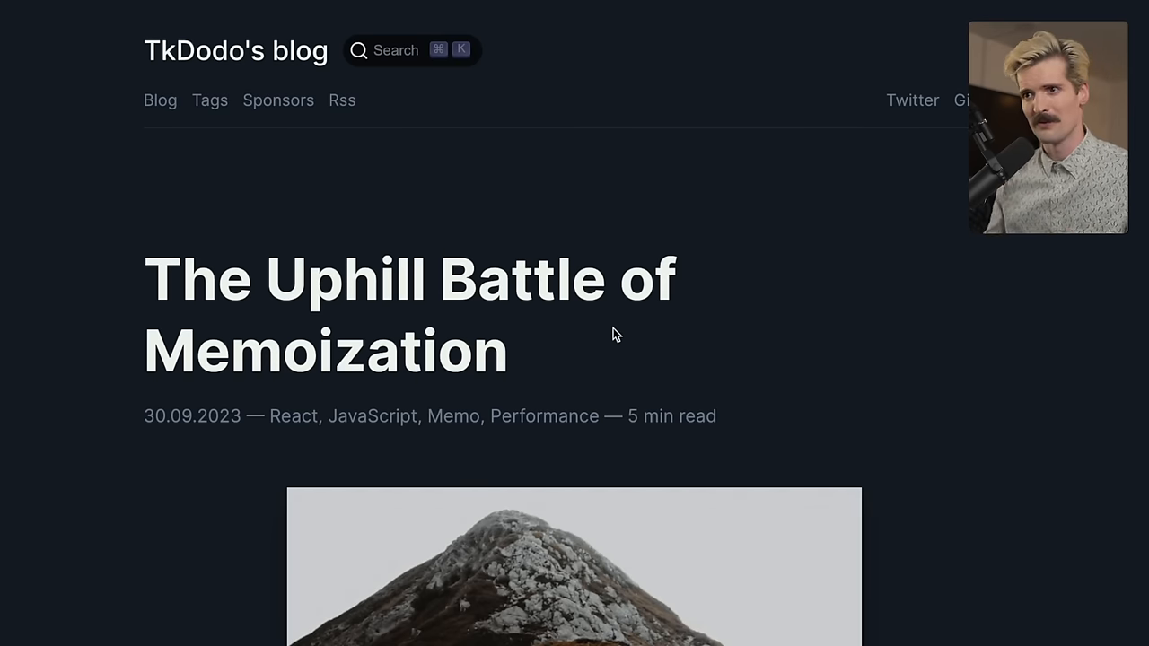
scroll(down, 3)
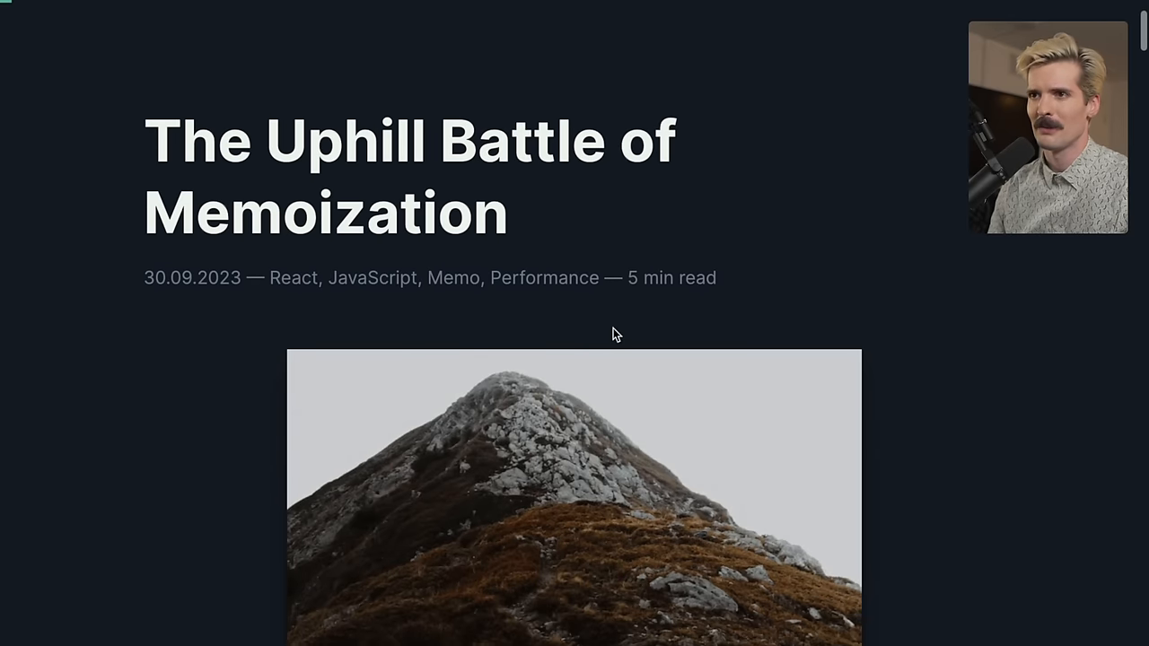
scroll(down, 3)
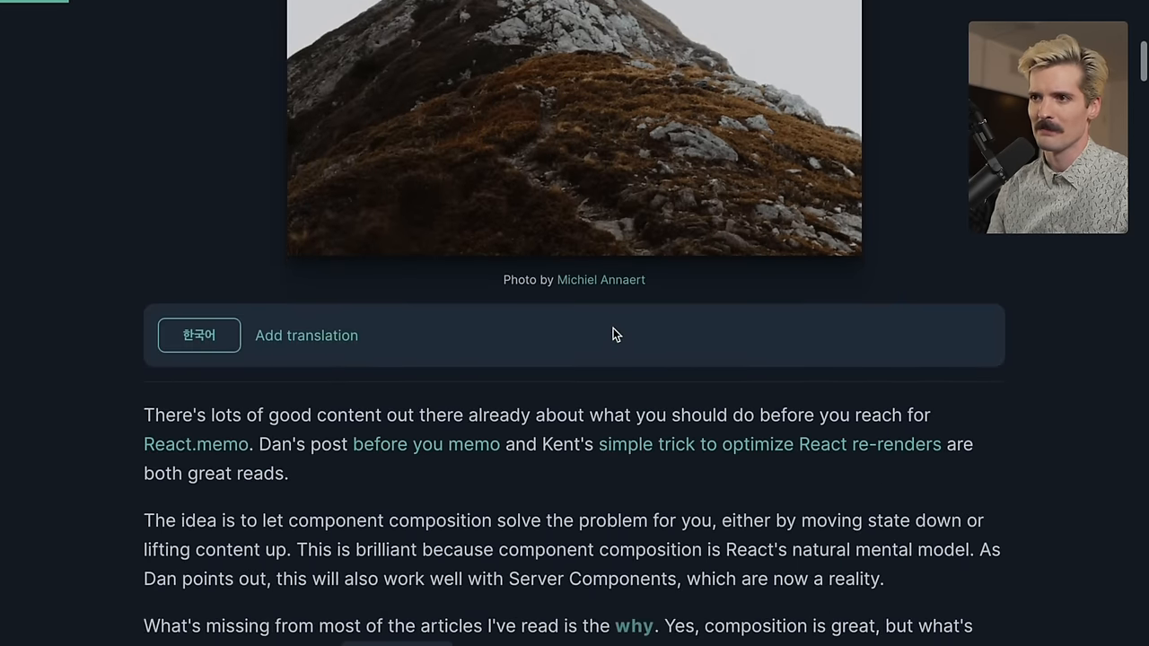
scroll(down, 3)
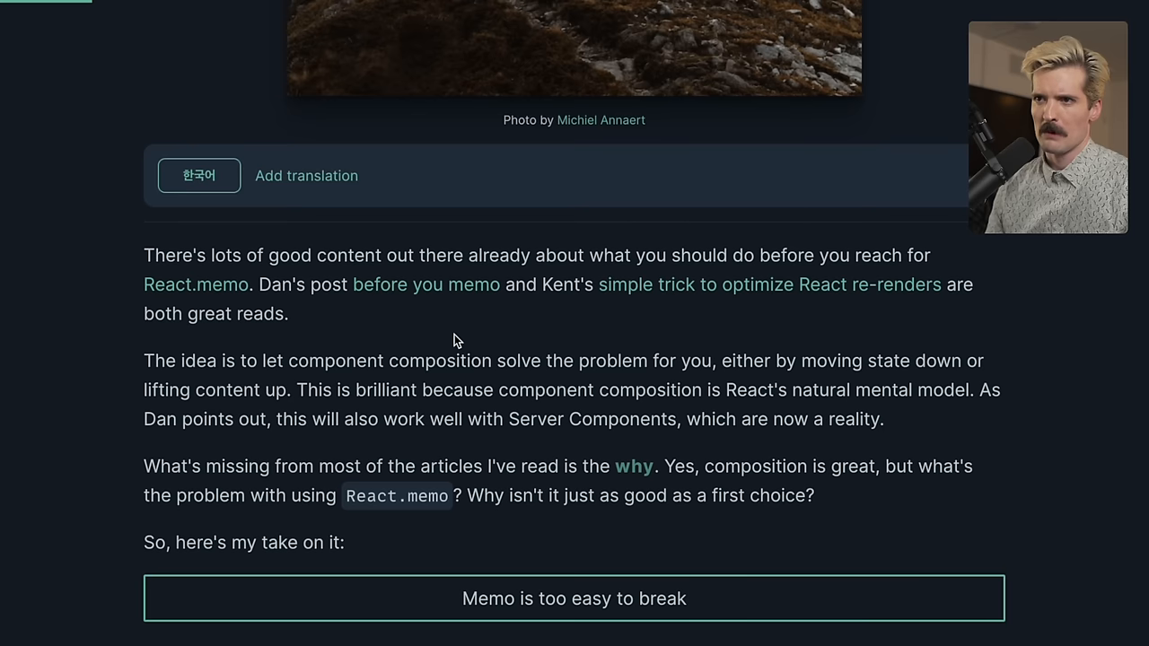
mouse_move(415, 296)
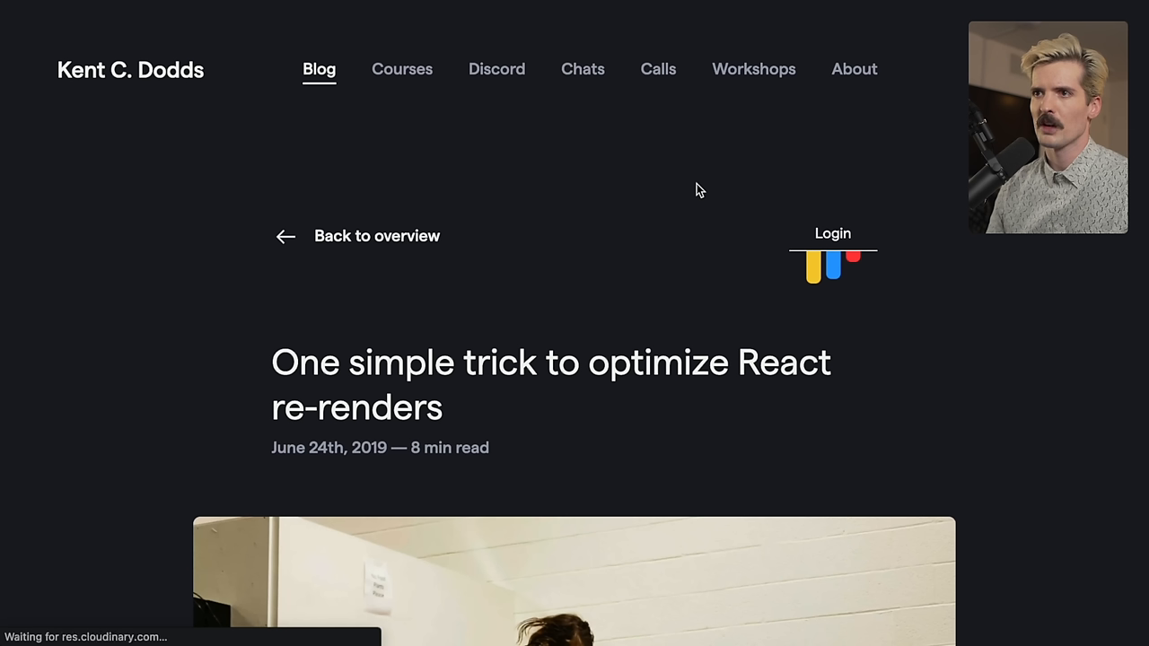
Continue scrolling through the introduction referencing Kent C. Dodds' re-render article
scroll(down, 3)
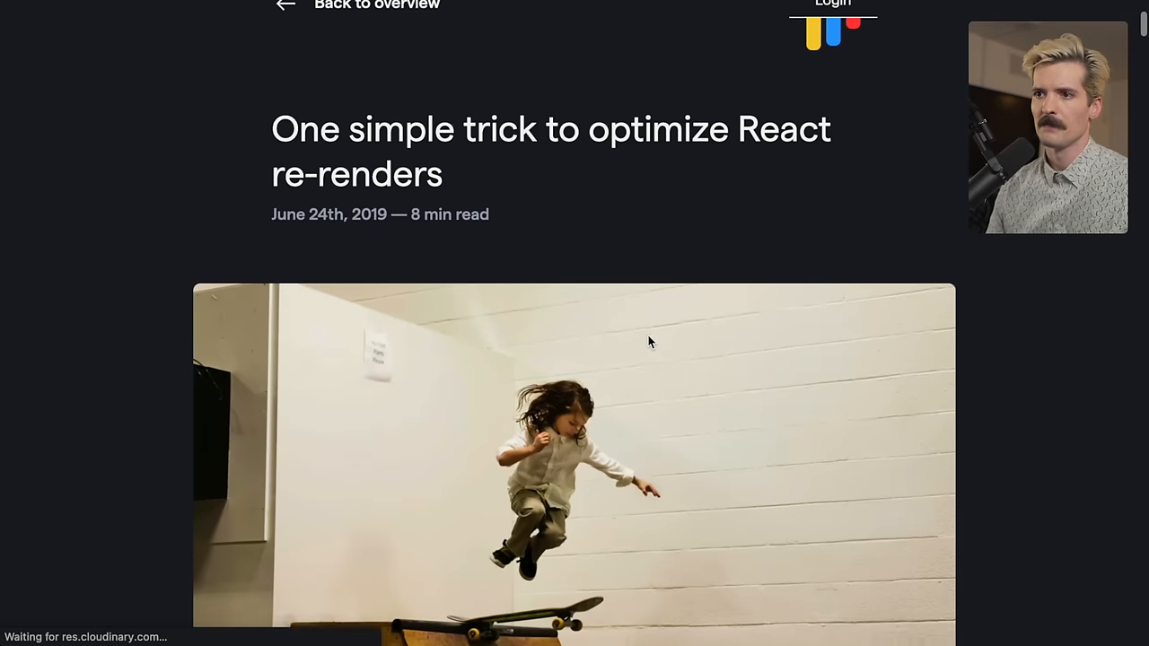
scroll(down, 3)
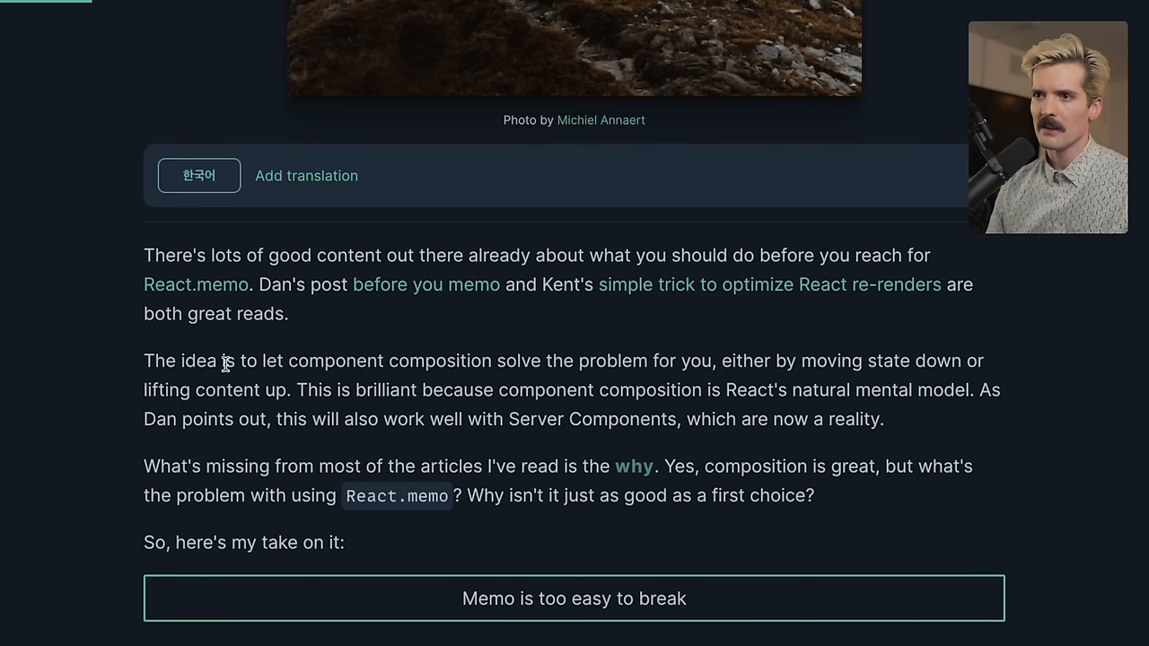
mouse_move(502, 350)
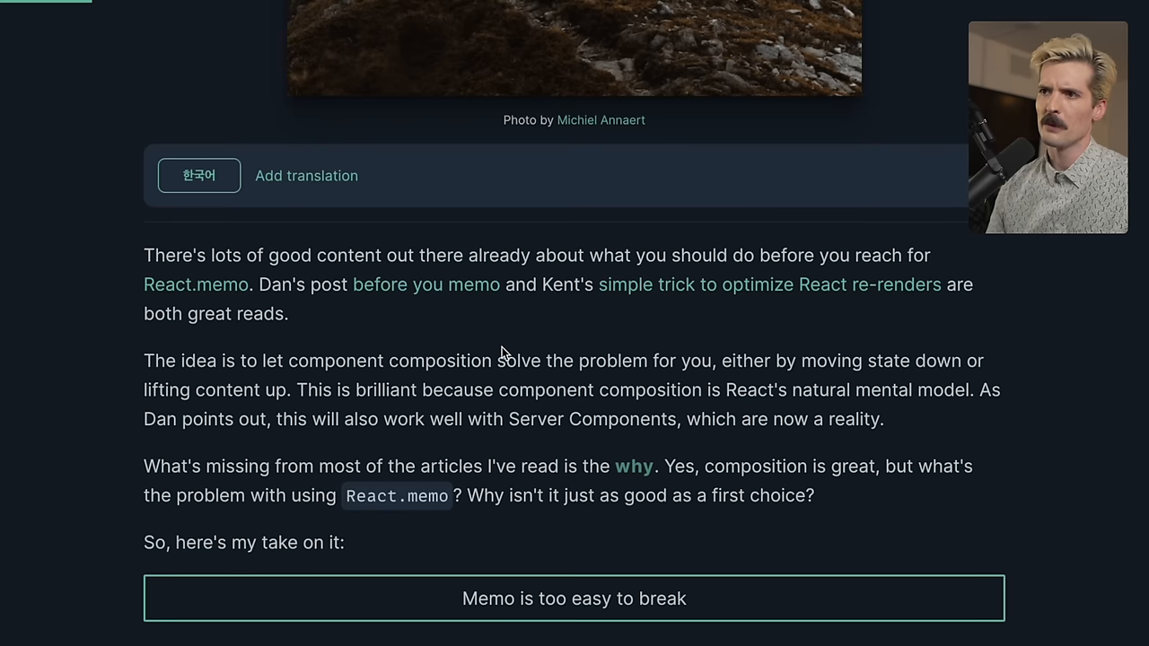
mouse_move(693, 317)
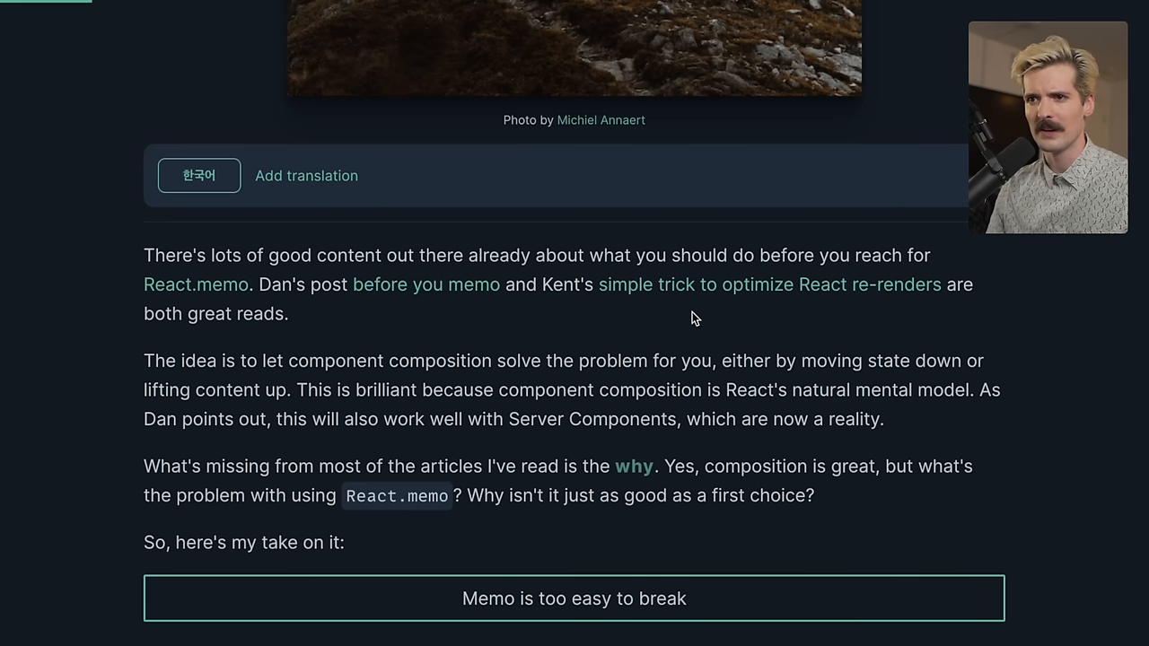
scroll(down, 3)
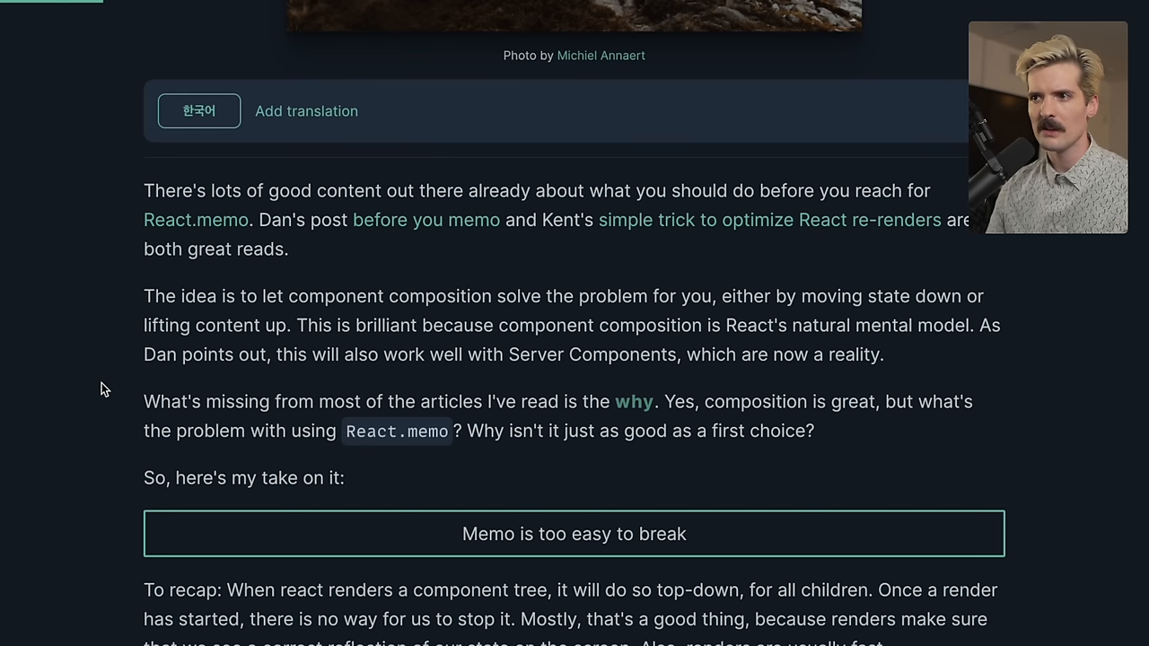
scroll(down, 3)
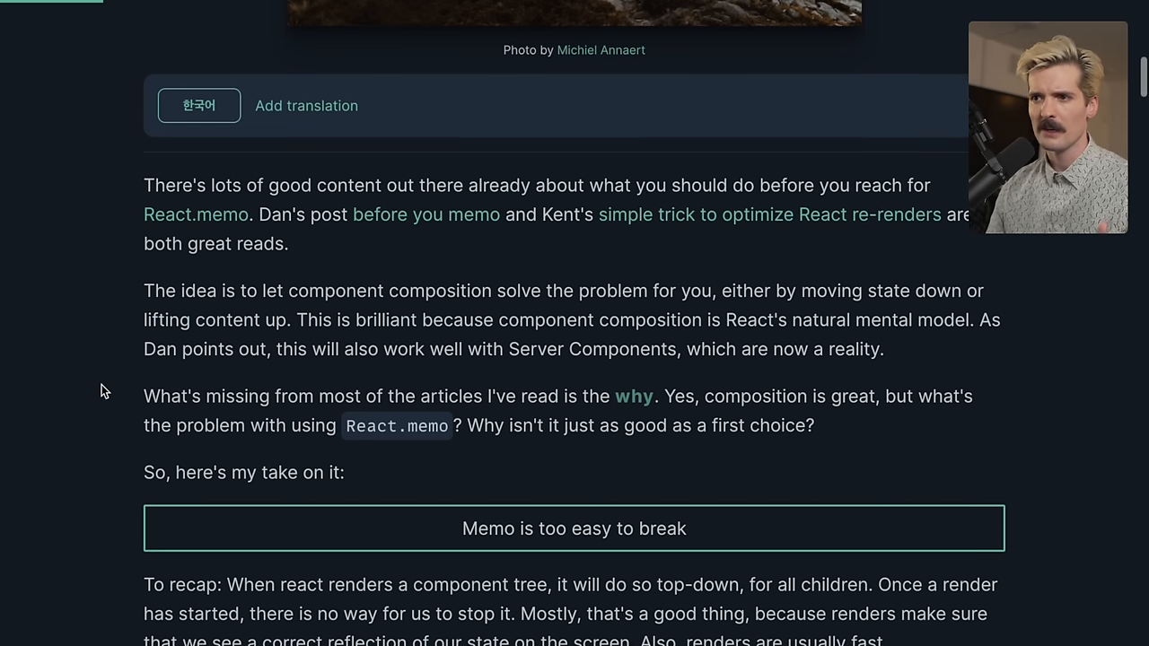
Scroll past the top-down rendering recap and 'Memo is too easy to break' to the lift-content-up JSX example
scroll(down, 3)
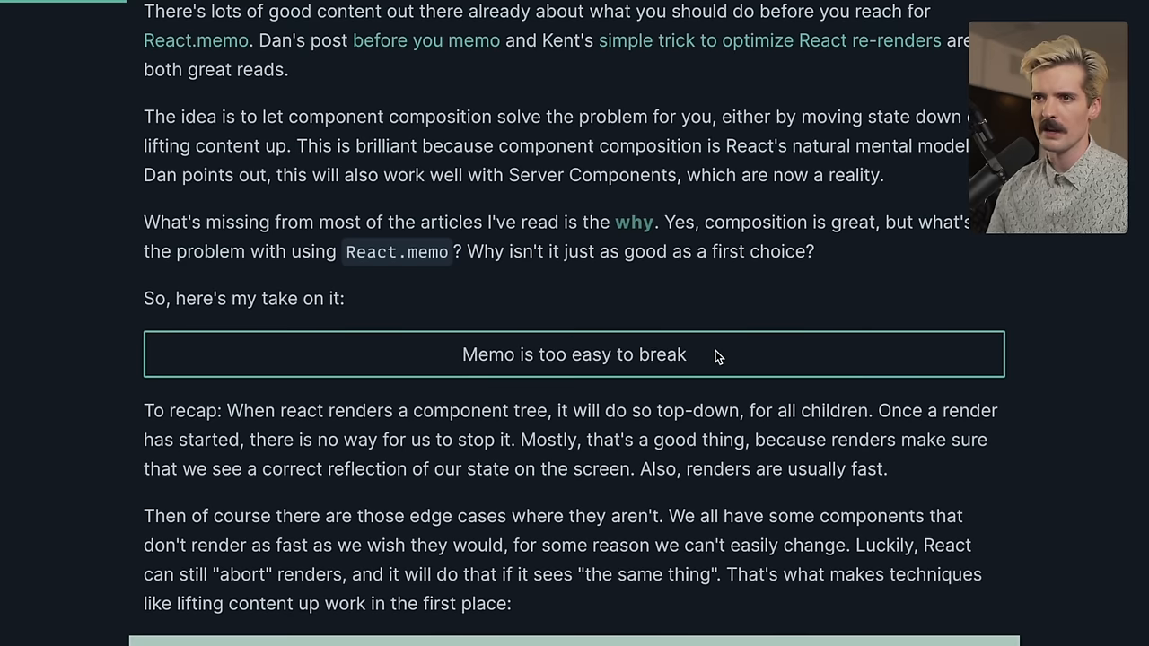
scroll(down, 3)
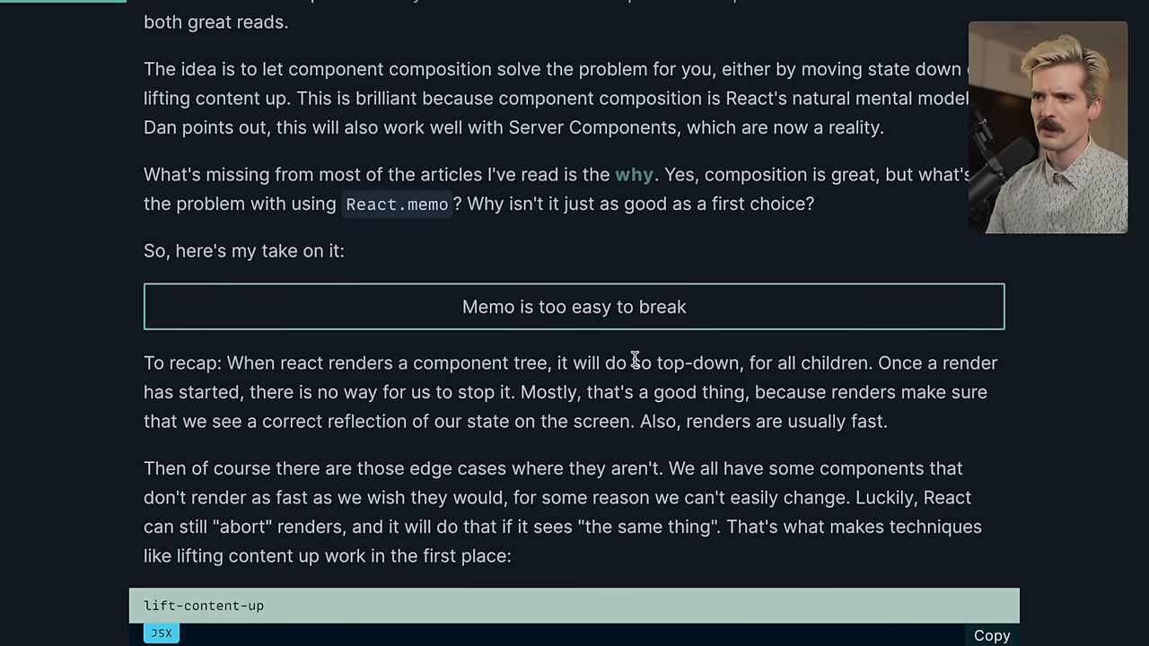
mouse_move(1052, 342)
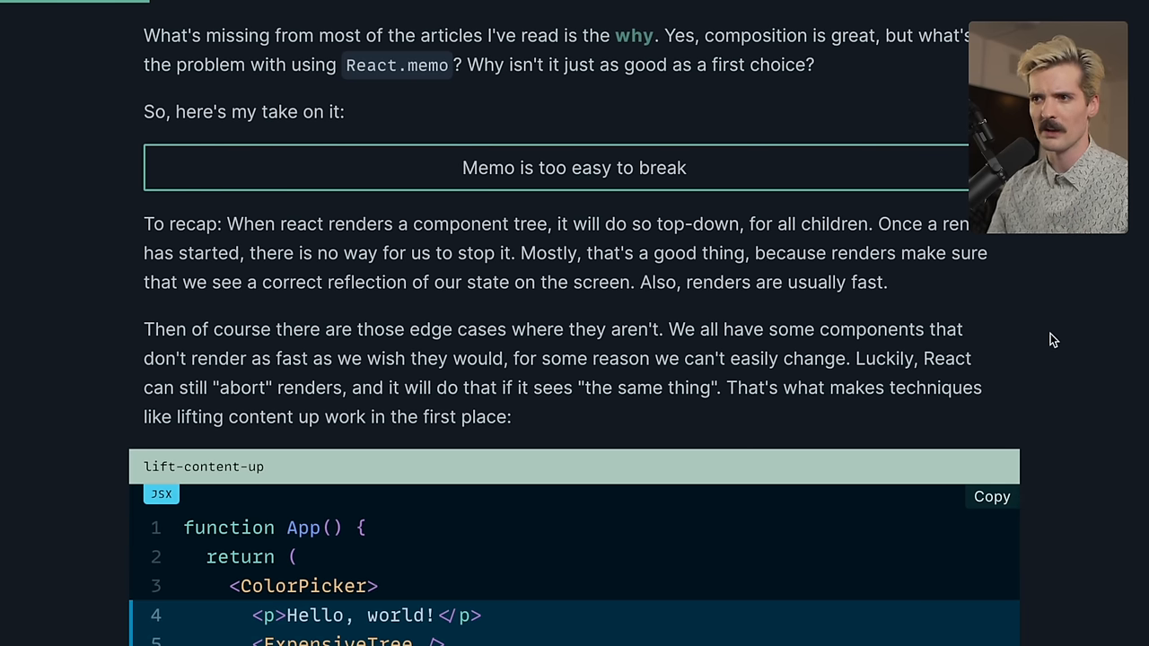
scroll(down, 3)
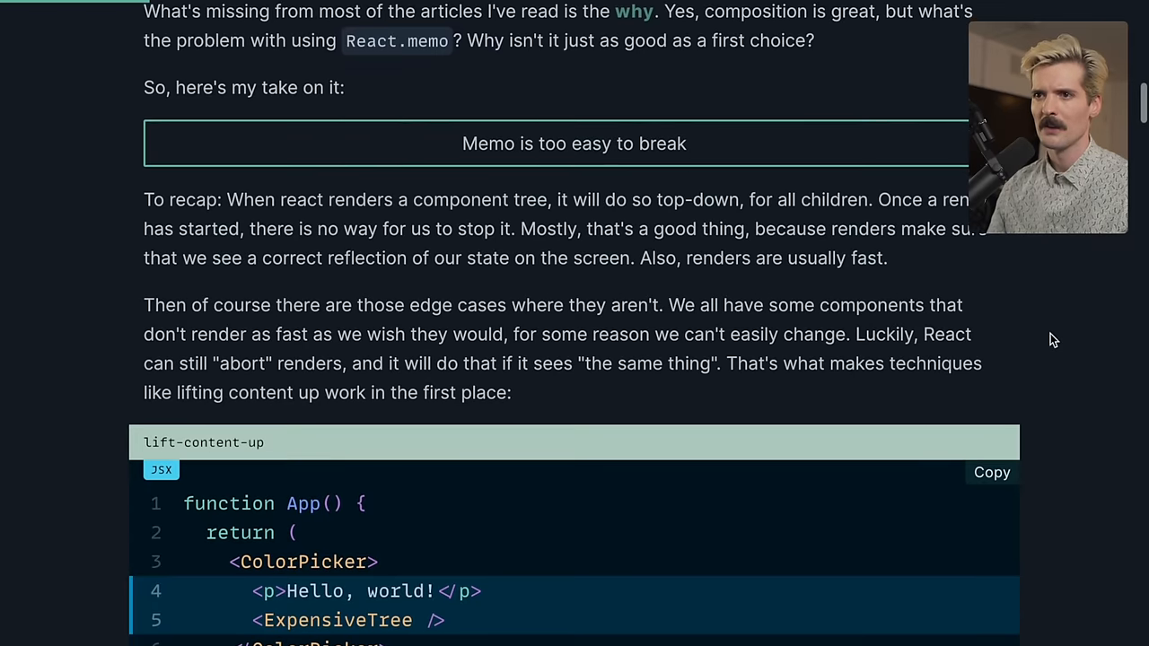
scroll(down, 3)
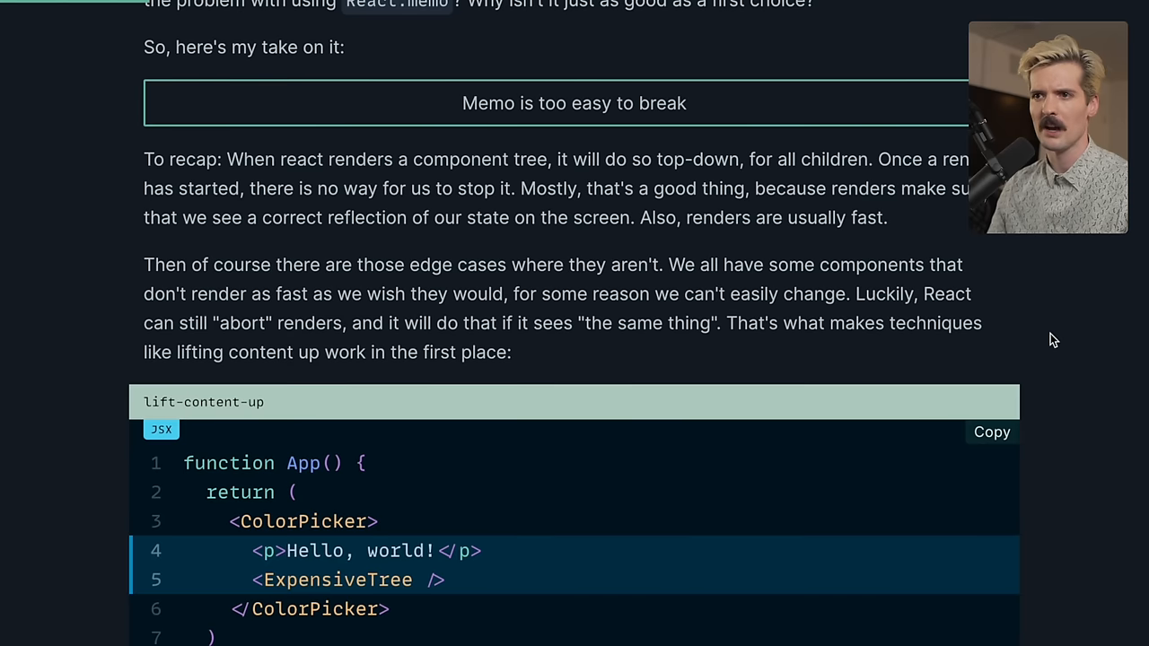
scroll(down, 3)
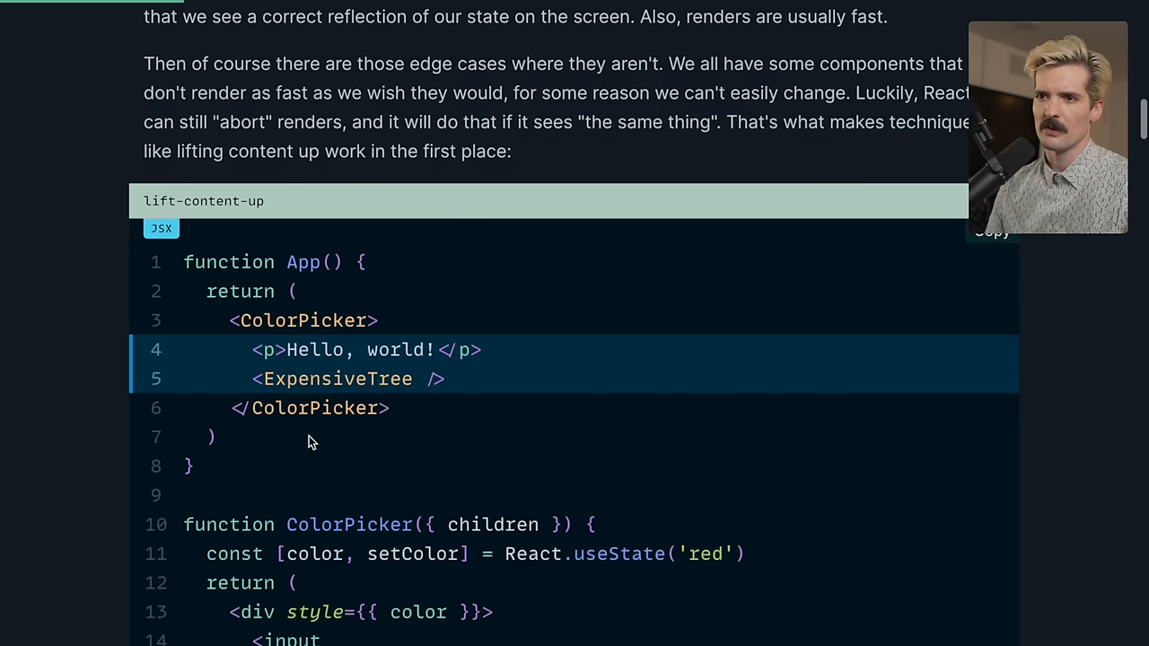
Read the ColorPicker children example, highlighting the short-circuit sentence and words in the code
scroll(down, 3)
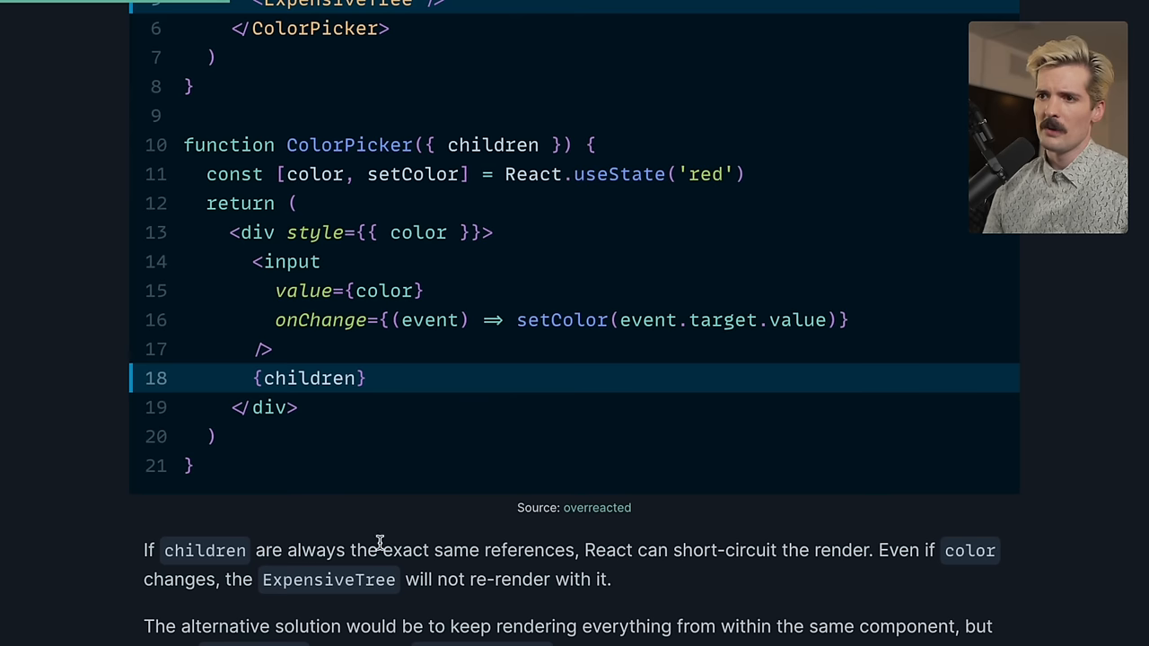
drag(586, 549, 812, 550)
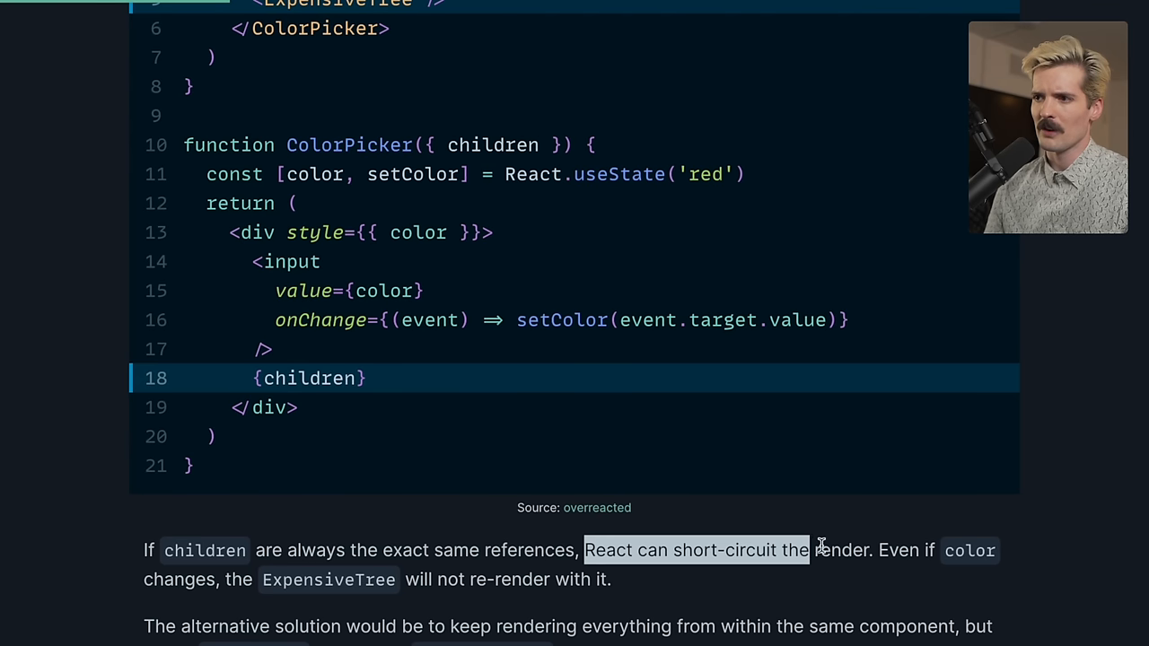
click(861, 575)
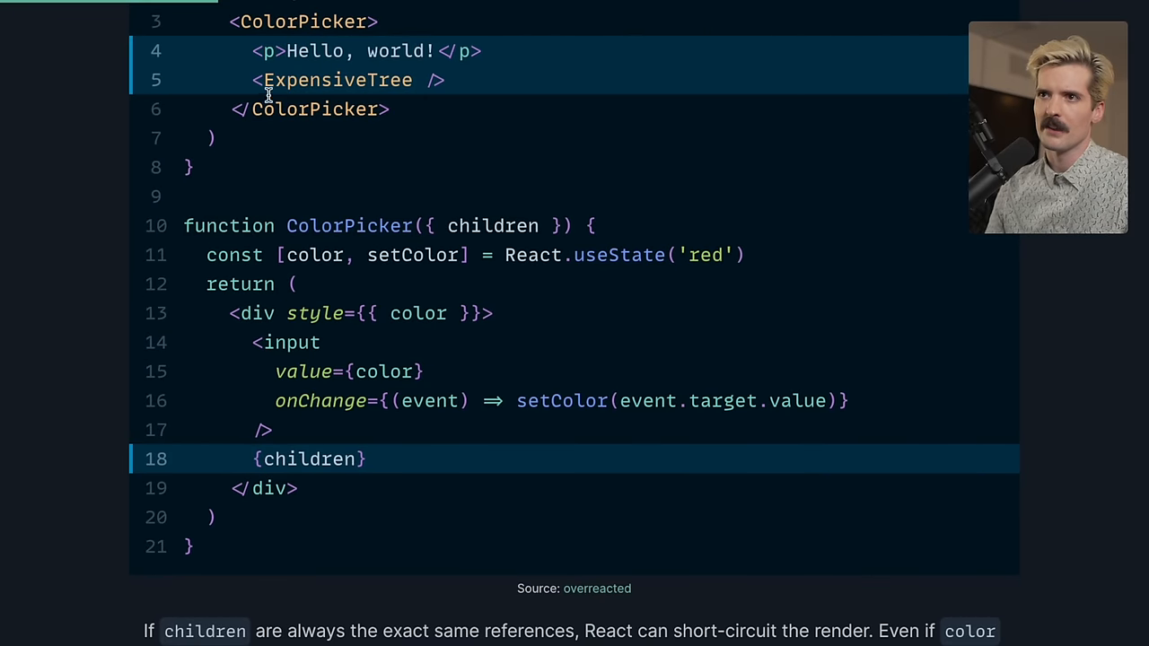
double_click(233, 255)
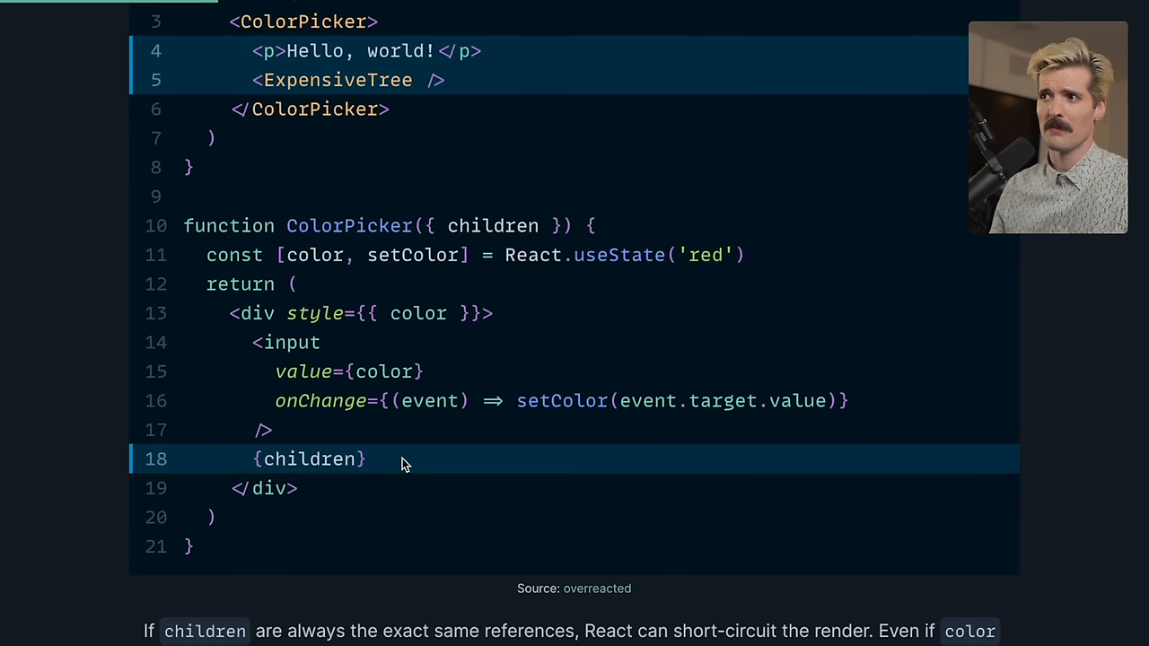
double_click(309, 460)
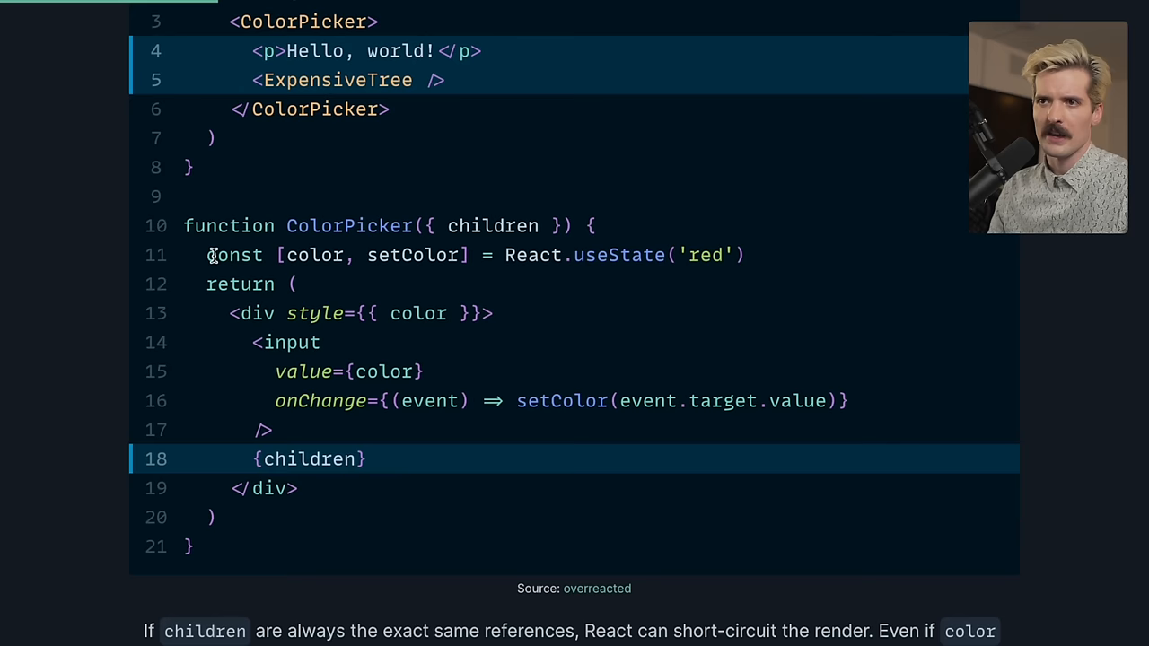
mouse_move(517, 553)
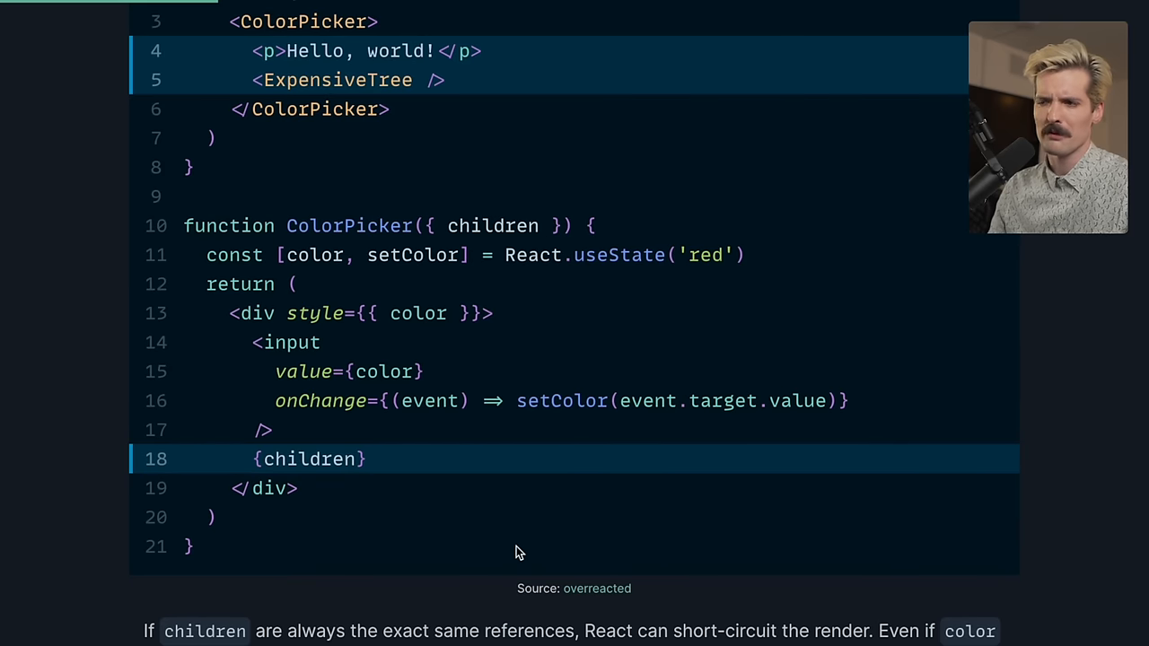
Scroll into the React.memo explanation and highlight a key phrase in it
scroll(down, 3)
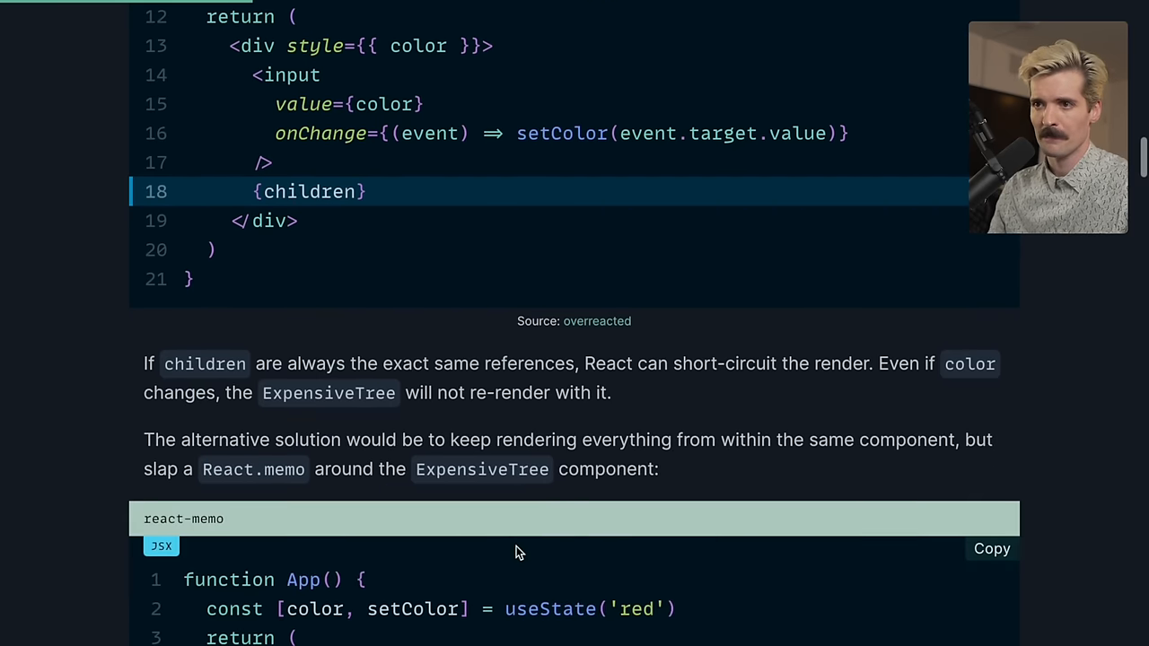
scroll(down, 3)
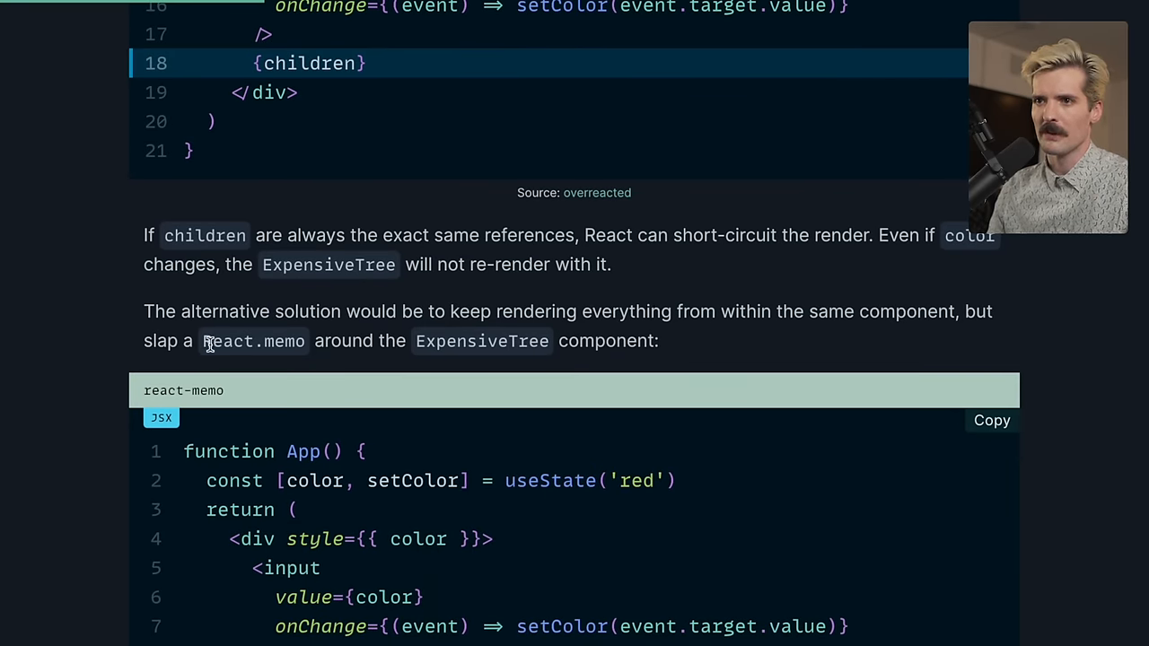
scroll(down, 3)
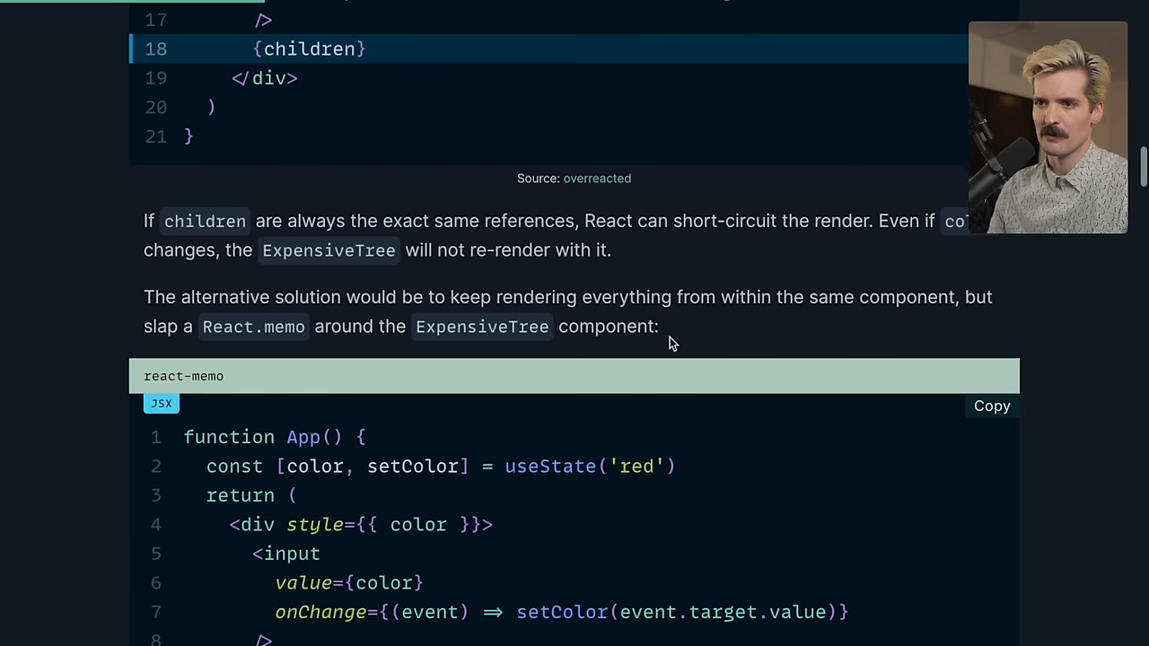
scroll(down, 3)
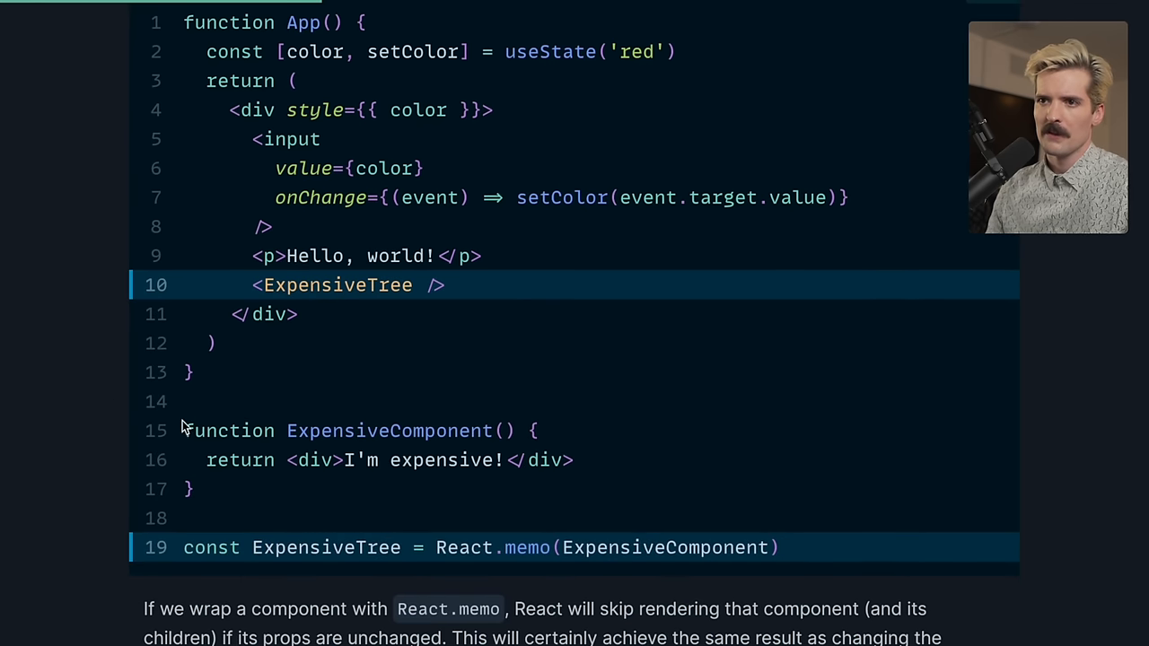
mouse_move(251, 507)
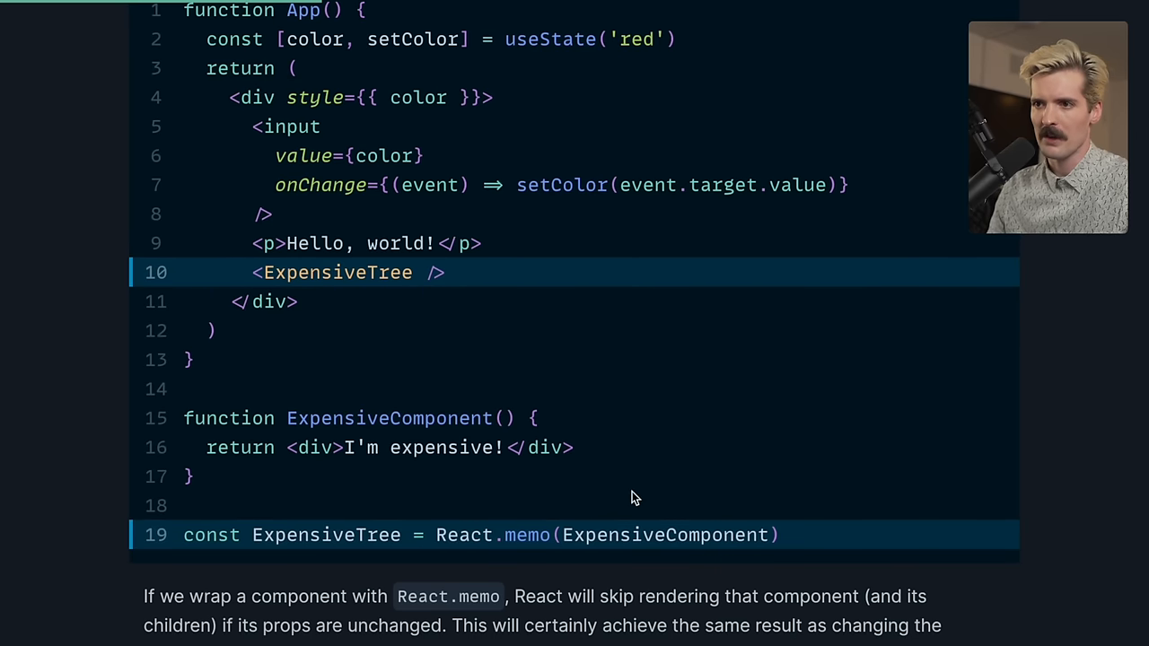
scroll(down, 3)
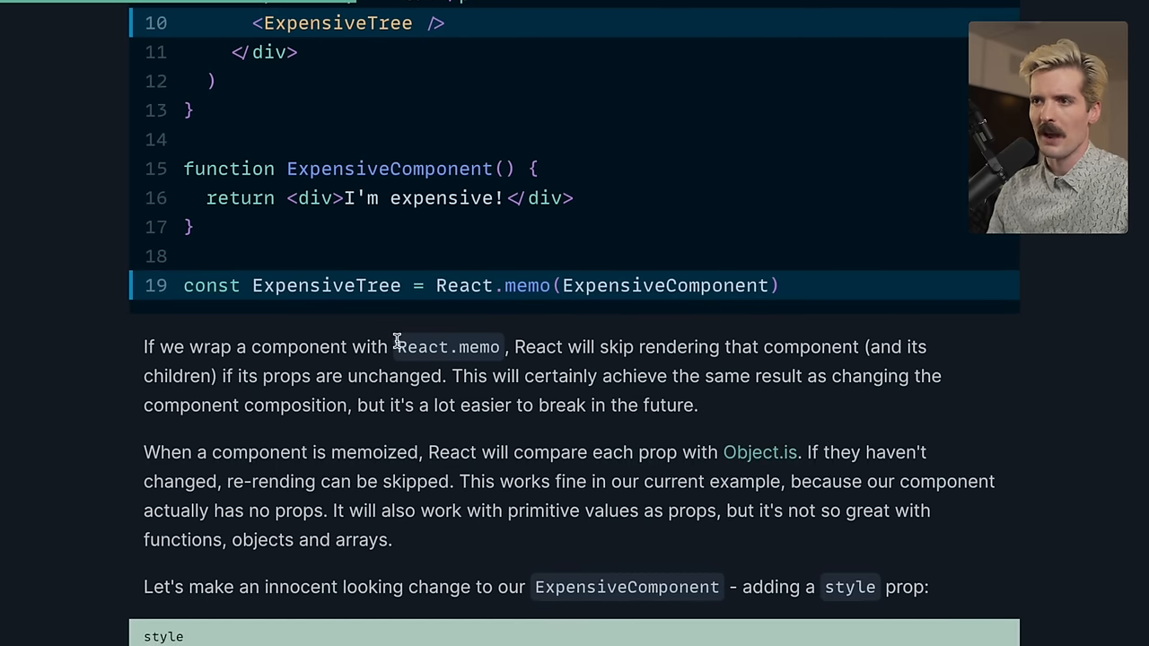
mouse_move(774, 346)
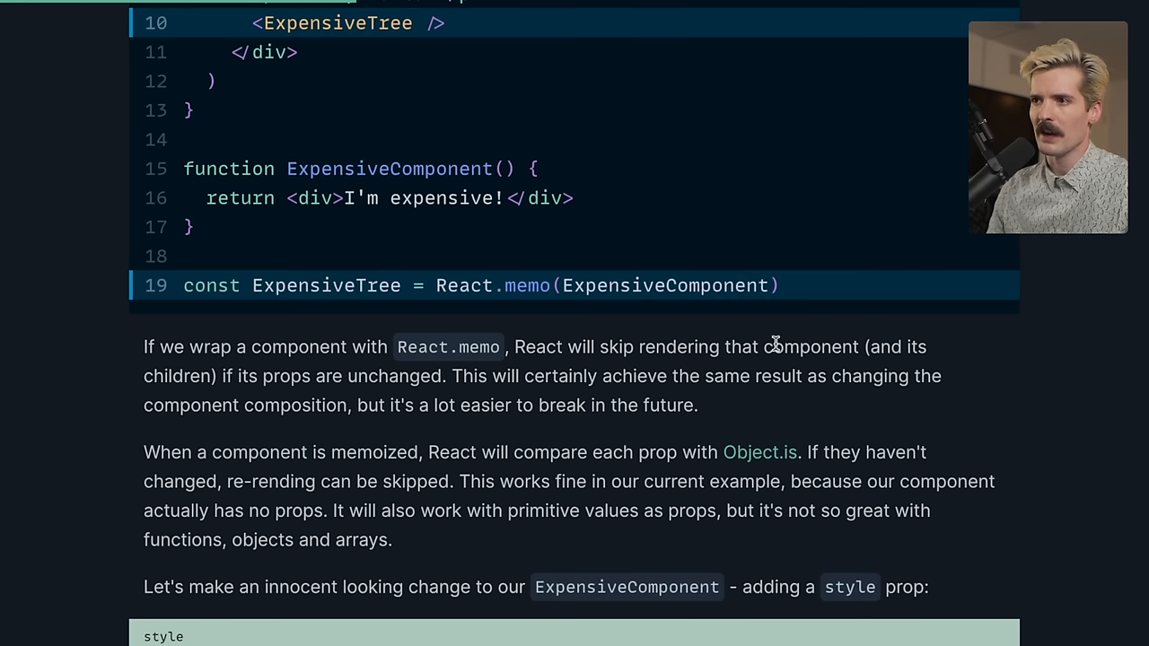
drag(220, 377, 440, 377)
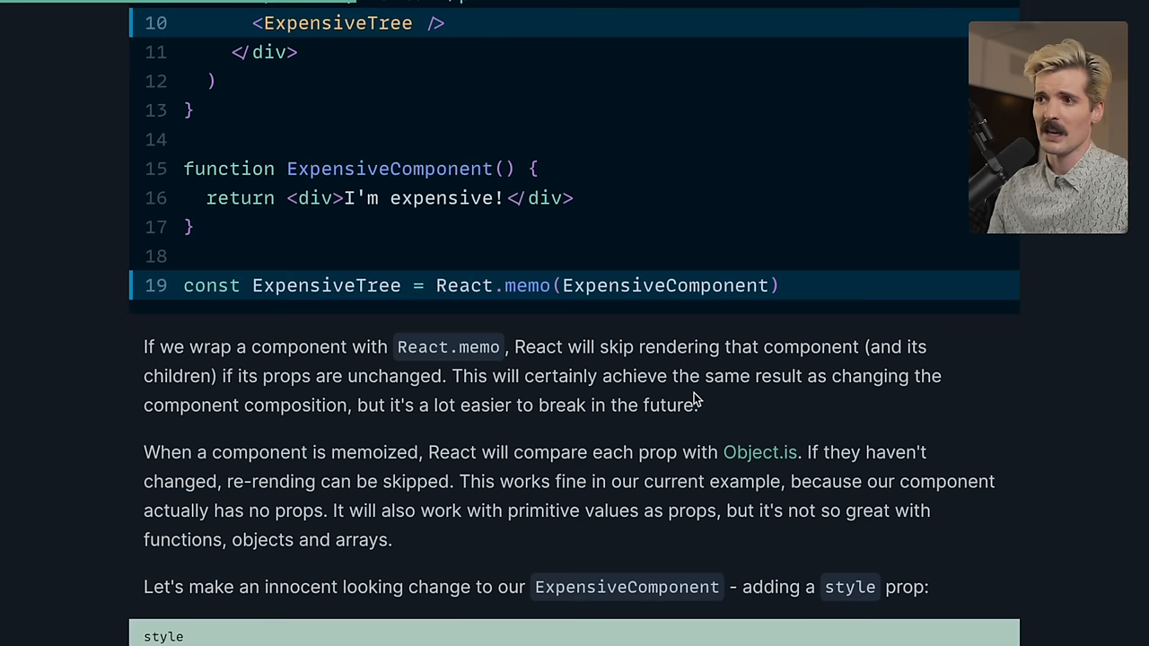
mouse_move(363, 429)
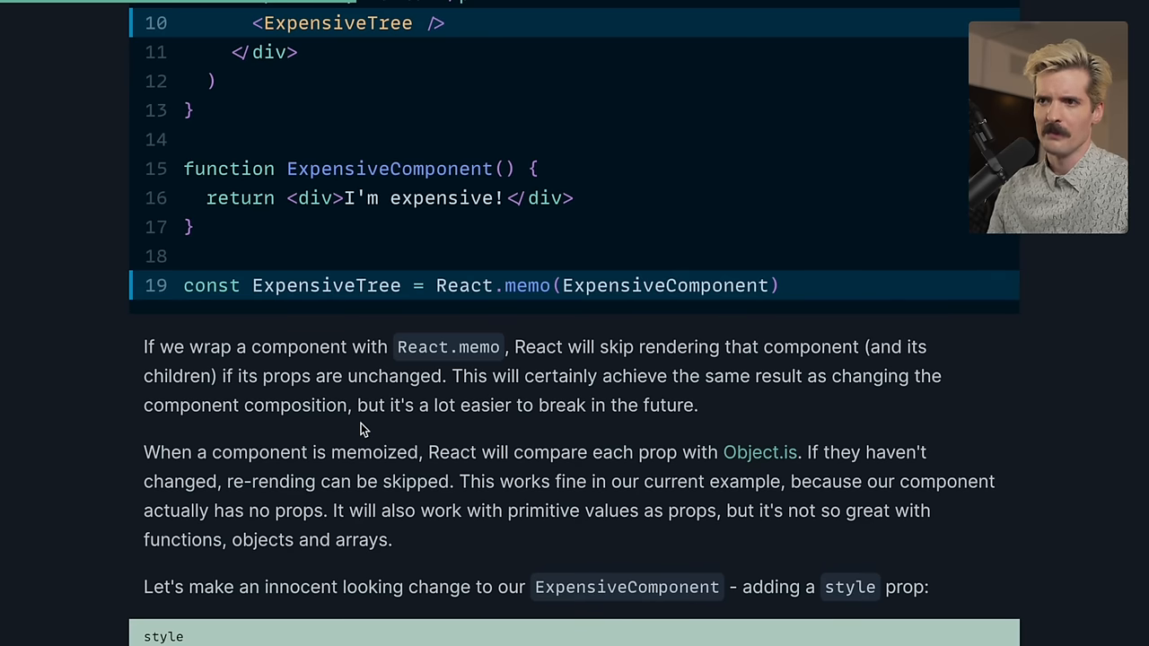
mouse_move(716, 420)
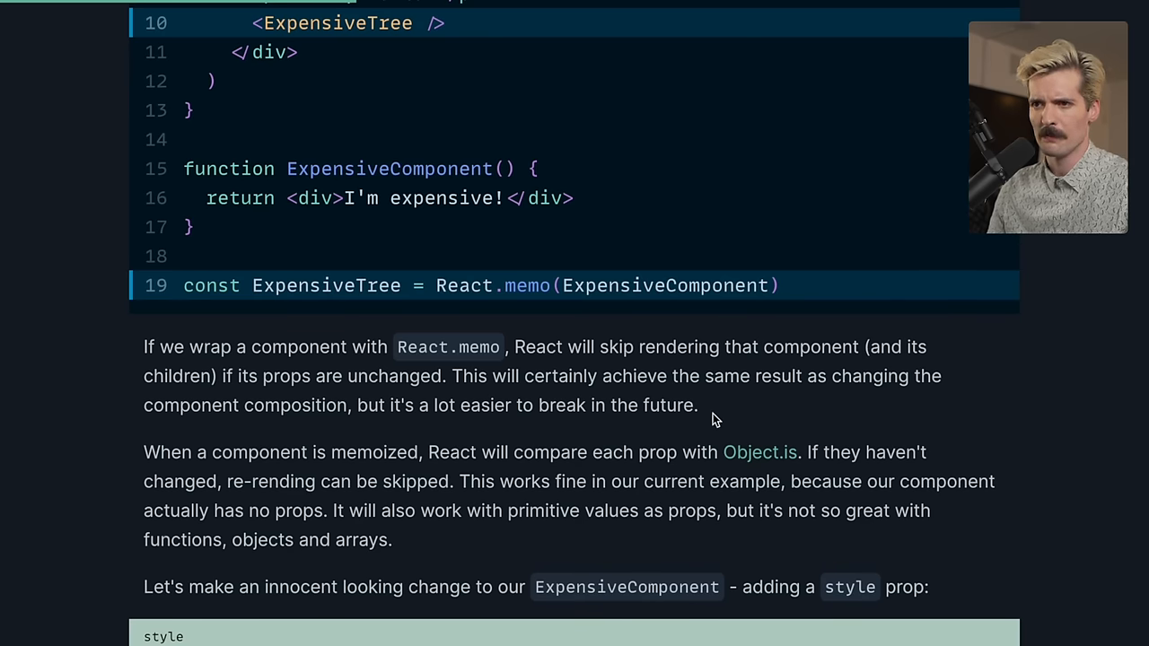
Read on through the React.memo example, selecting another sentence along the way
scroll(down, 3)
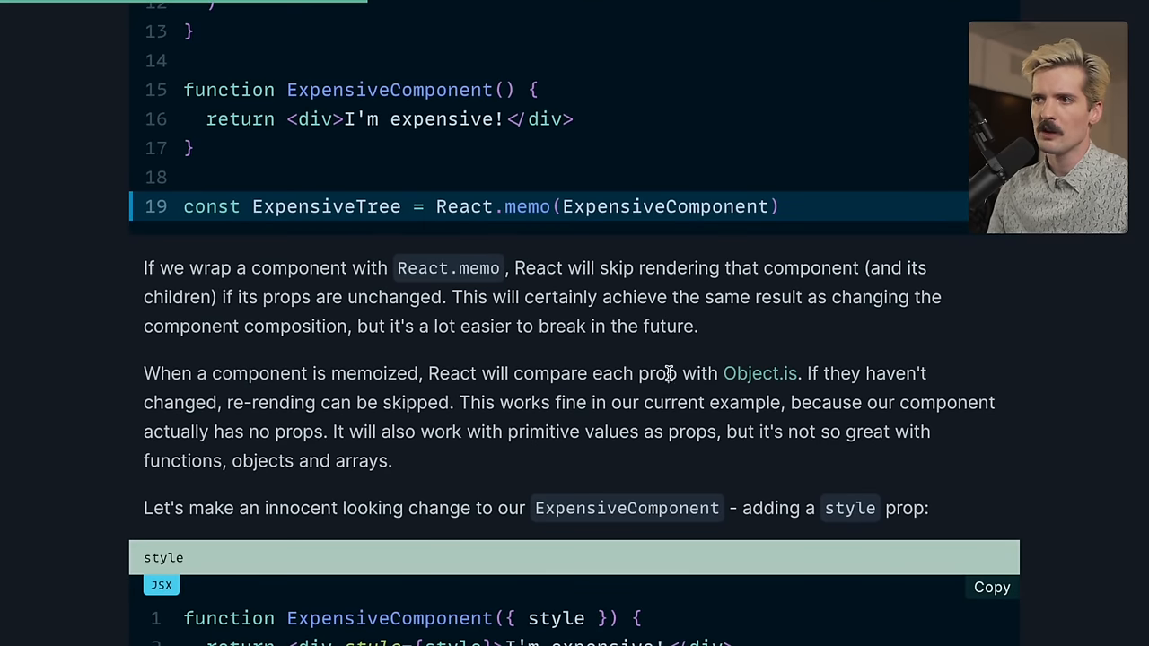
mouse_move(761, 373)
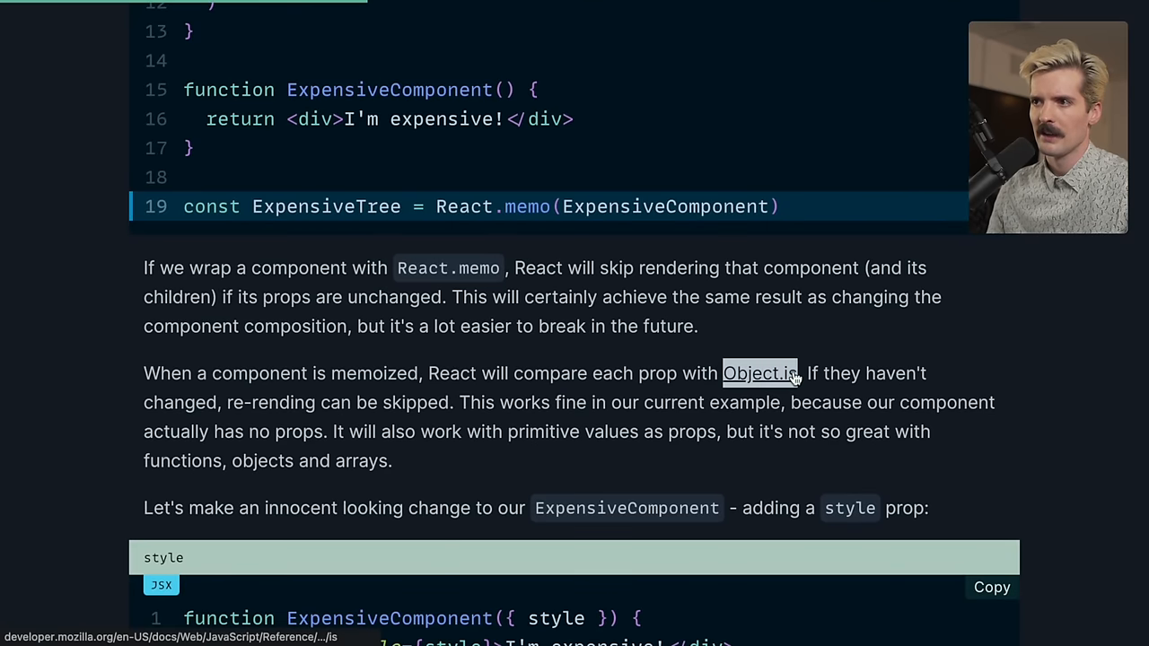
drag(804, 373, 458, 402)
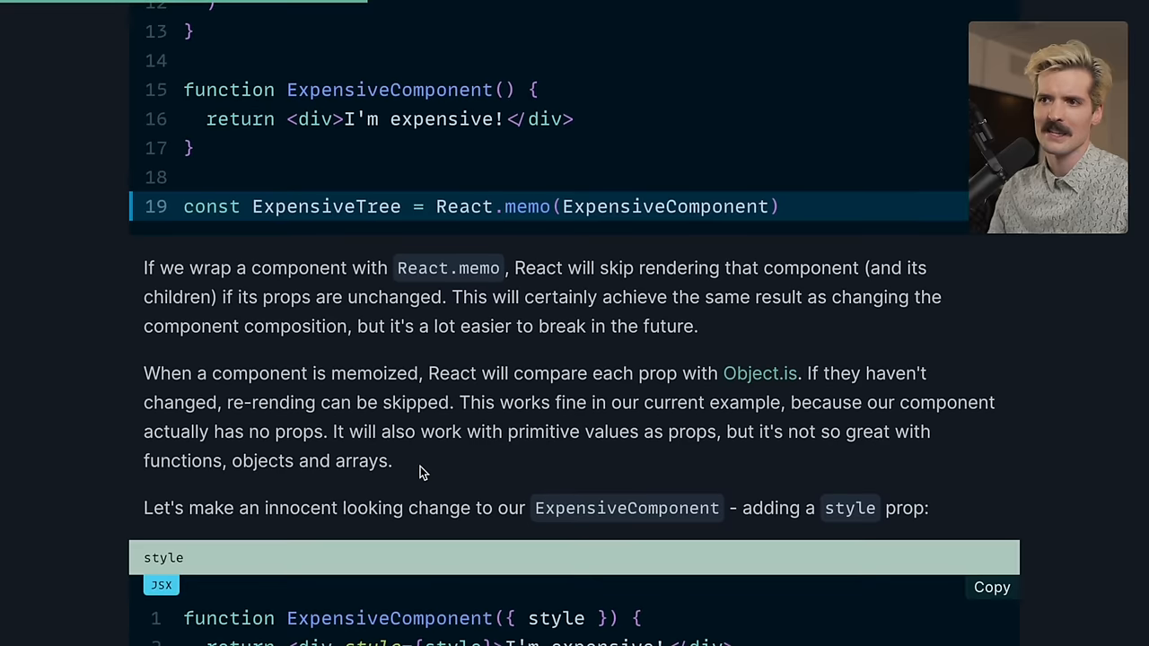
scroll(down, 3)
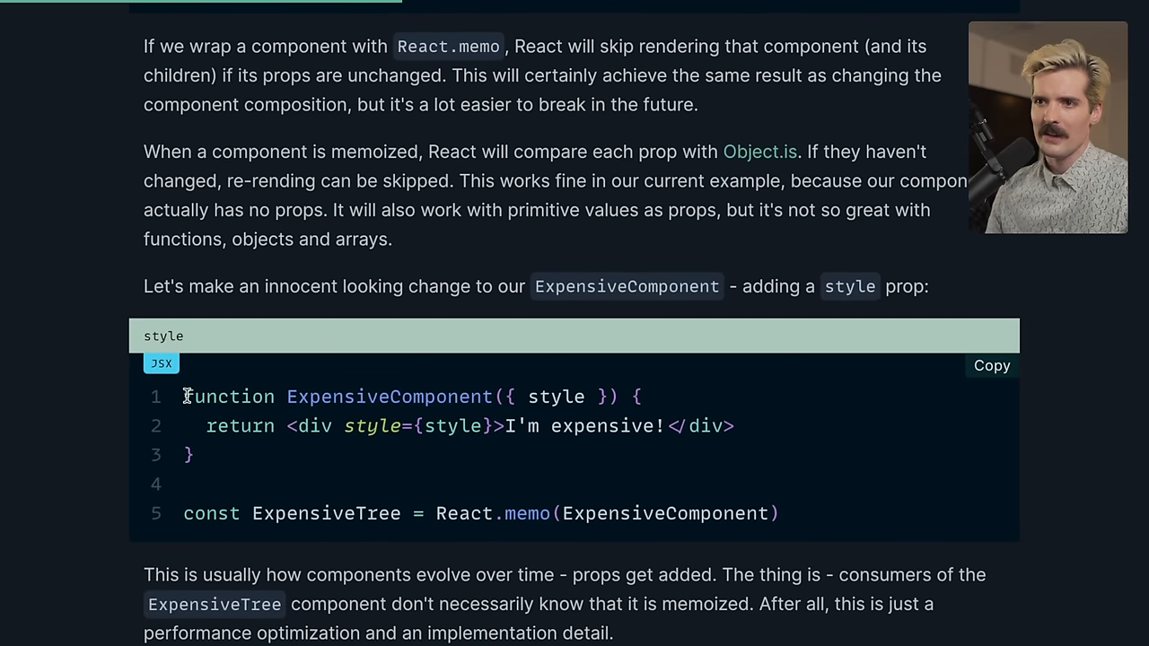
mouse_move(639, 467)
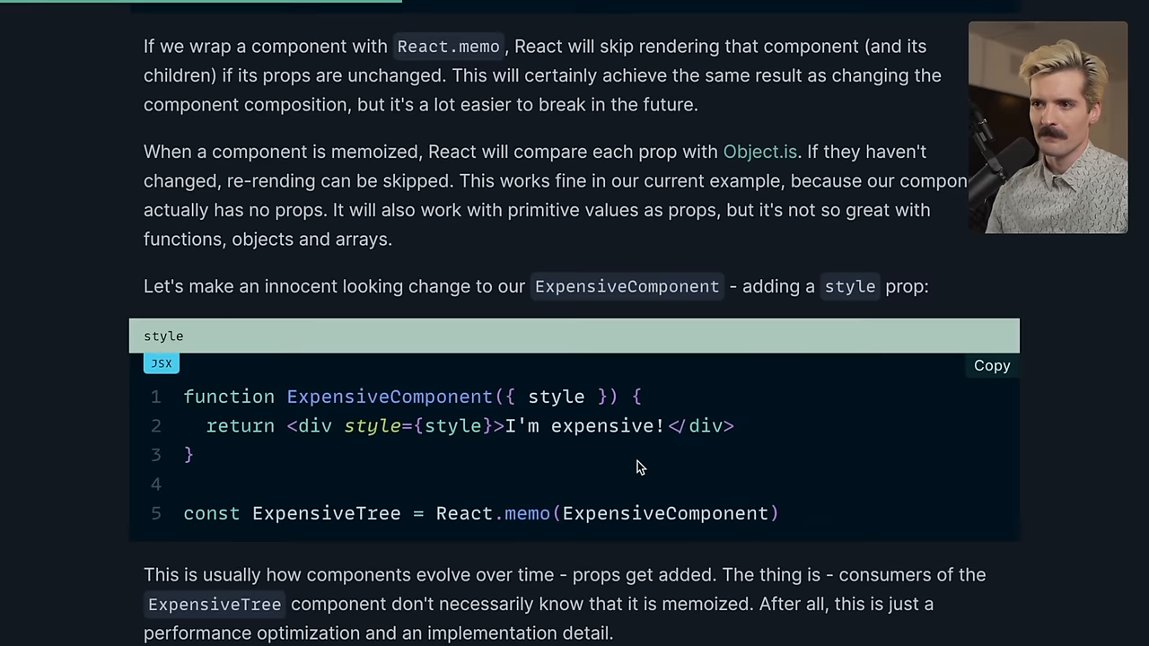
scroll(down, 3)
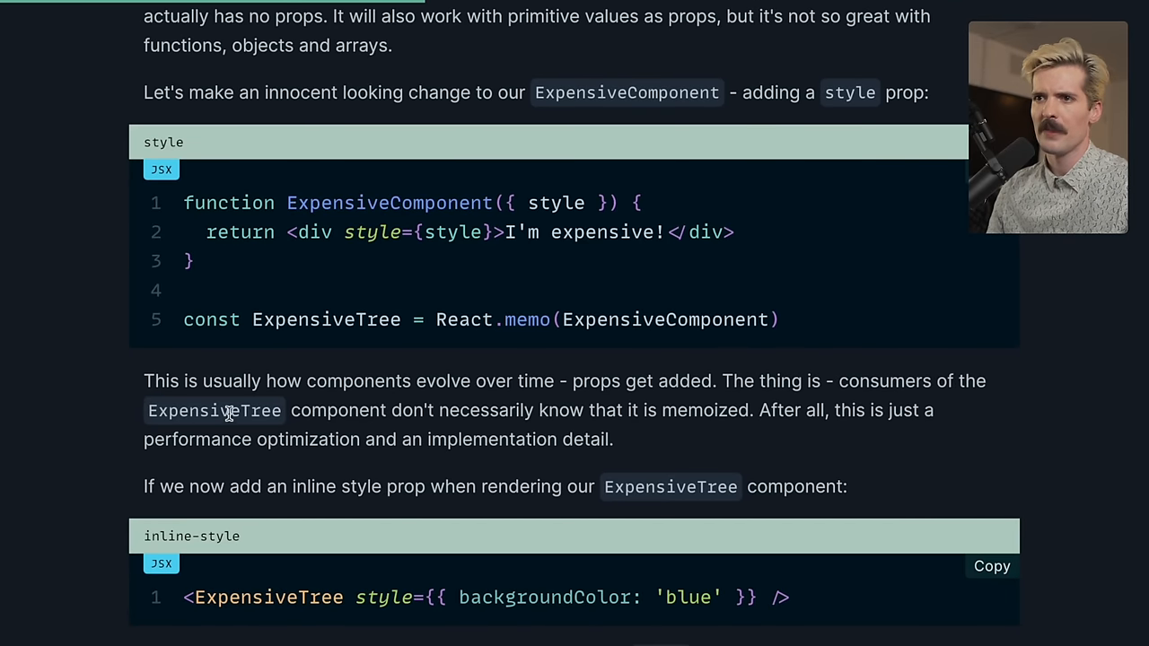
Highlight ExpensiveTree, the 'consumers don't know it's memoized' line and the inline backgroundColor style object
double_click(326, 320)
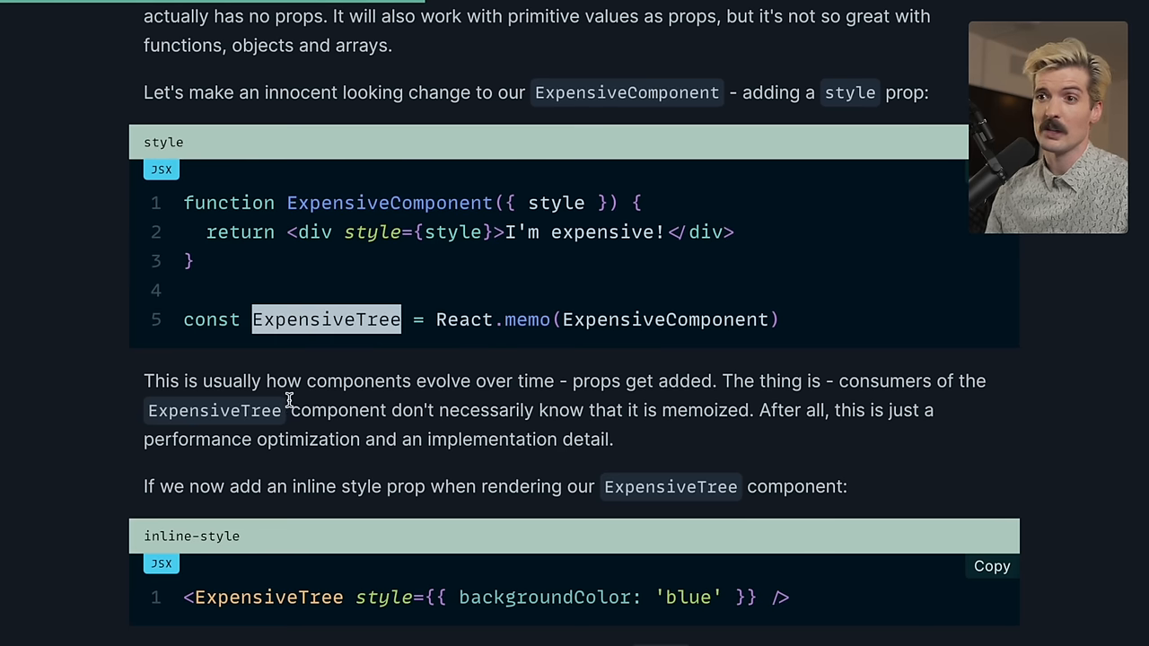
drag(289, 409, 757, 409)
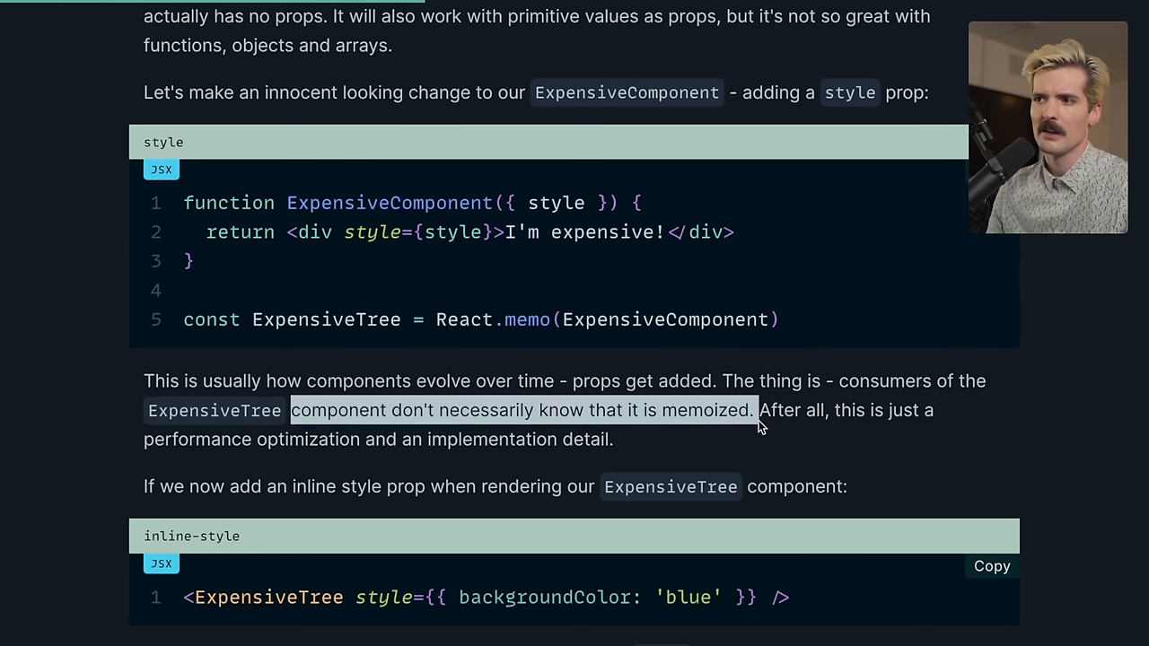
scroll(down, 3)
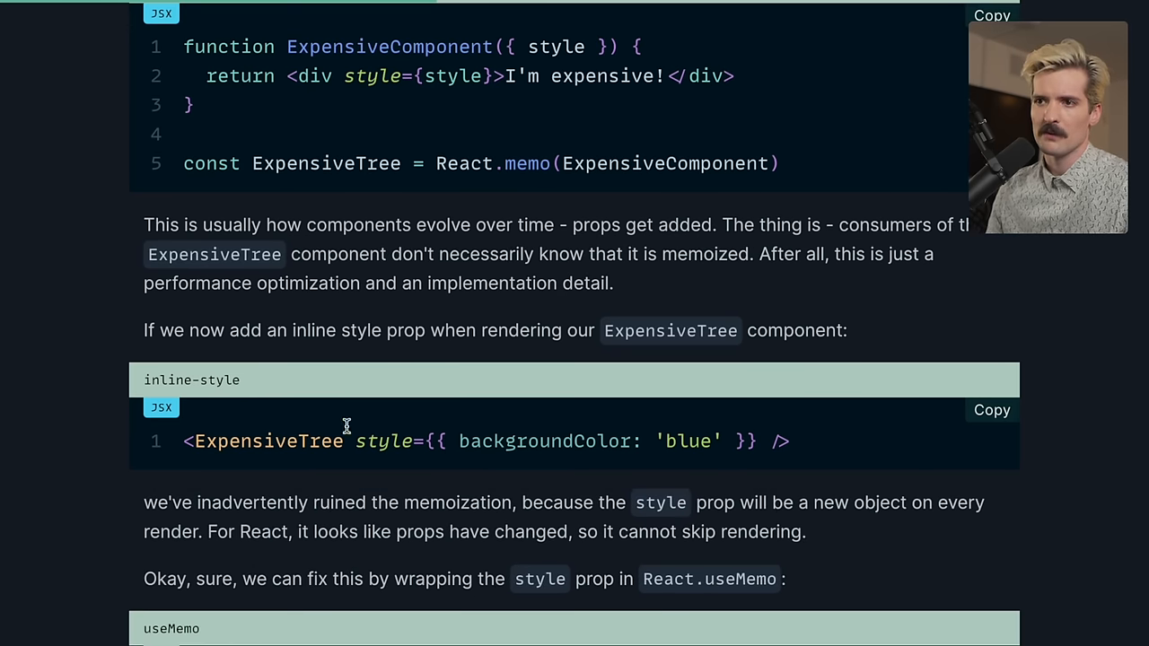
drag(429, 441, 775, 441)
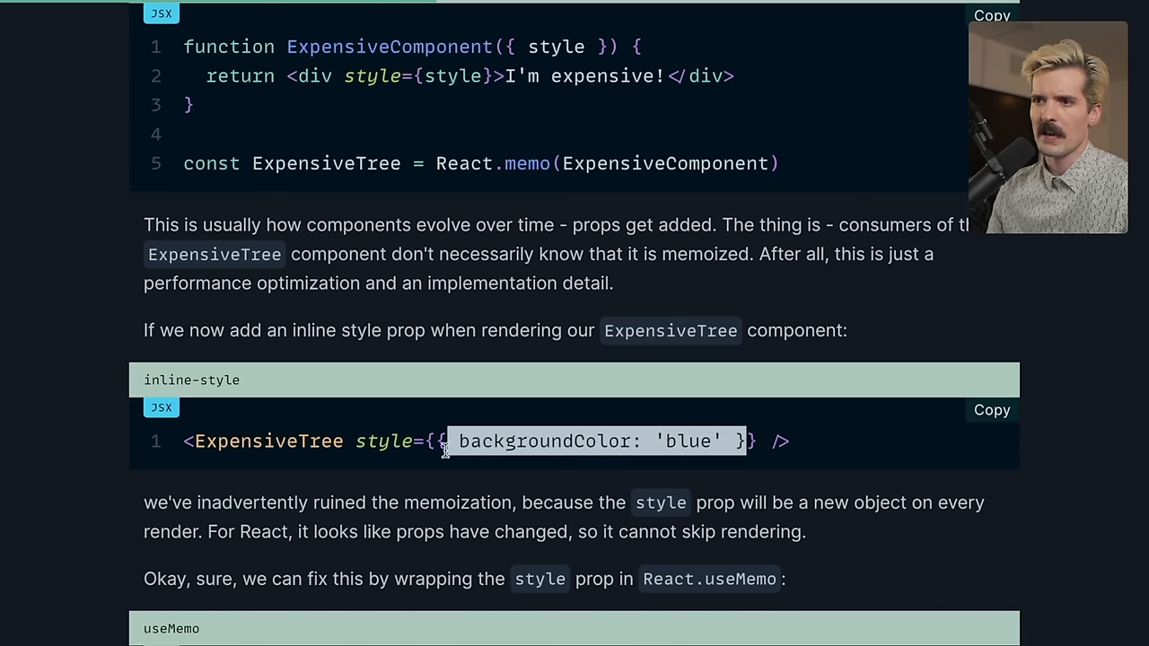
mouse_move(434, 326)
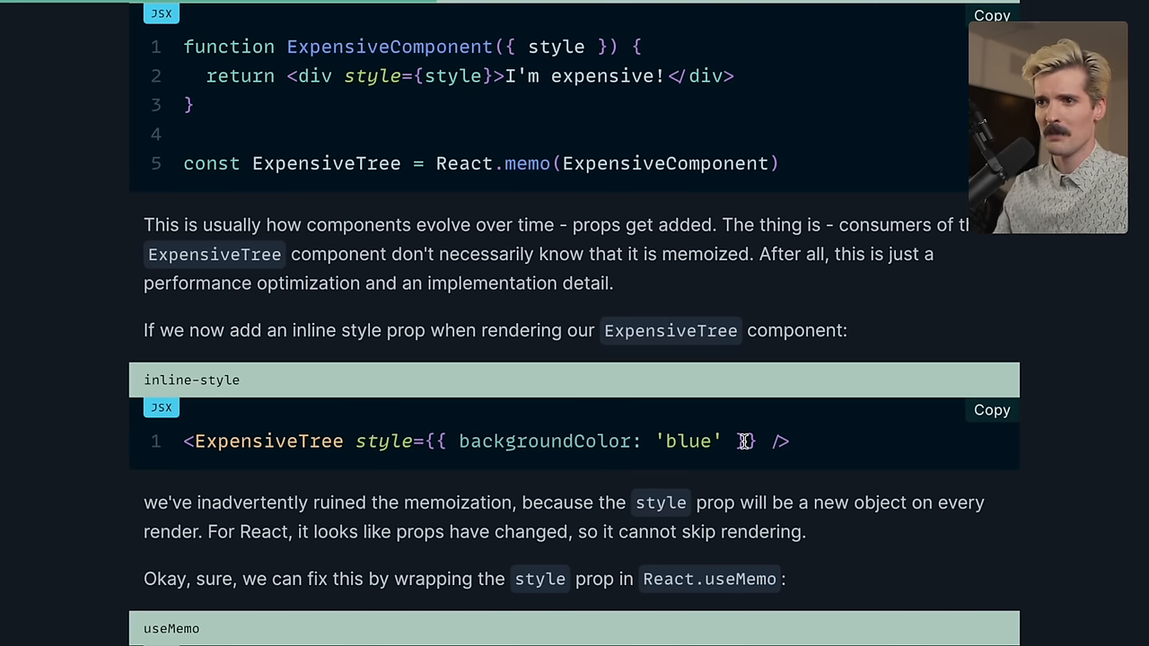
Scroll through the useMemo fix and highlight the memoizedStyle prop passed to ExpensiveTree
scroll(down, 3)
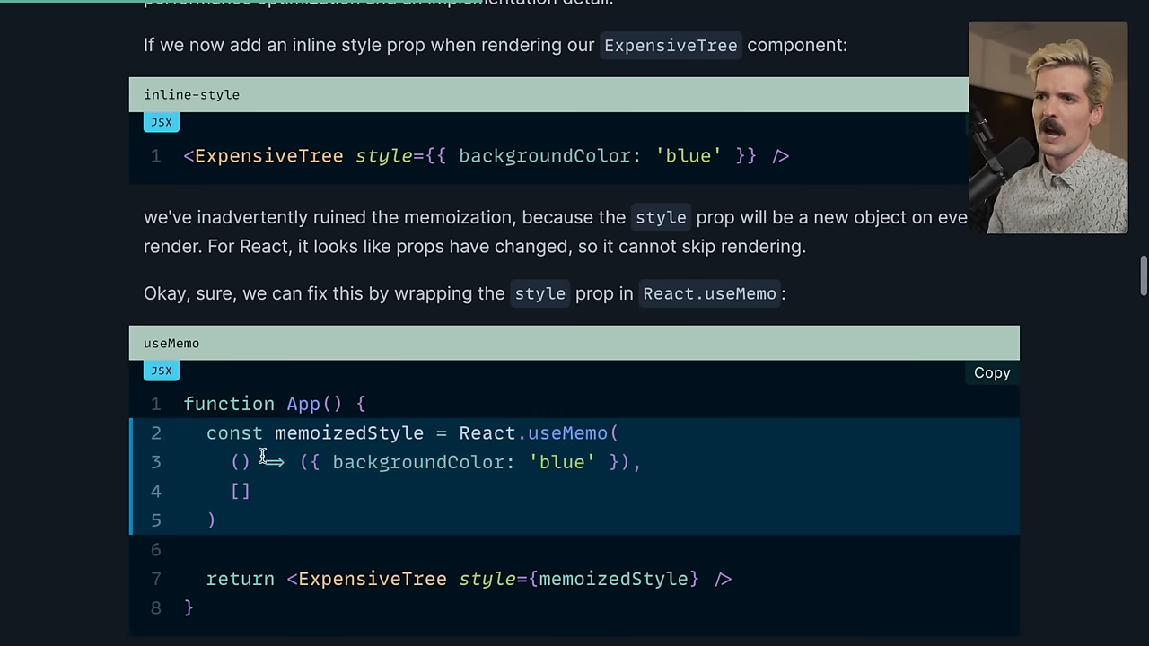
mouse_move(289, 530)
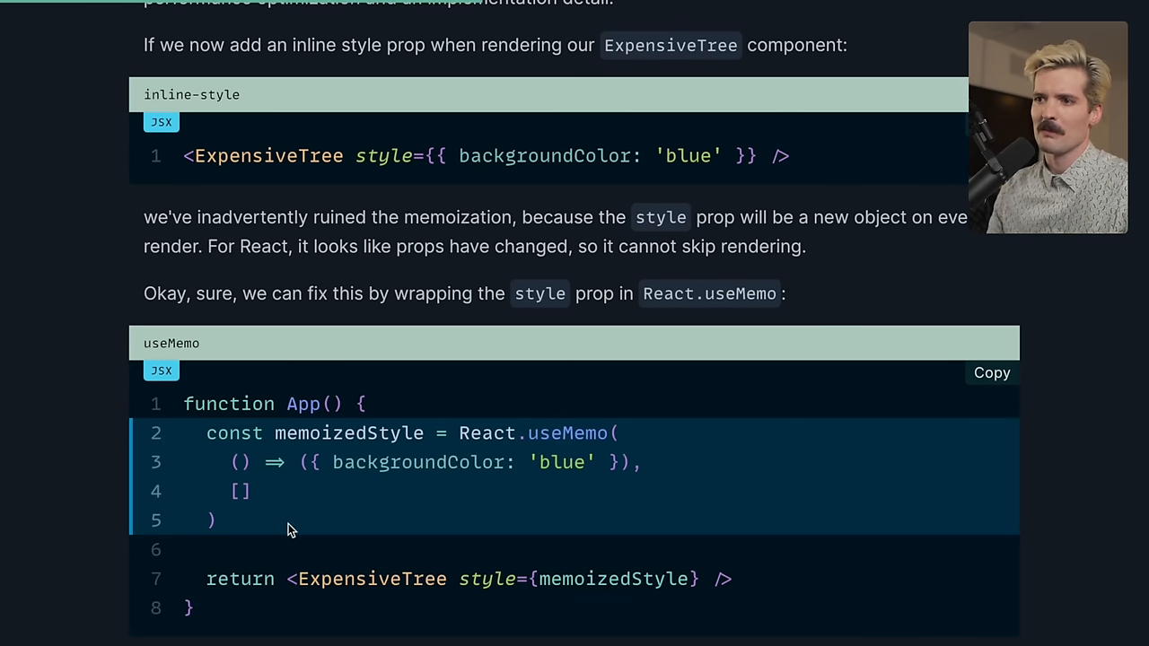
scroll(down, 3)
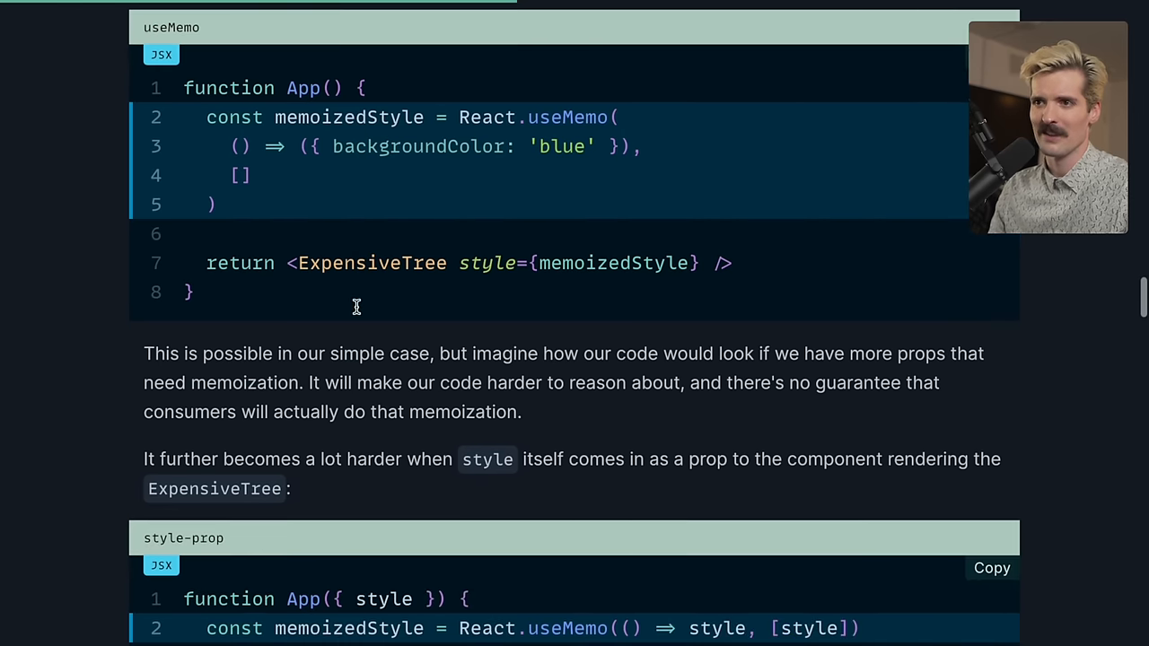
double_click(578, 262)
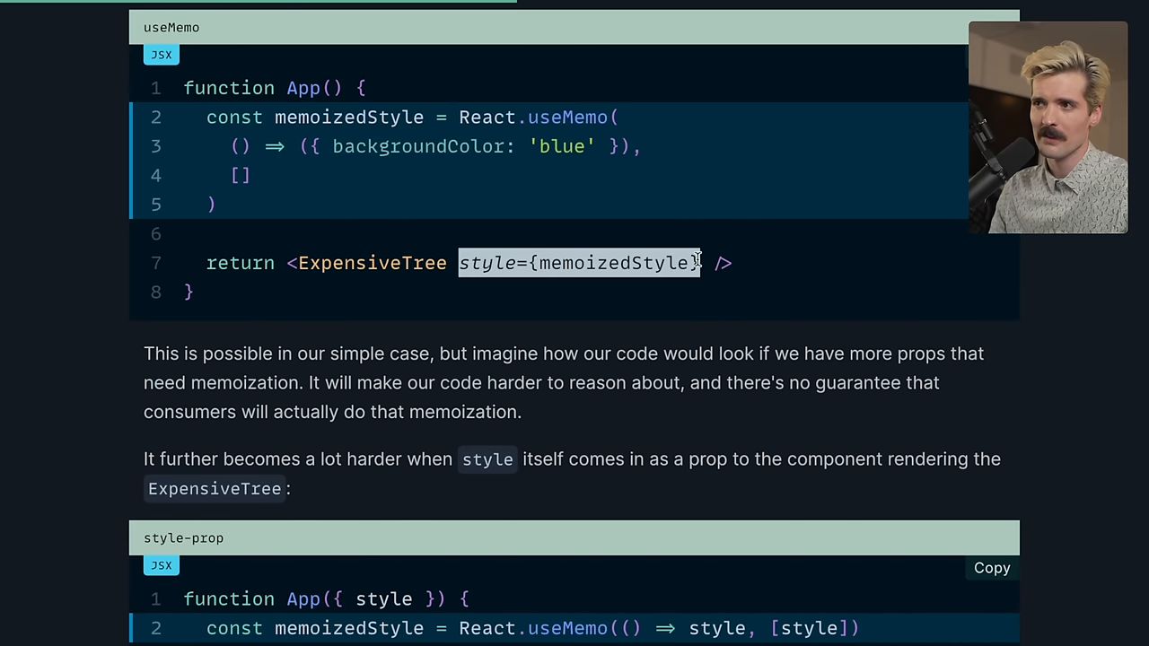
scroll(down, 3)
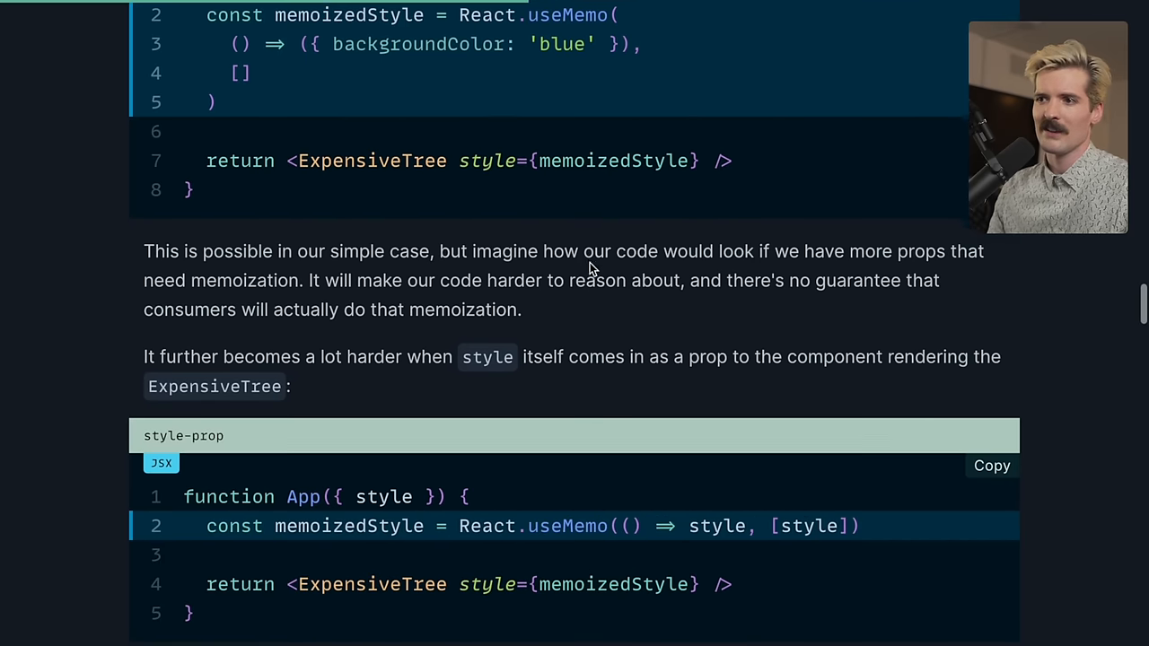
Highlight the style prop received by App and read the paragraph on why memoizing it achieves nothing
scroll(down, 3)
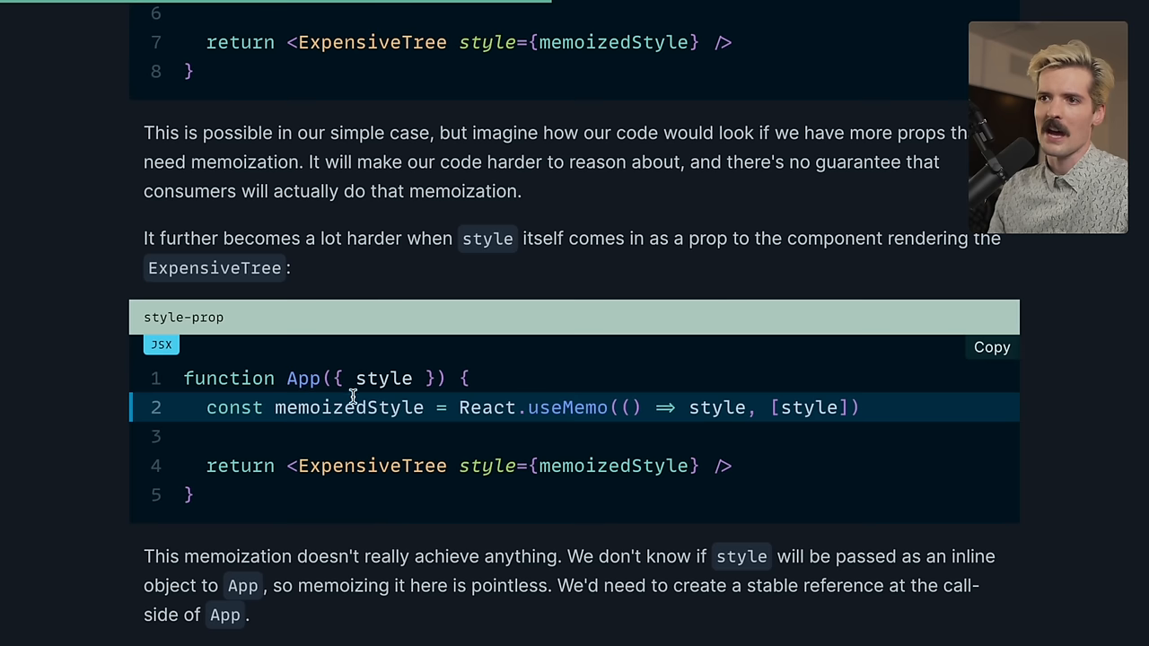
double_click(229, 408)
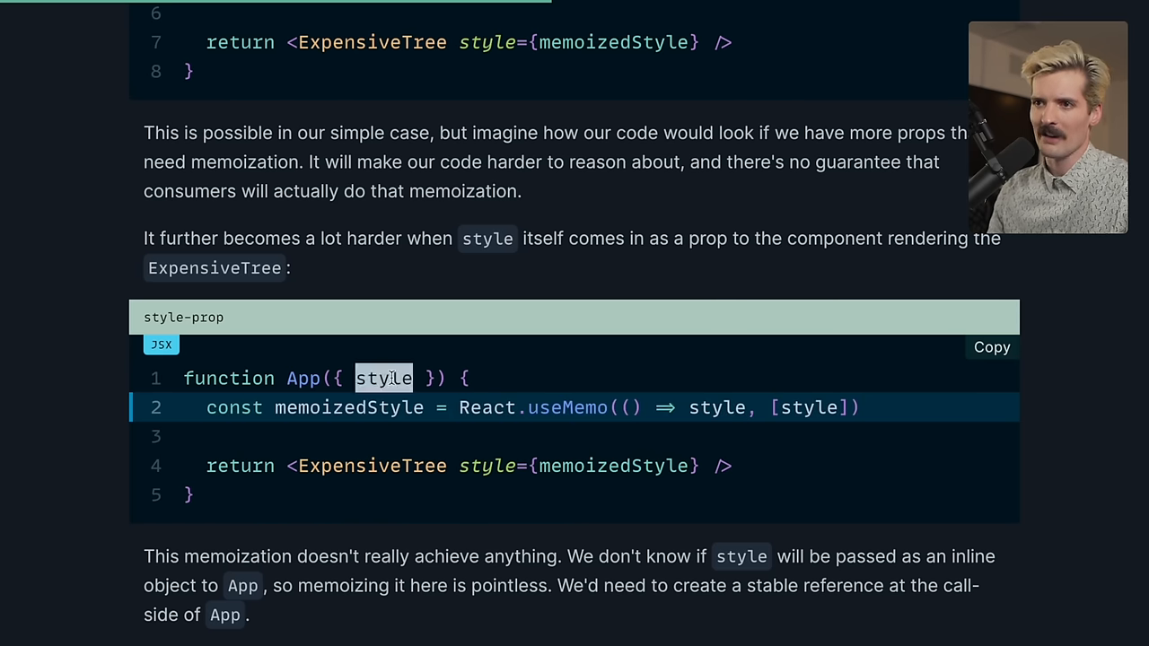
mouse_move(422, 375)
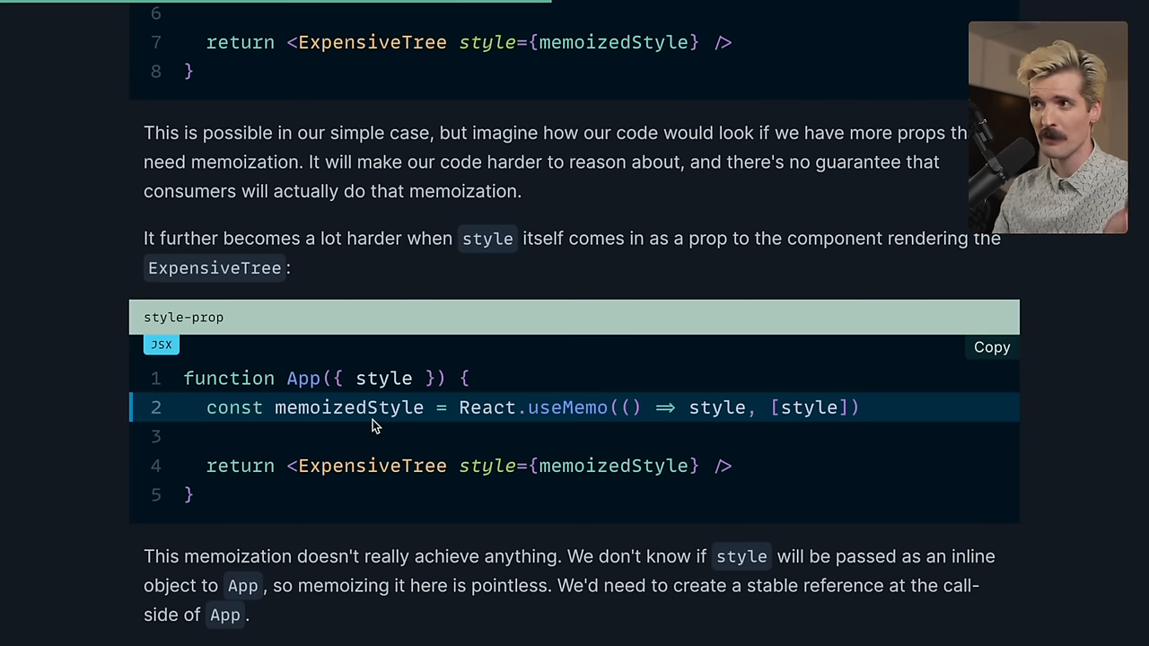
scroll(down, 3)
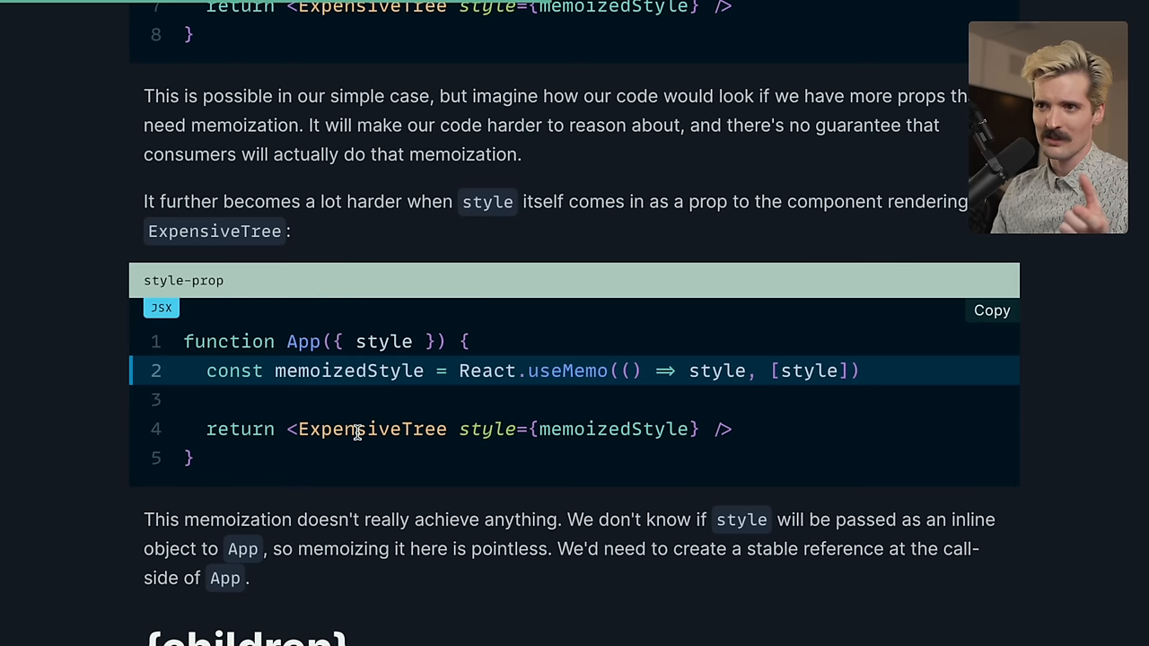
mouse_move(726, 369)
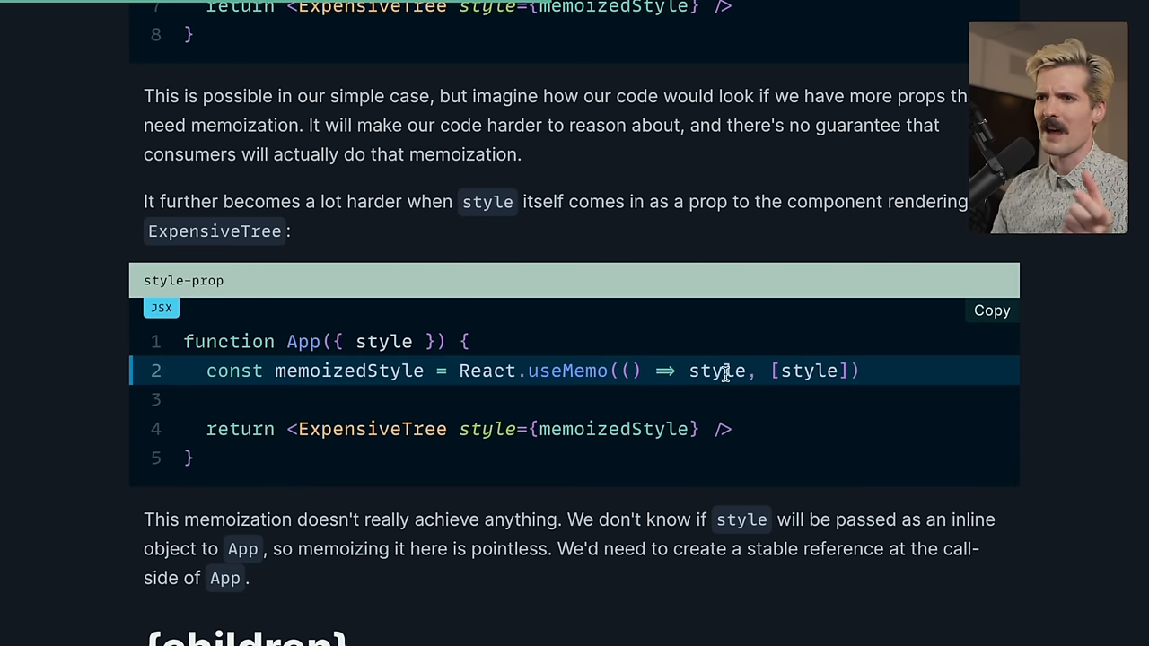
scroll(down, 3)
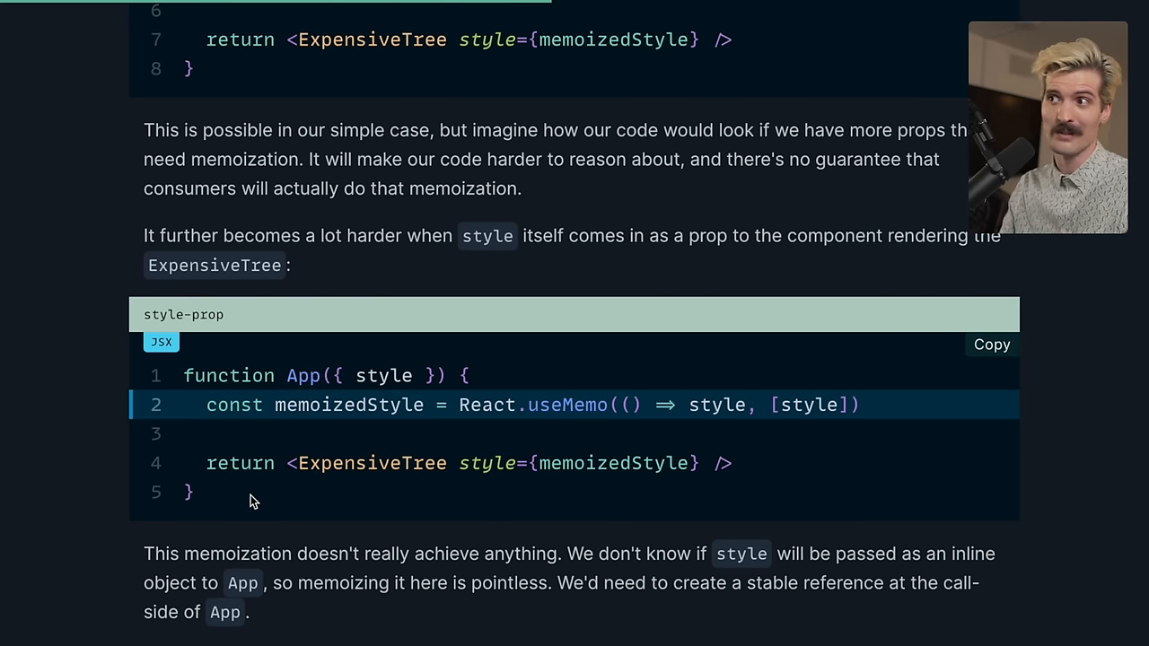
Scroll through the children section where a p tag passed as children breaks memoization
scroll(down, 3)
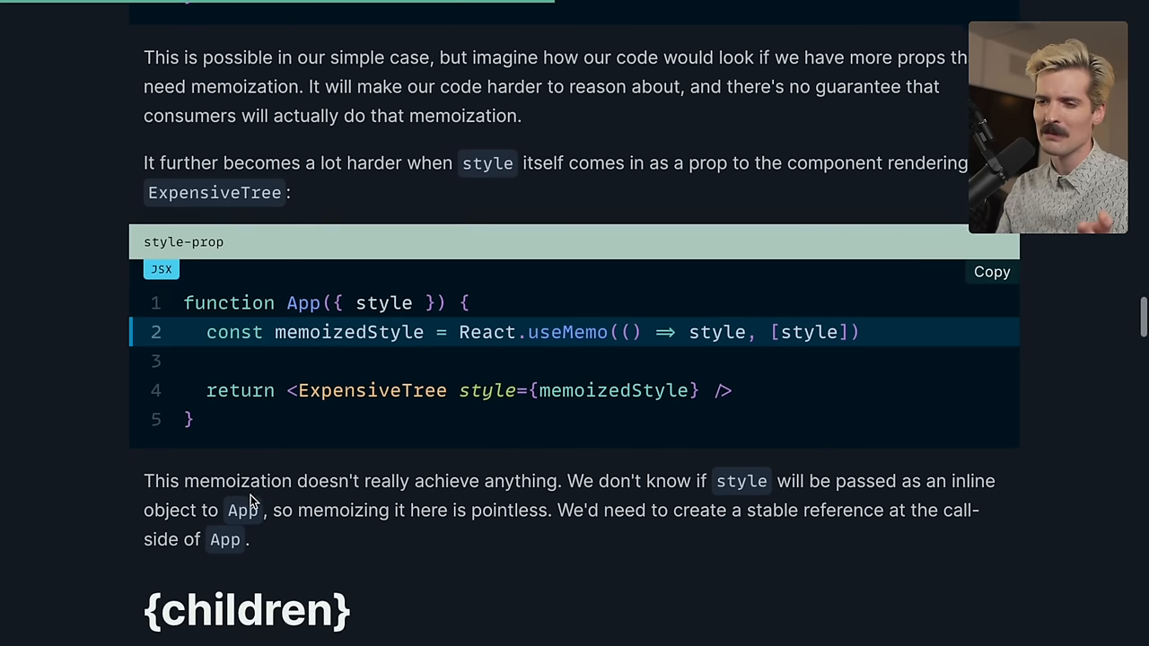
scroll(down, 3)
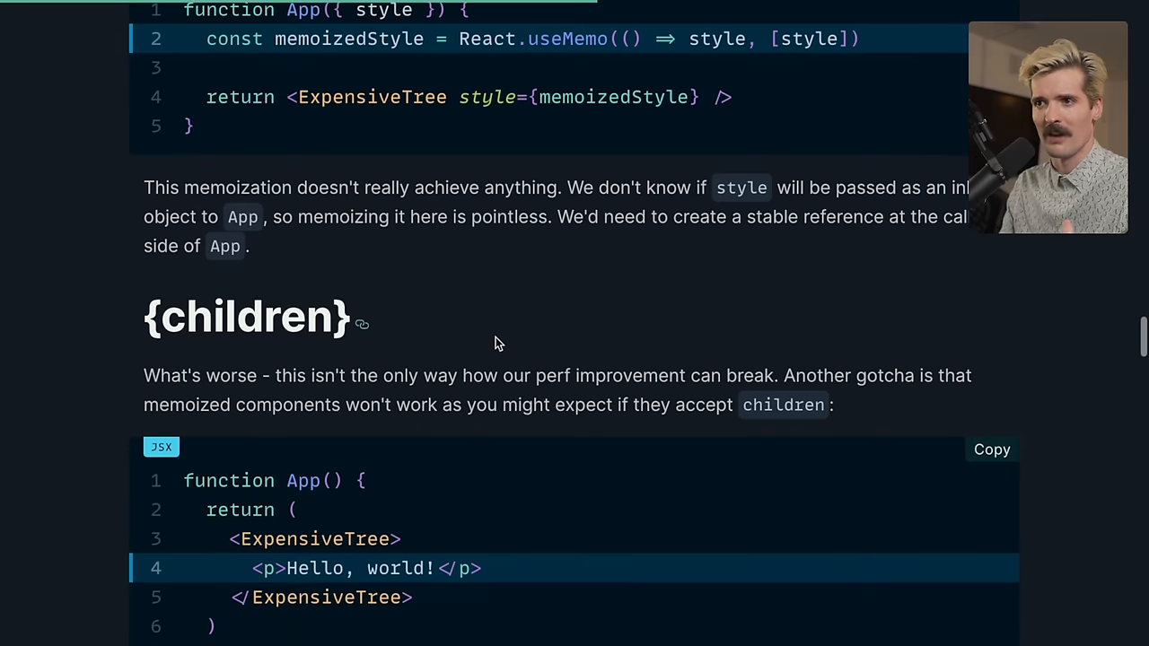
scroll(down, 3)
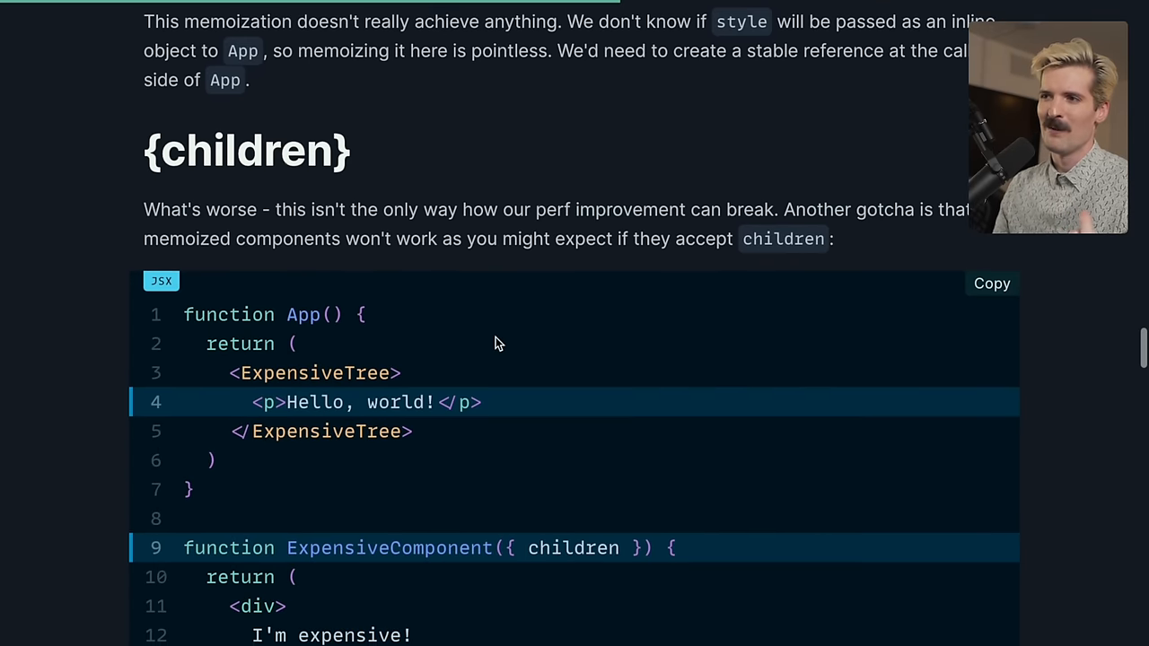
scroll(down, 3)
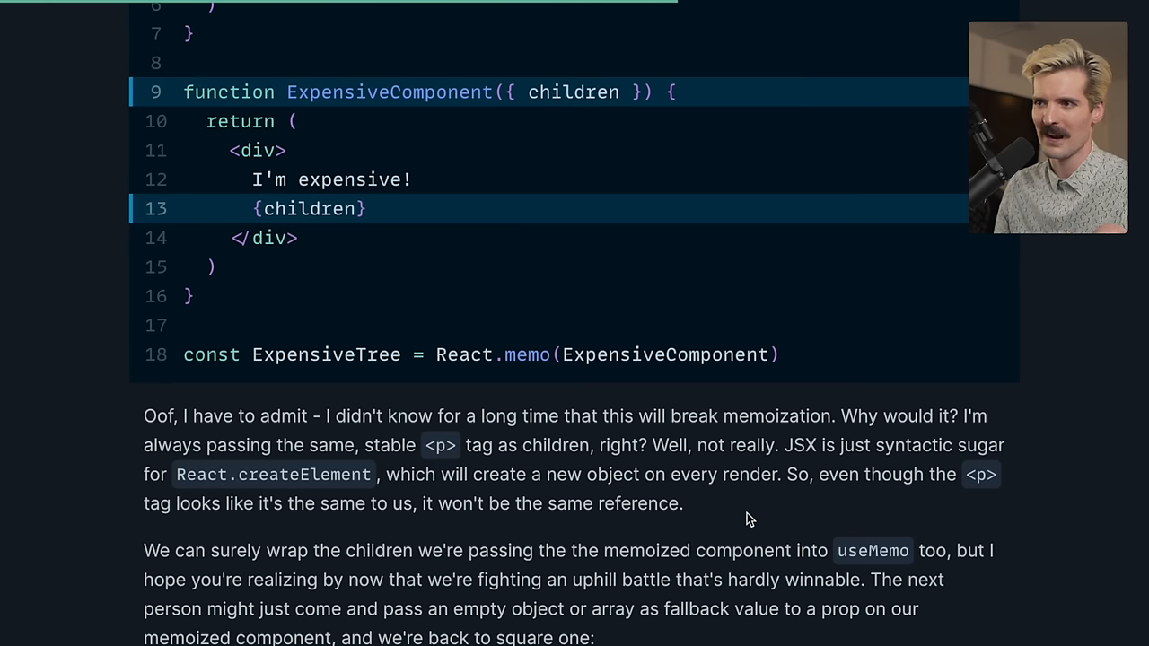
Continue down to the empty-array fallback-value code example
scroll(down, 3)
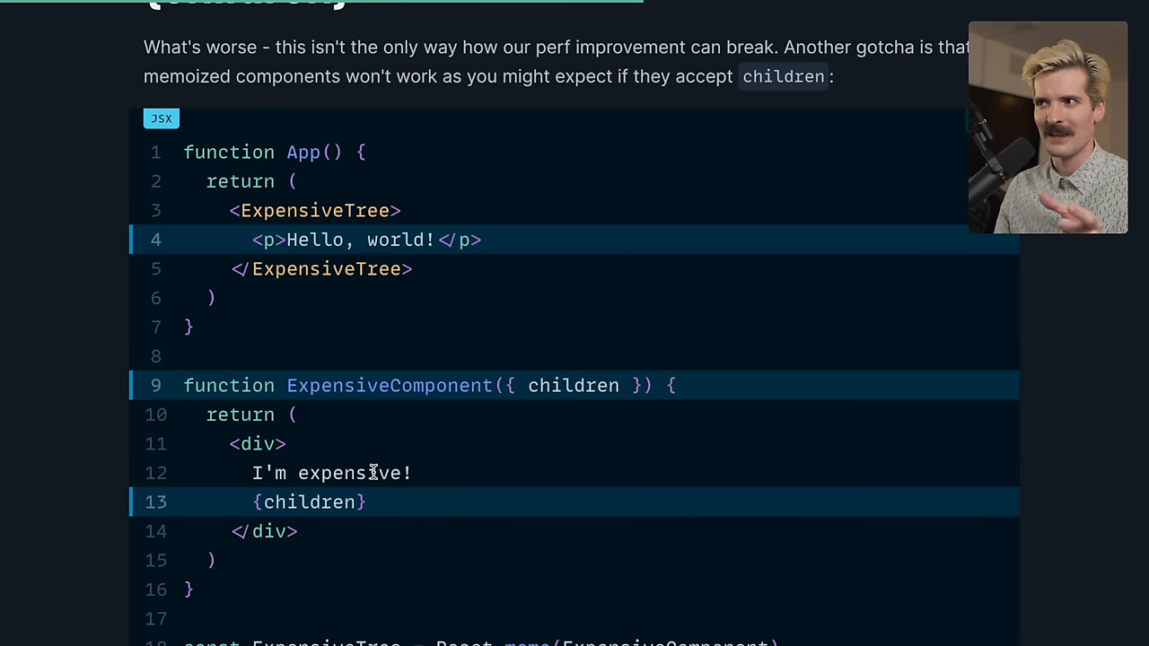
scroll(down, 3)
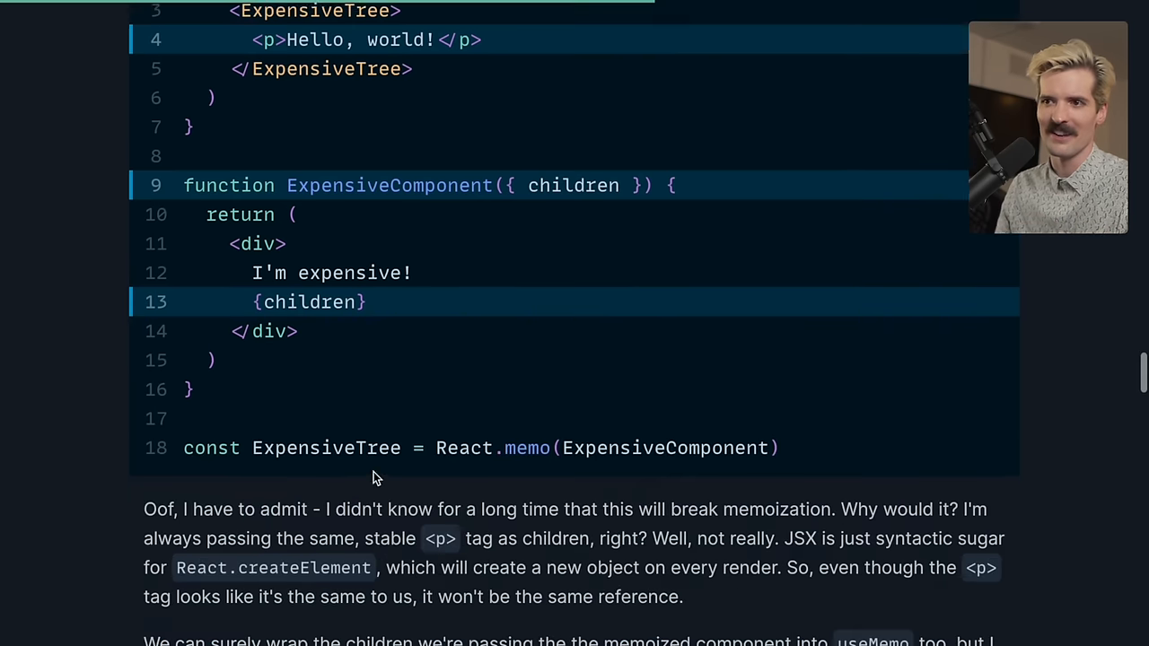
scroll(down, 3)
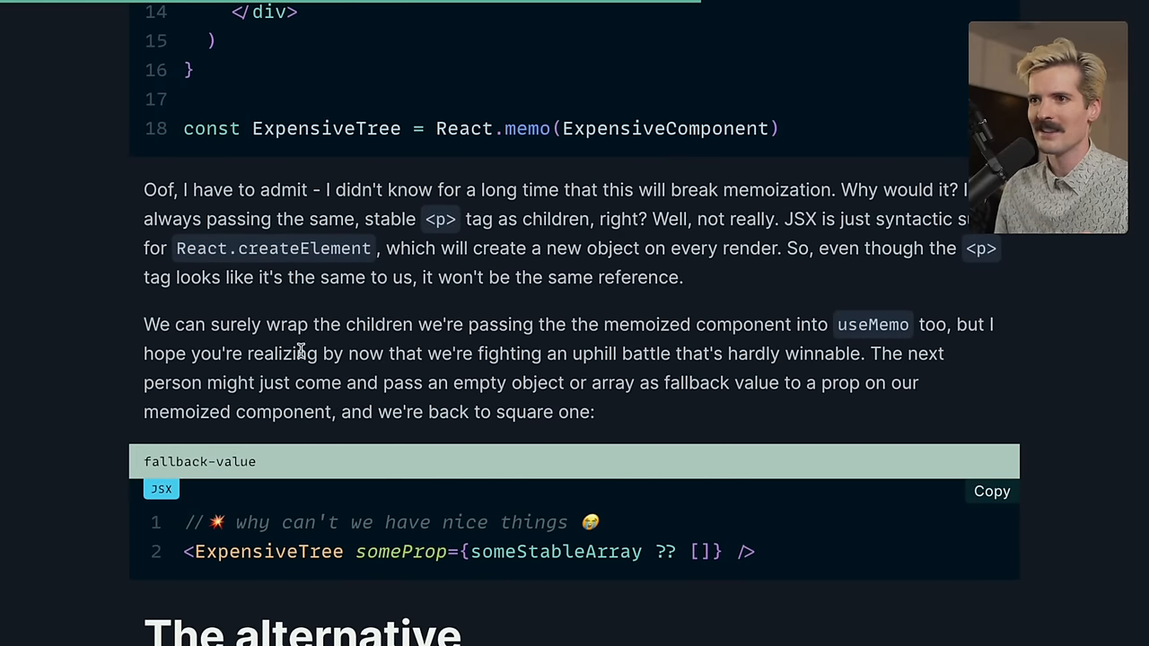
mouse_move(637, 353)
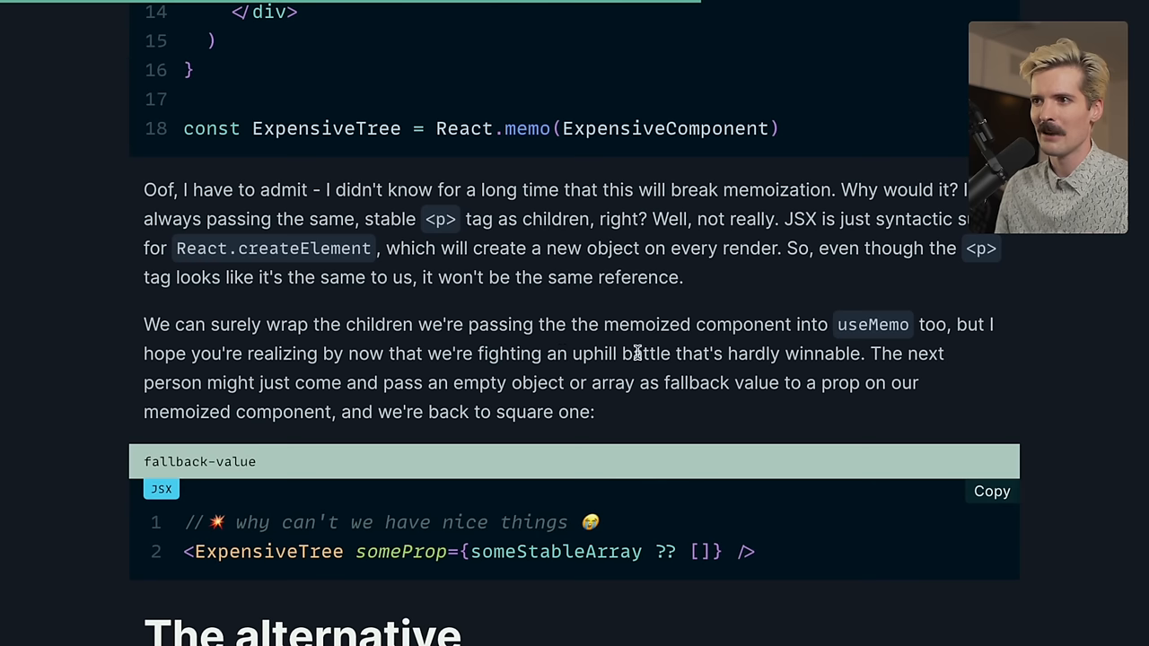
mouse_move(987, 386)
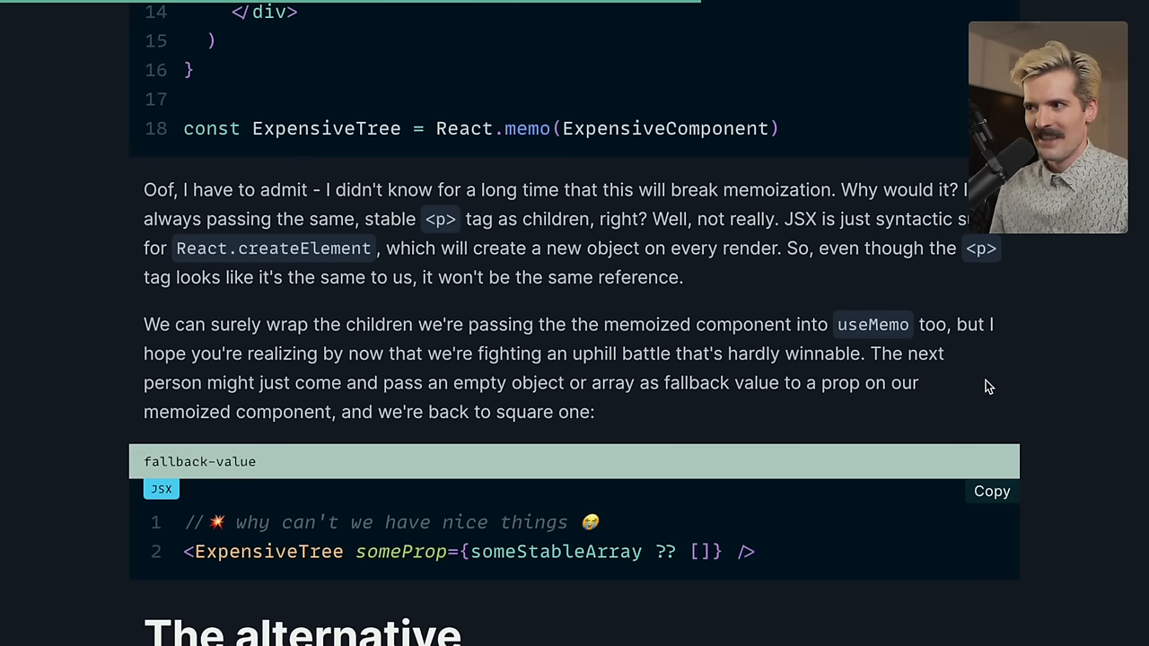
Scroll to 'The alternative' heading and Cory House's tweet about wrapping tables in memo and useCallback
scroll(down, 3)
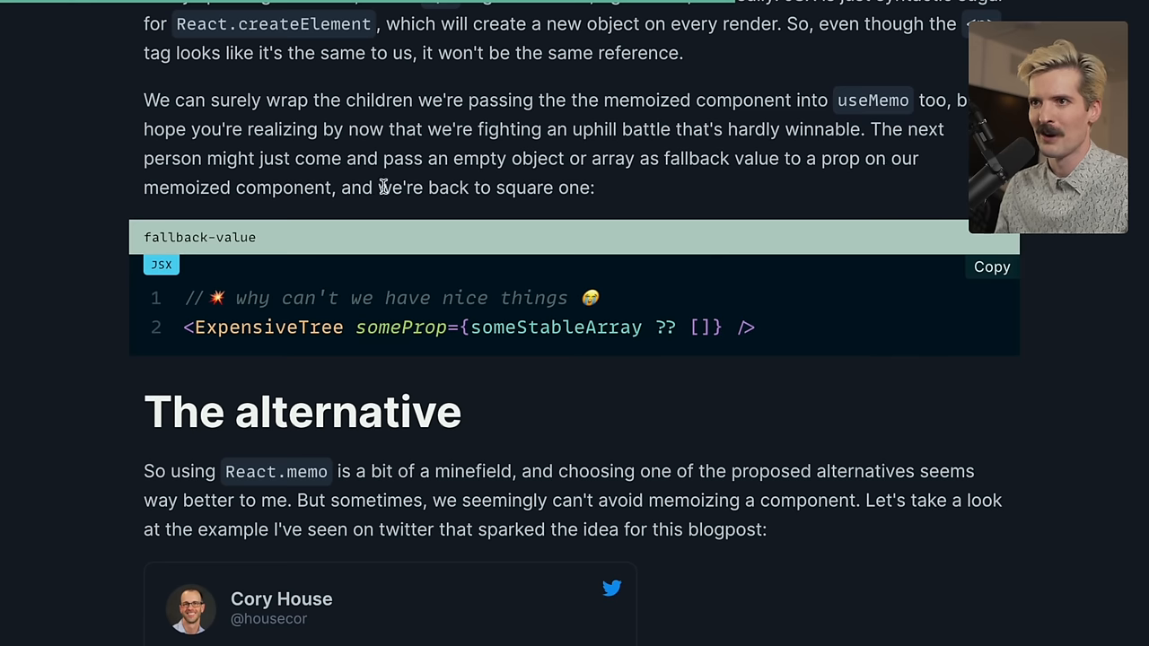
mouse_move(525, 320)
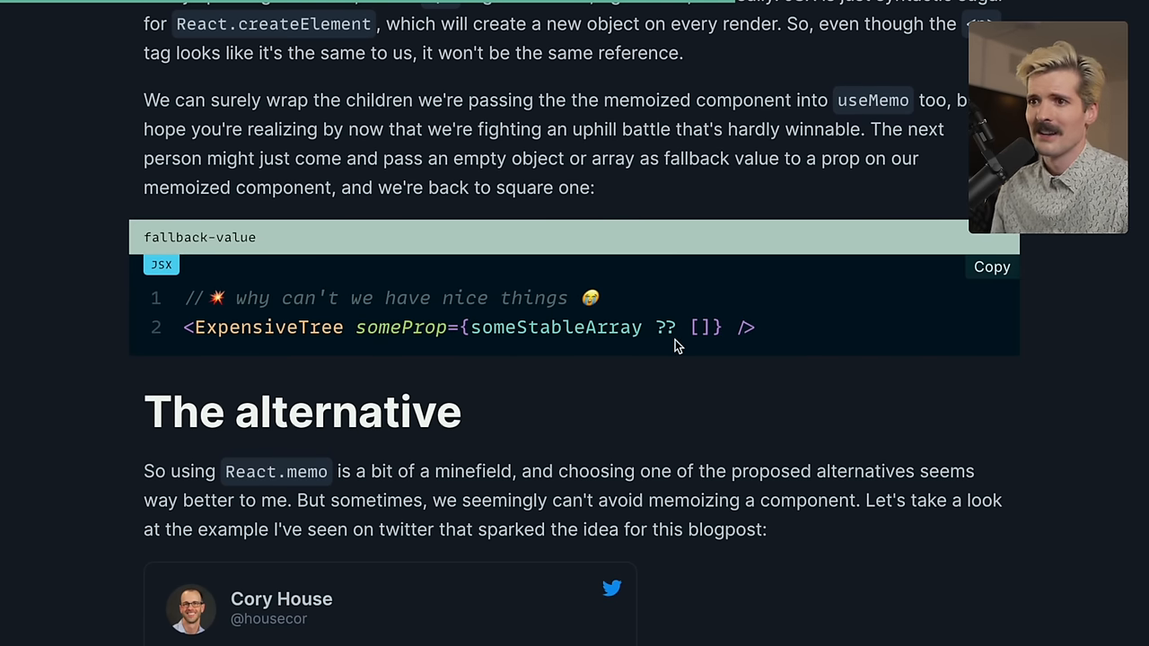
scroll(down, 3)
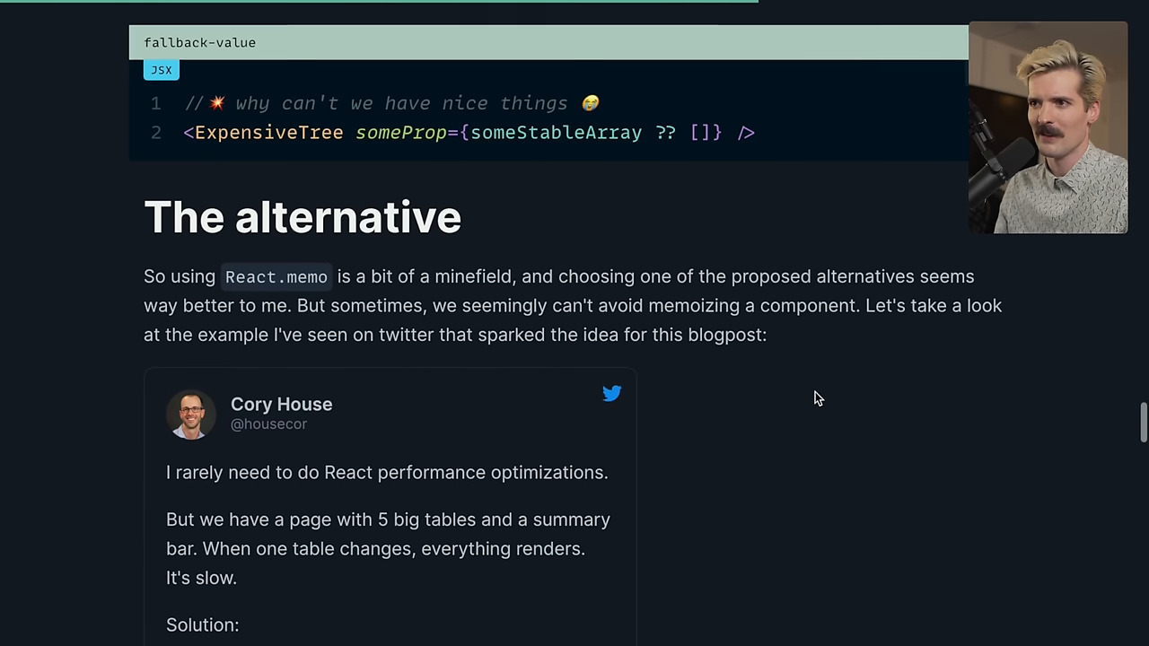
scroll(down, 3)
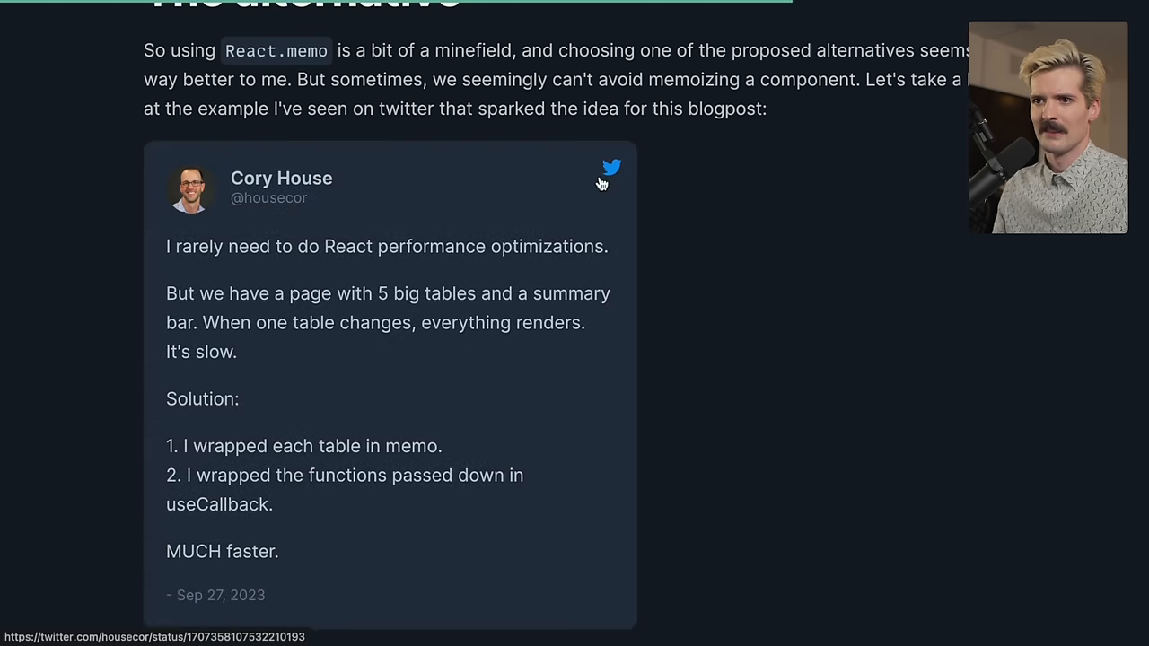
click(610, 168)
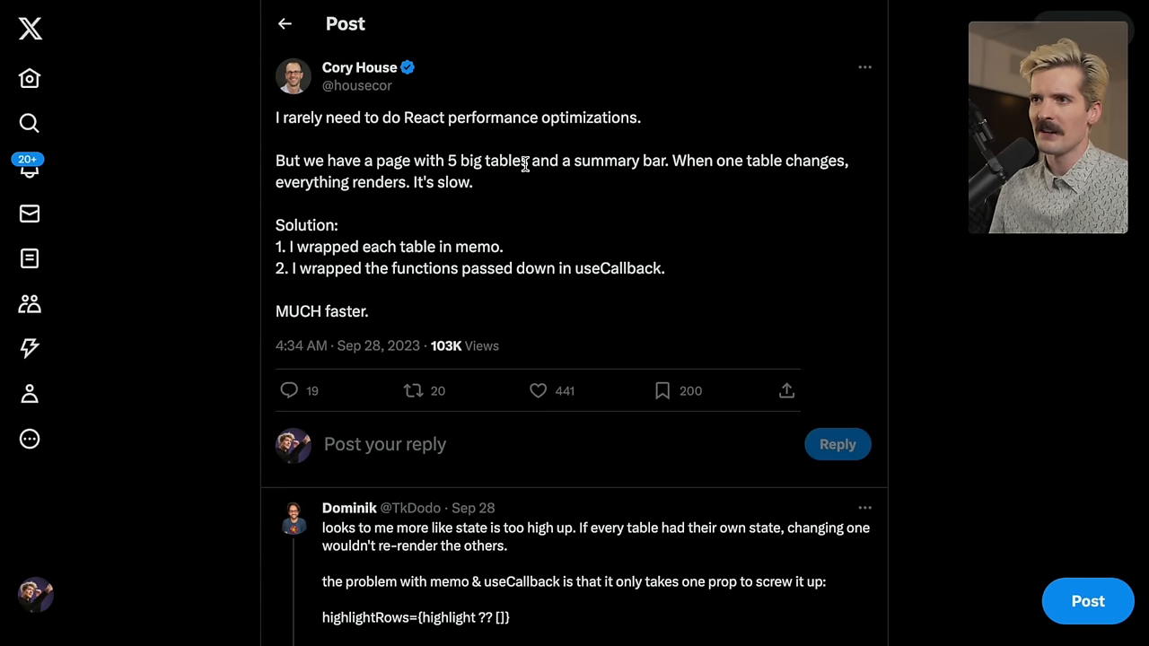
mouse_move(668, 169)
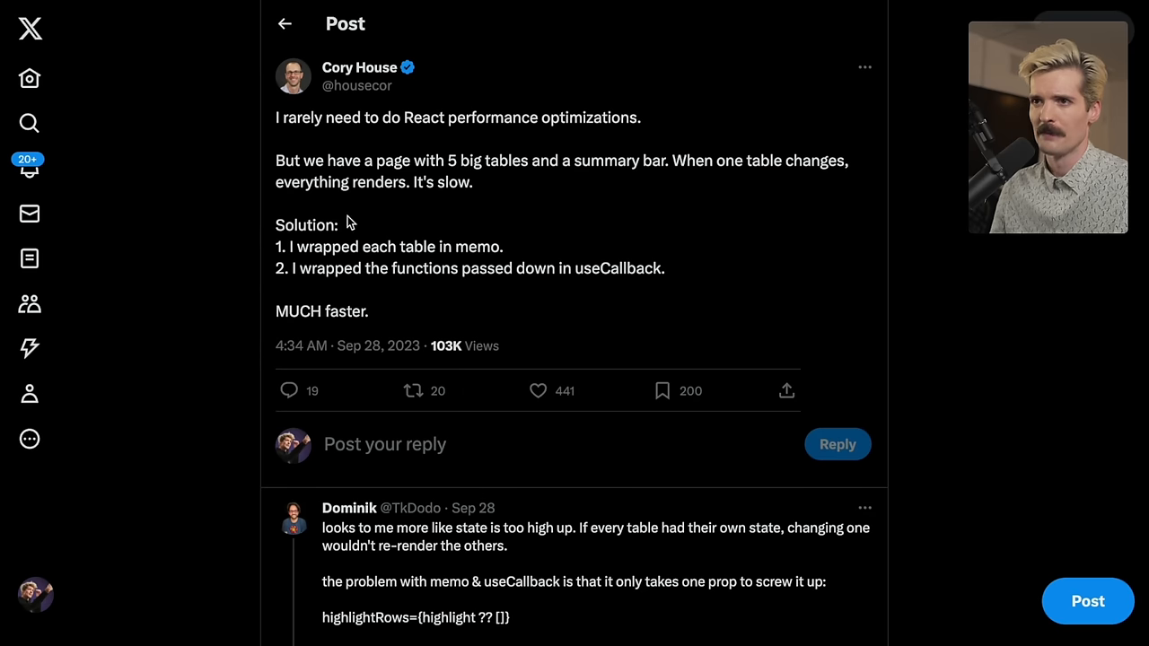
double_click(388, 246)
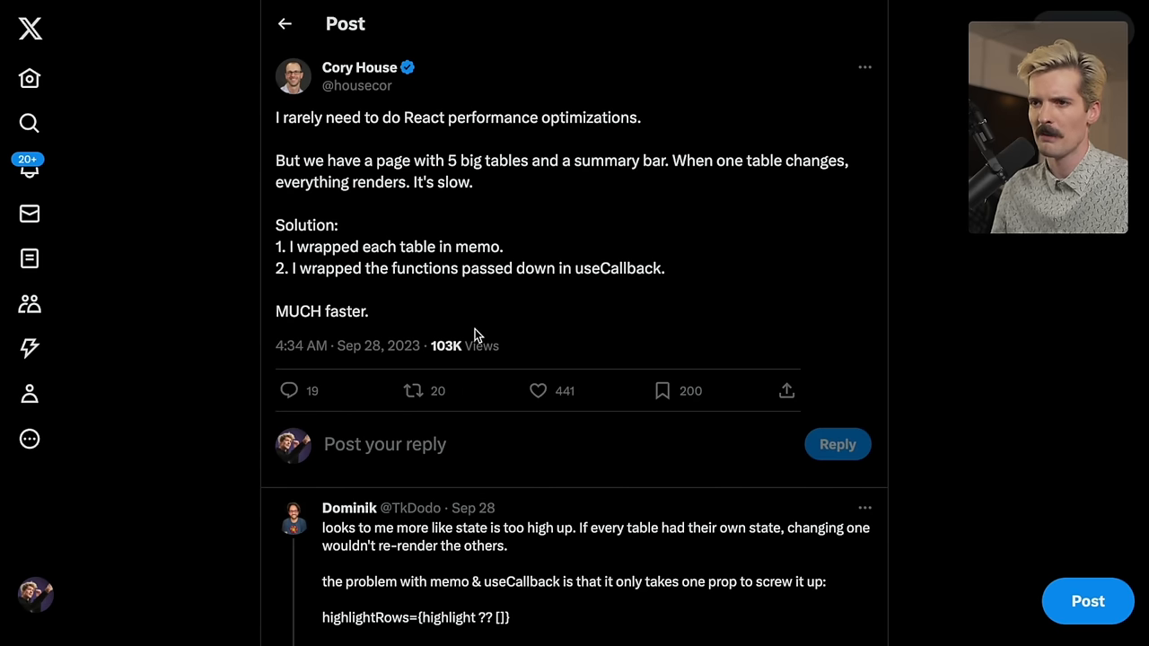
scroll(down, 3)
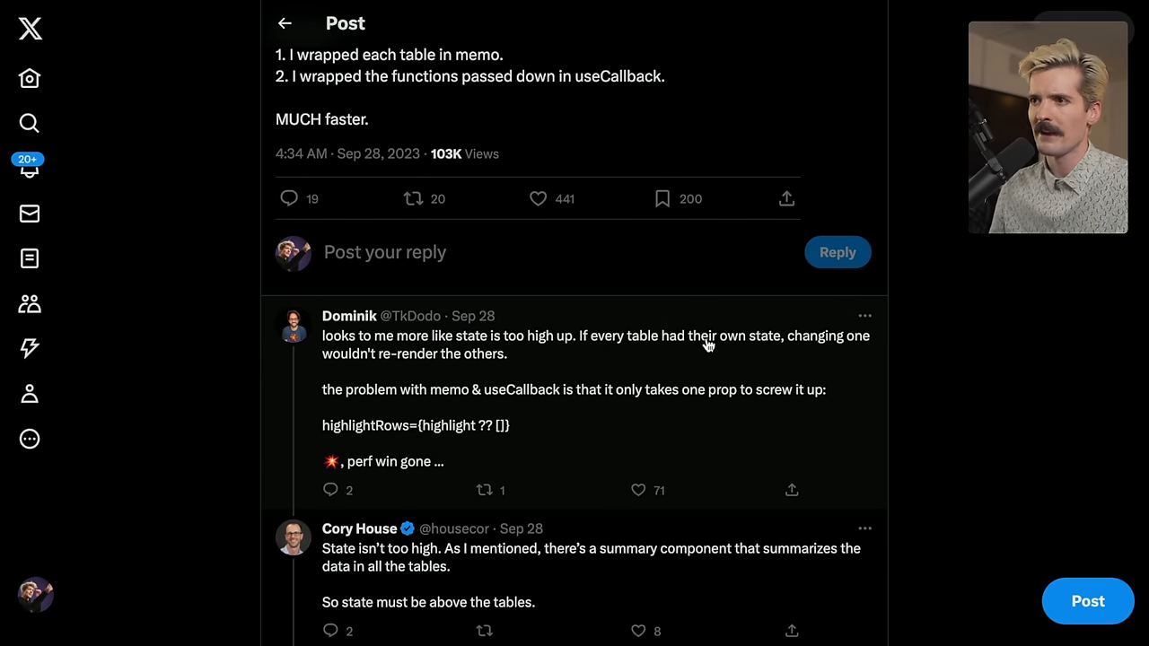
mouse_move(528, 353)
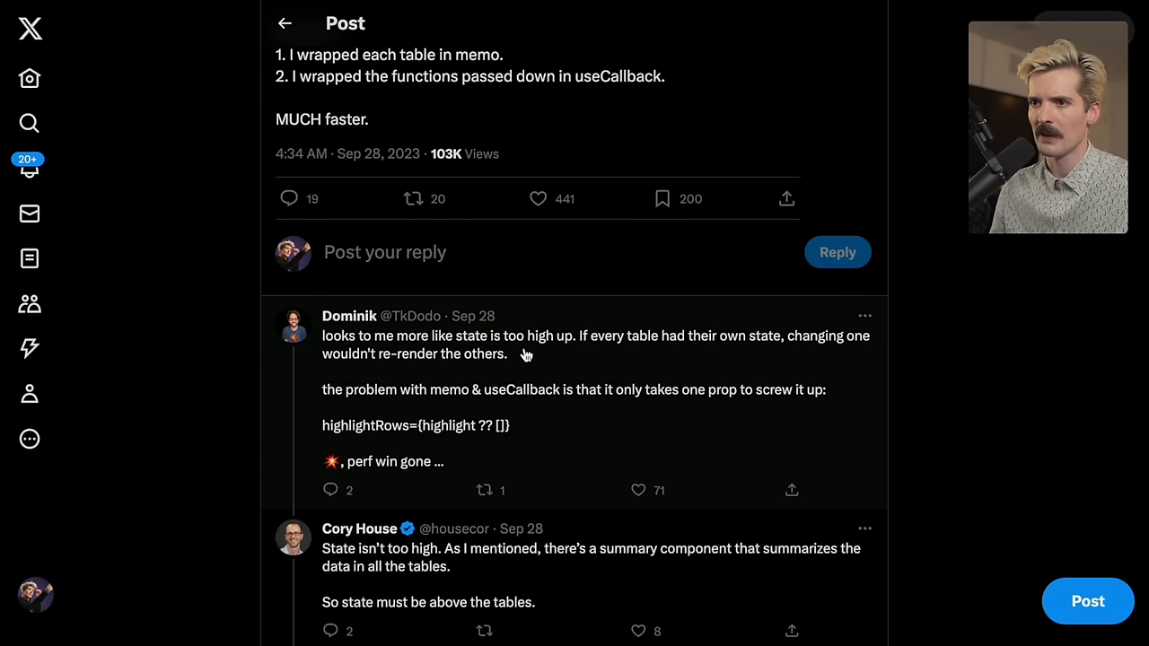
mouse_move(631, 404)
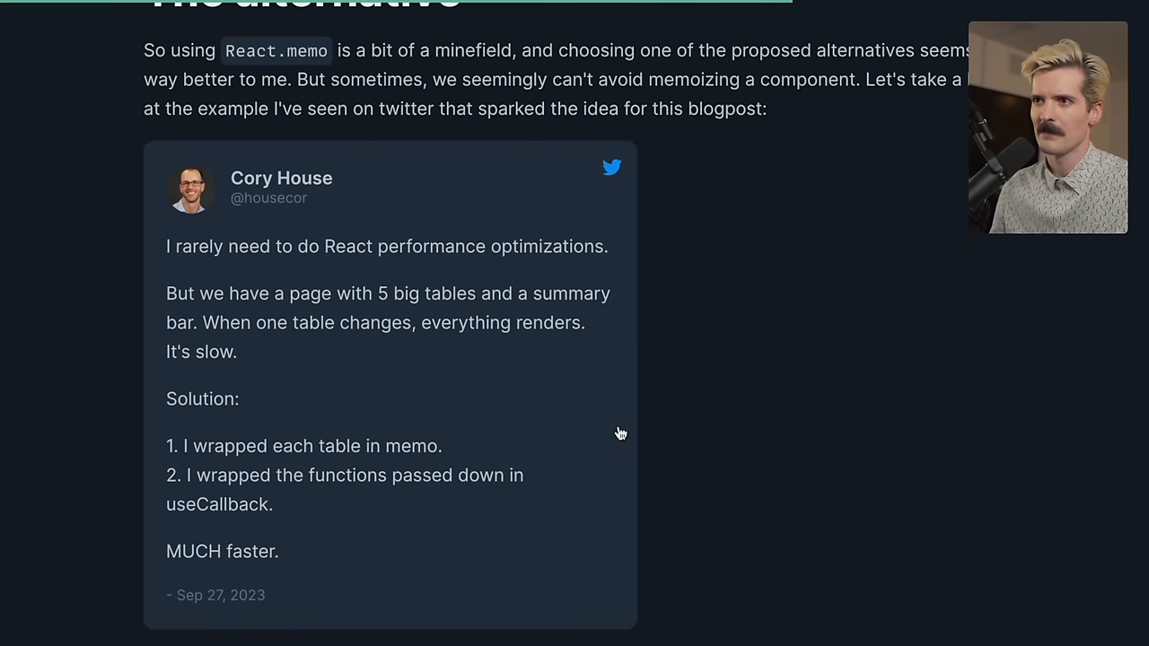
Scroll through the two-table App example, selecting a sentence, down to the 'Don't start rendering' heading
scroll(down, 3)
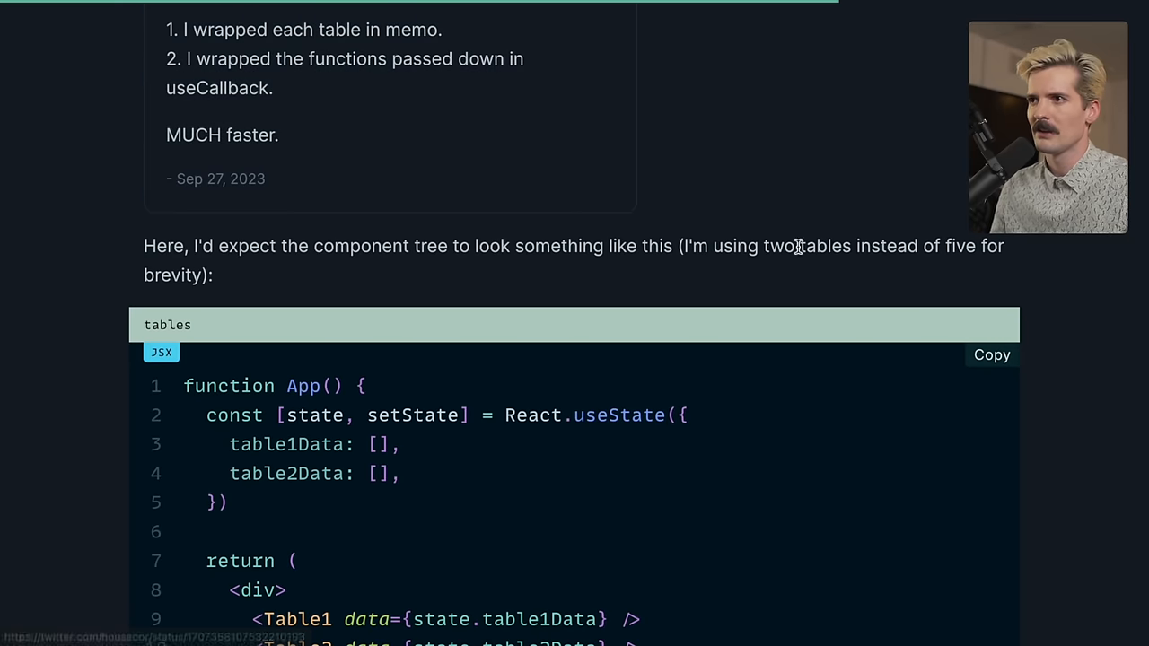
scroll(down, 3)
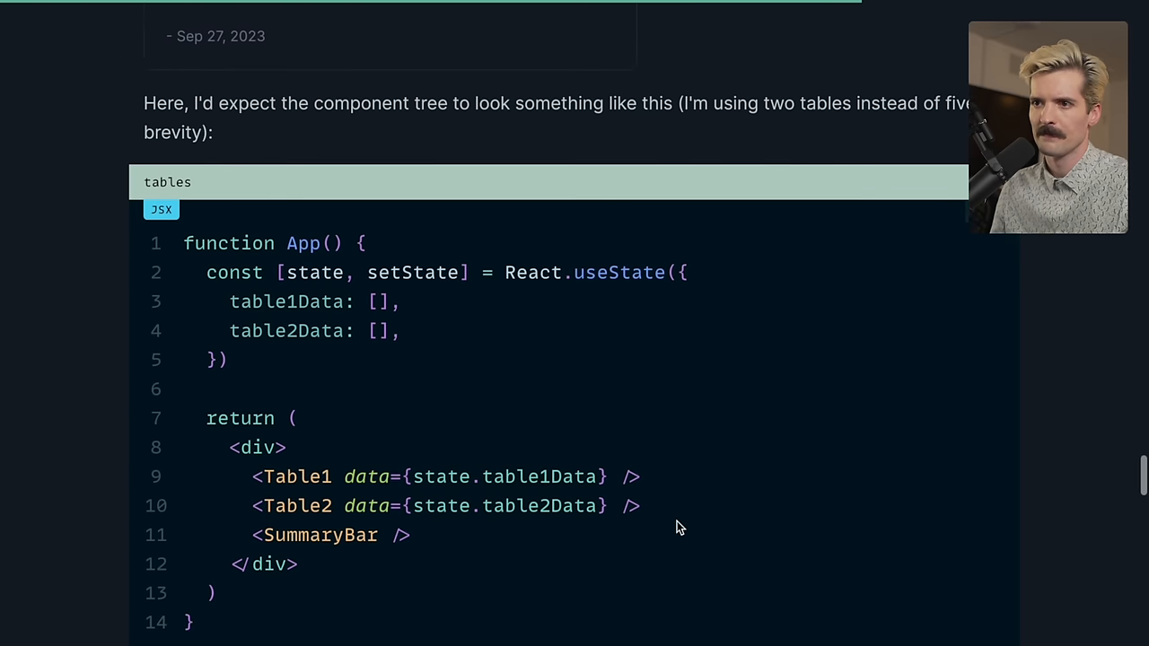
scroll(down, 3)
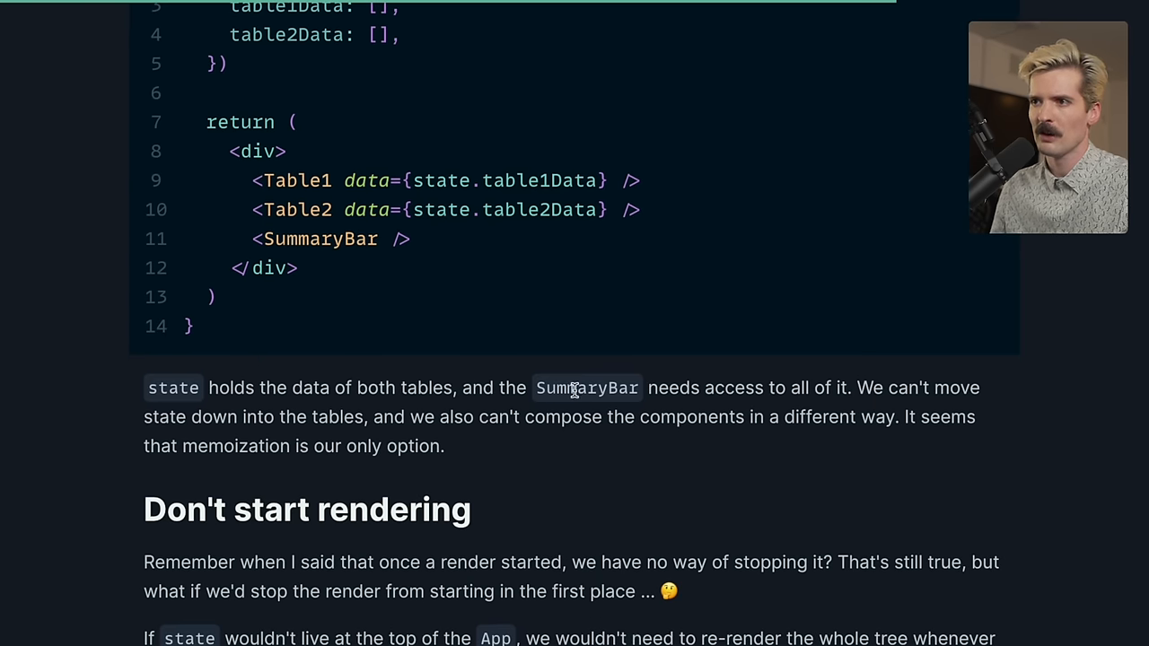
mouse_move(132, 429)
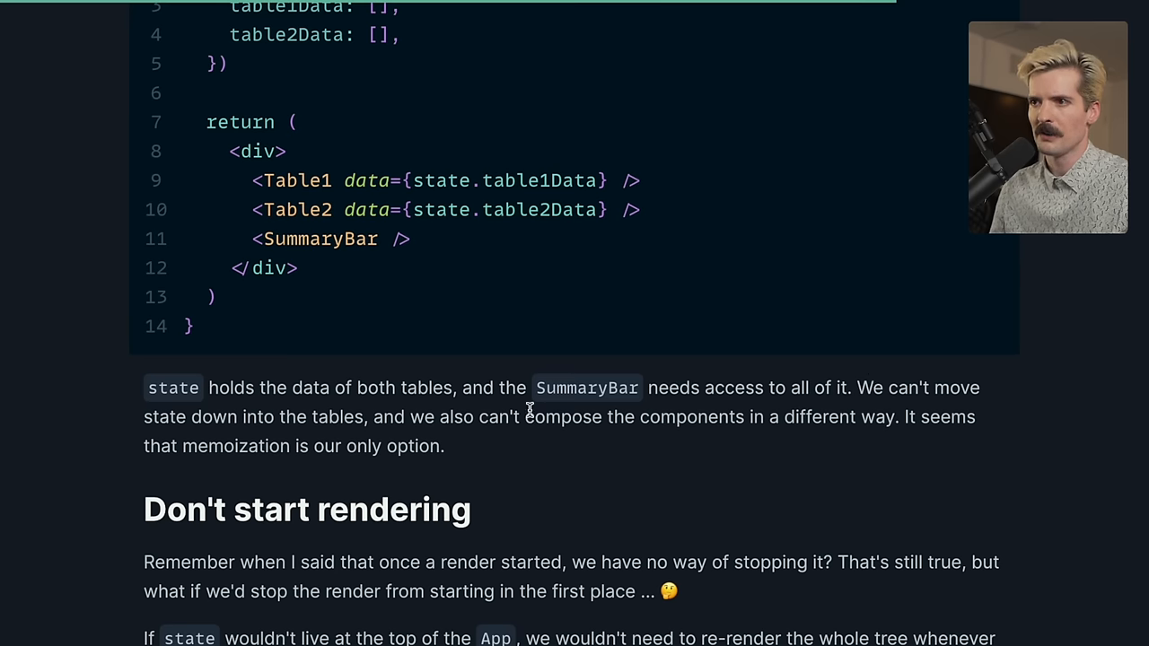
mouse_move(320, 445)
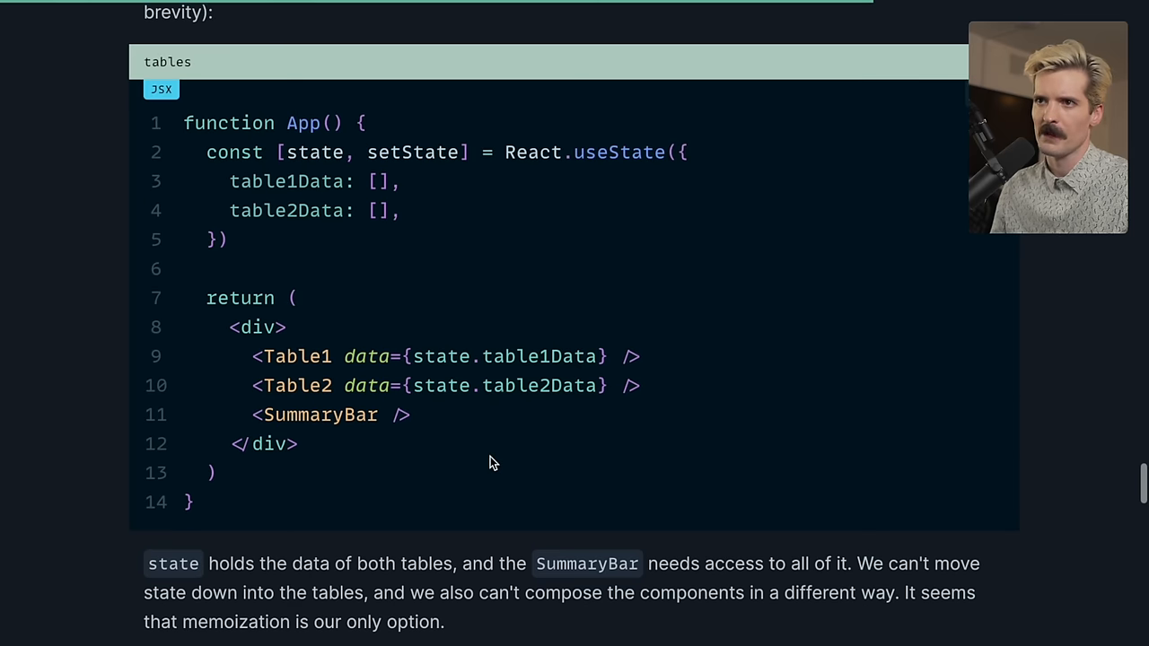
drag(251, 359, 643, 390)
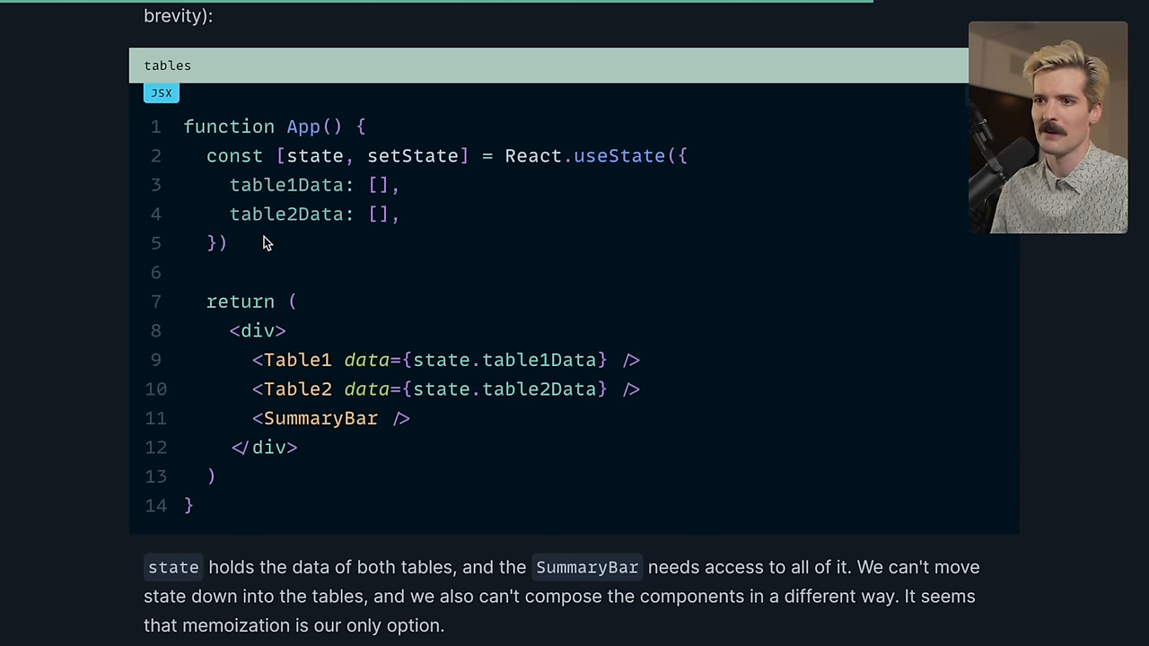
scroll(down, 3)
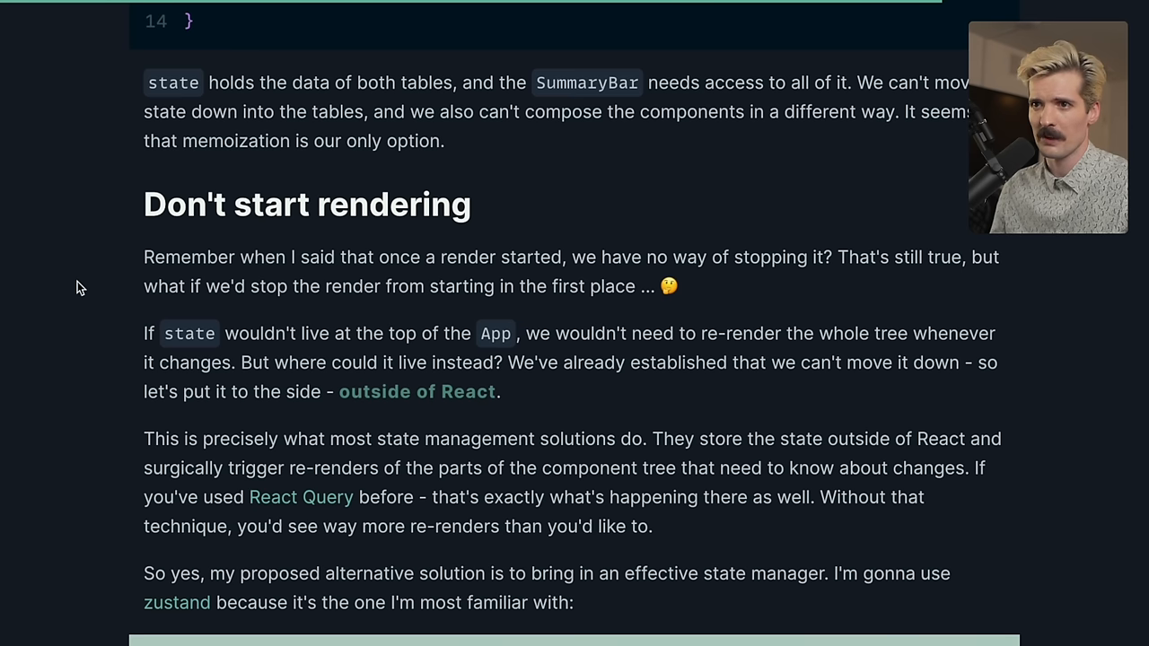
mouse_move(131, 343)
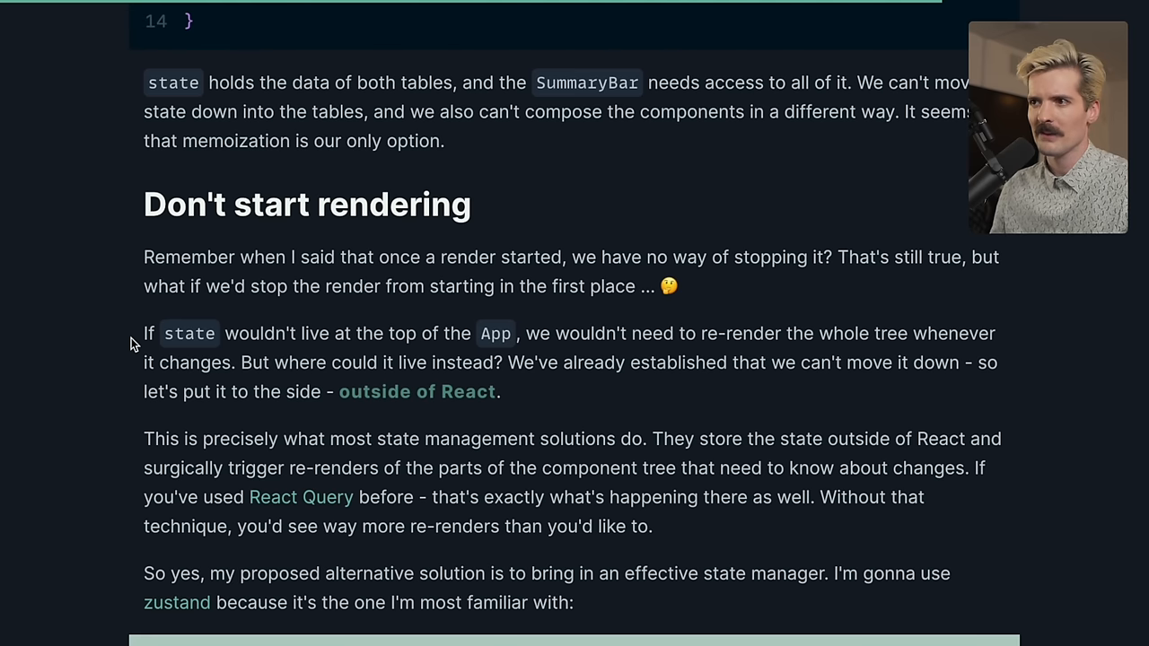
mouse_move(206, 402)
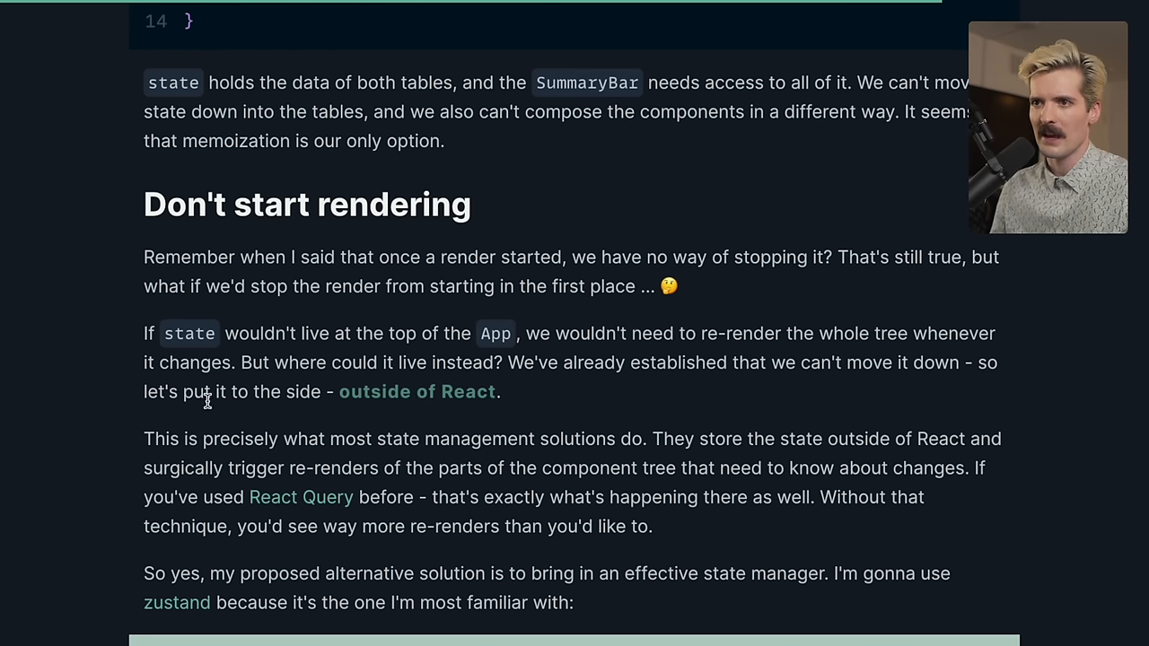
Scroll to the paragraph proposing zustand and the start of the useTableStore example
scroll(down, 3)
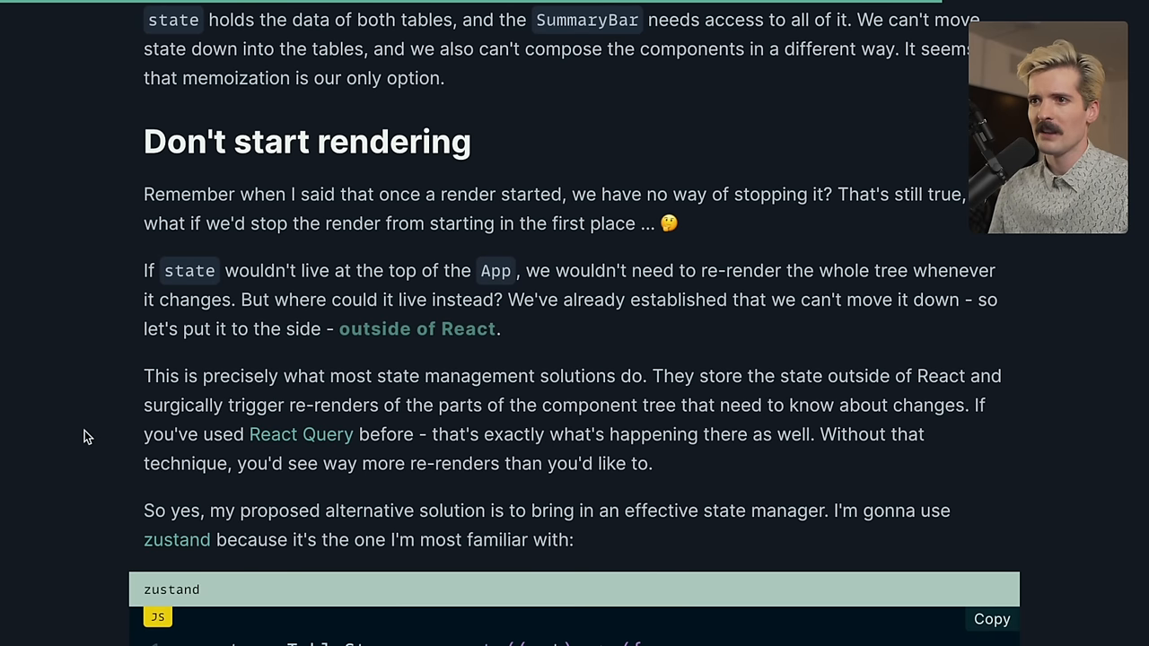
mouse_move(97, 428)
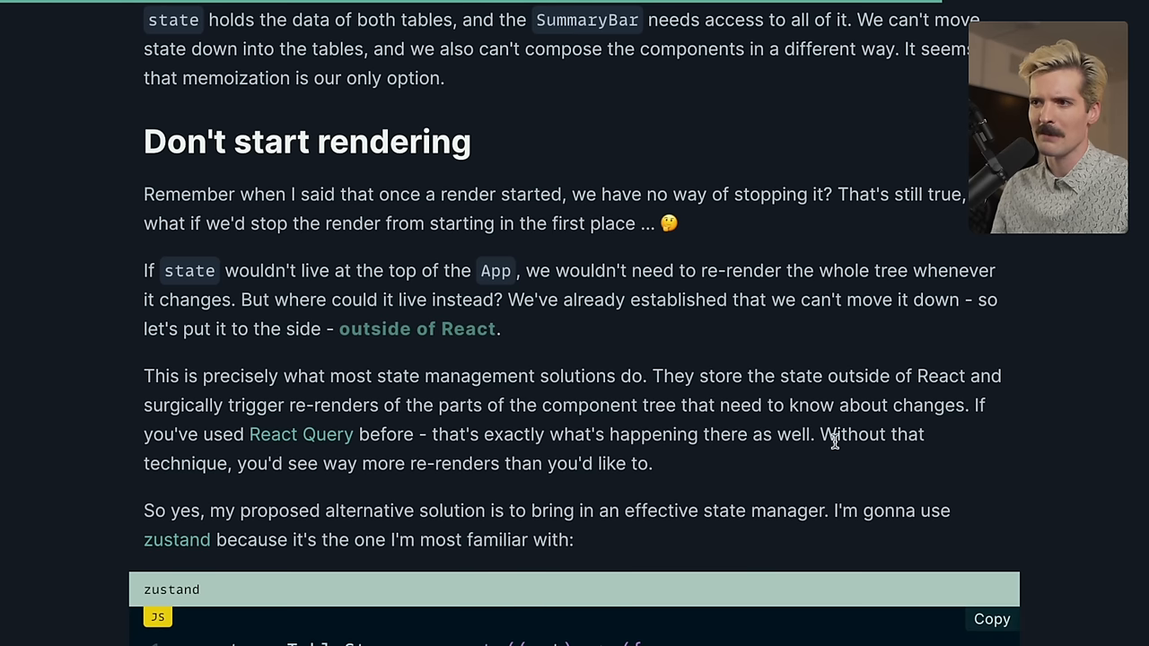
mouse_move(800, 478)
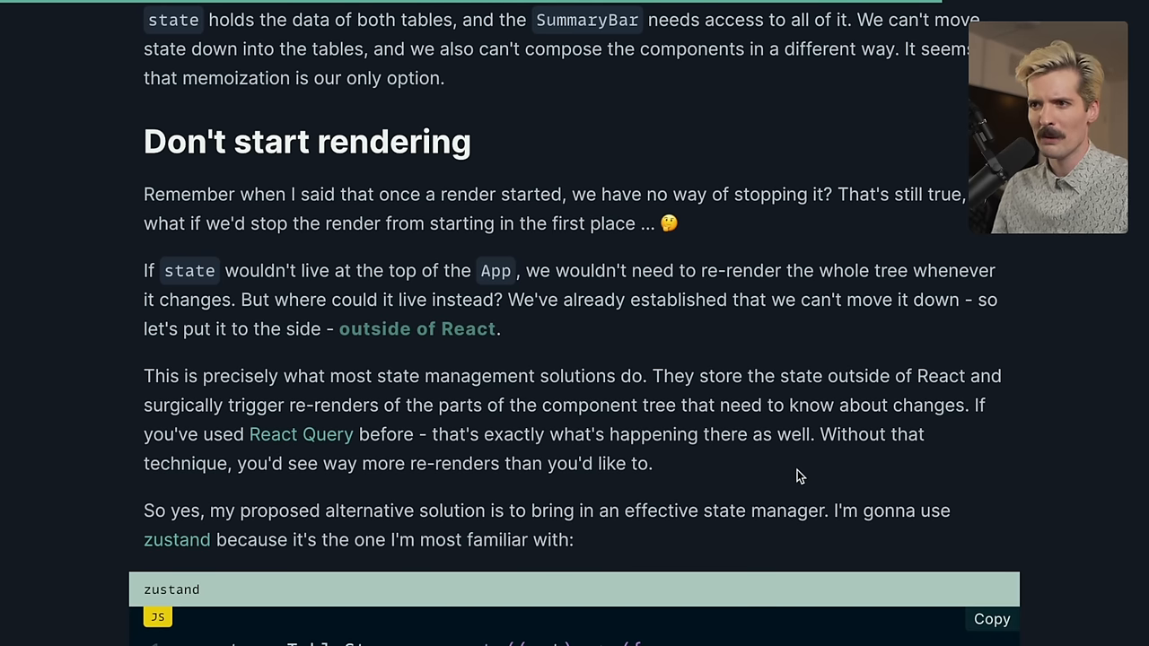
scroll(down, 3)
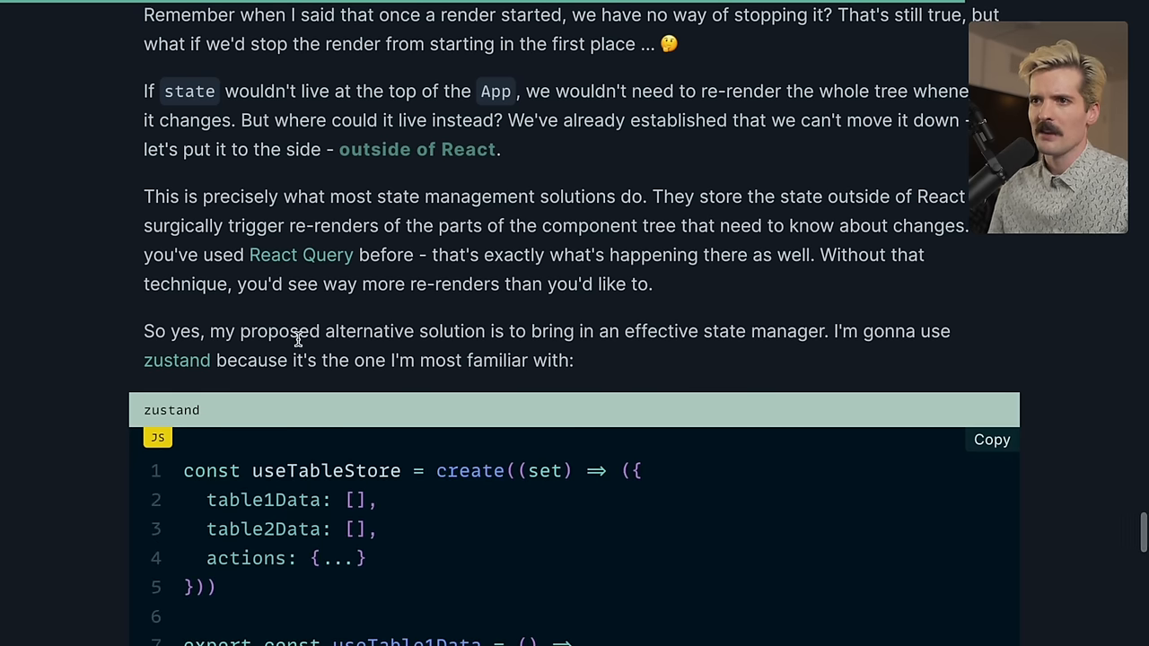
mouse_move(758, 325)
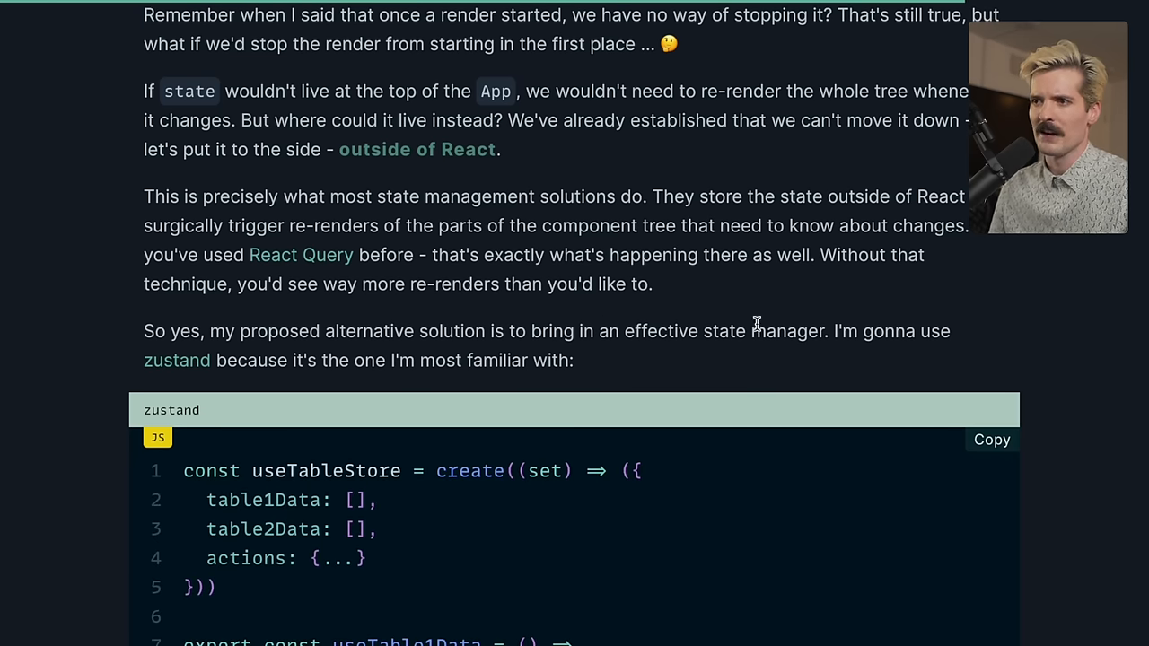
mouse_move(441, 350)
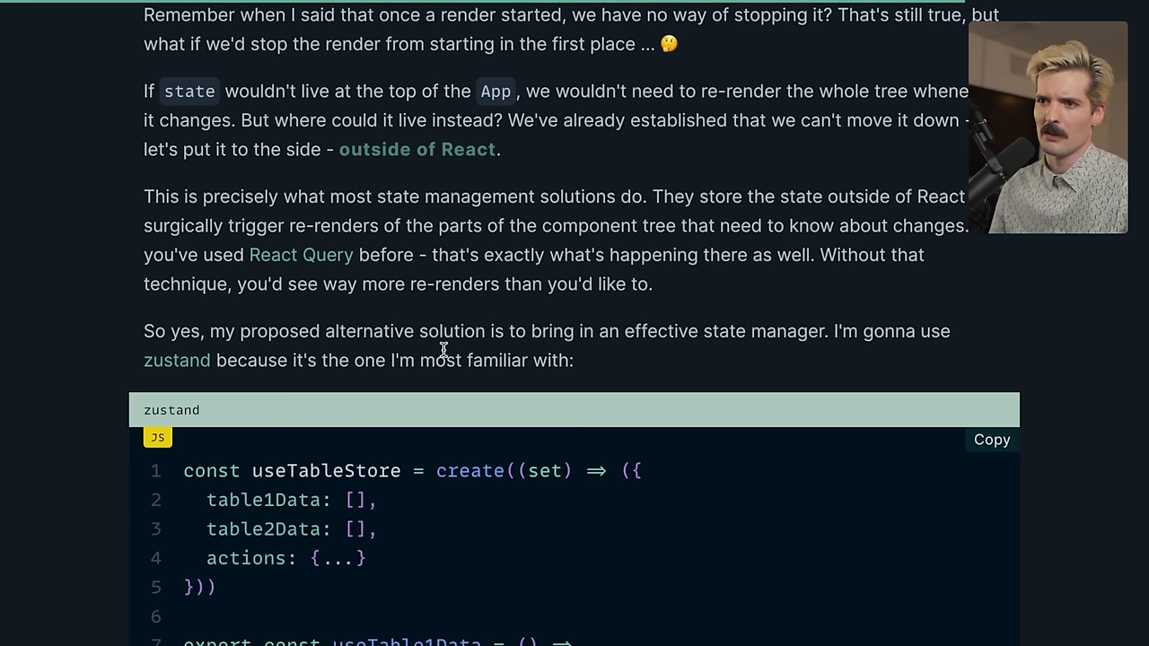
Read the zustand store code, highlighting useTableStore and words in it, down to the selector hooks and explanation
scroll(down, 3)
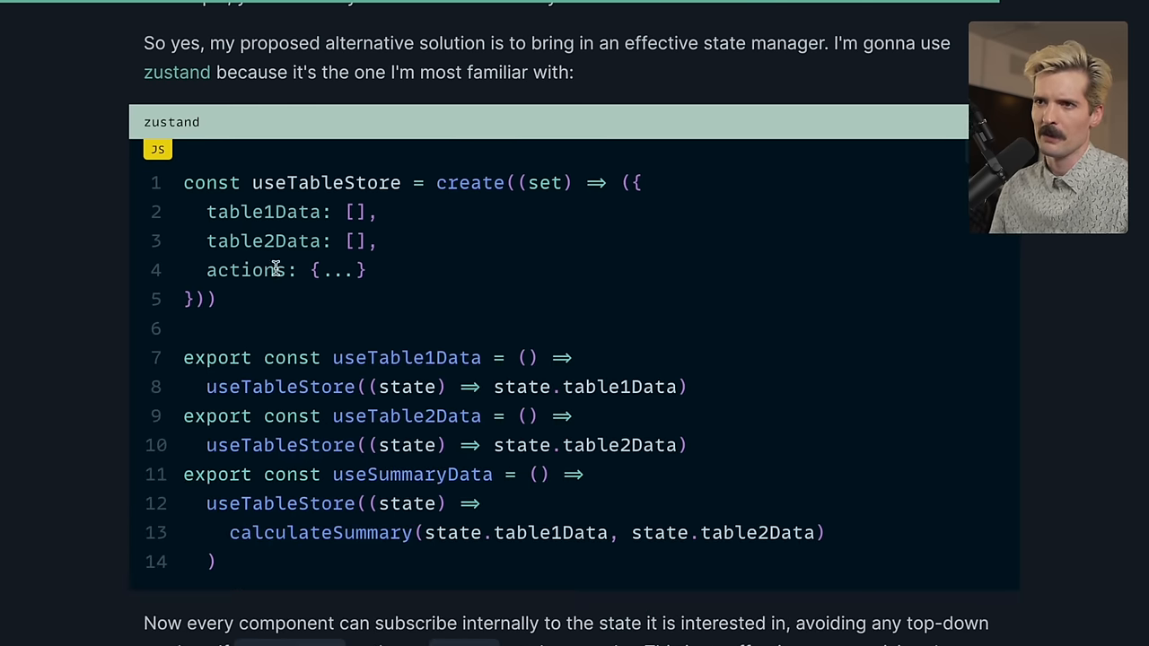
drag(206, 211, 377, 241)
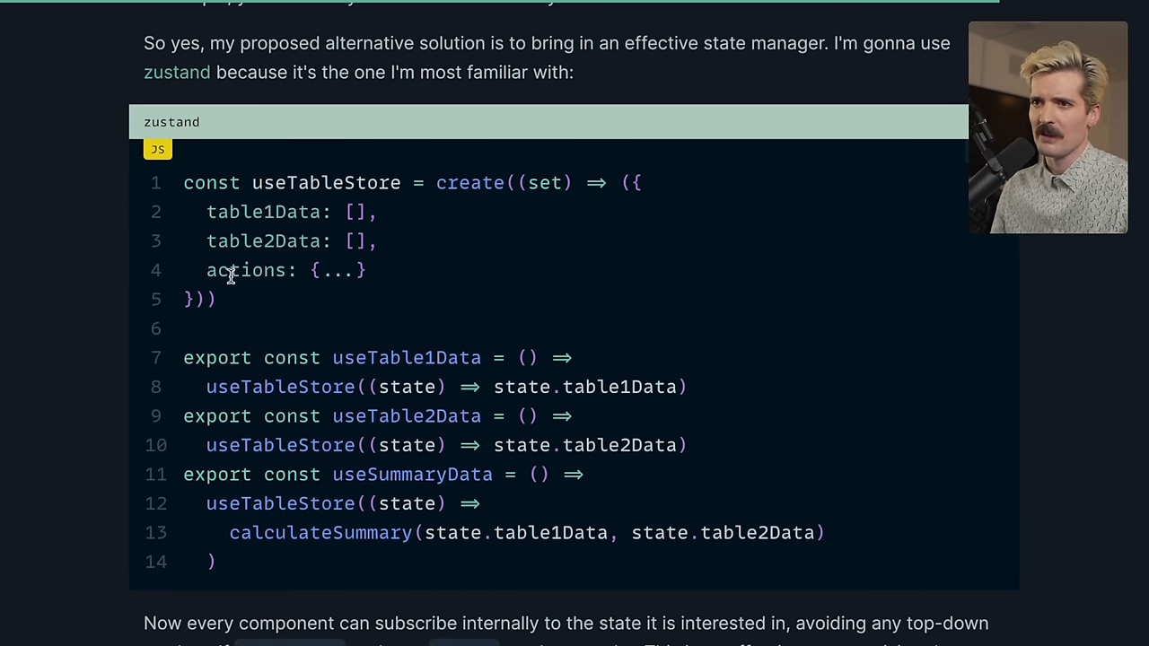
double_click(252, 269)
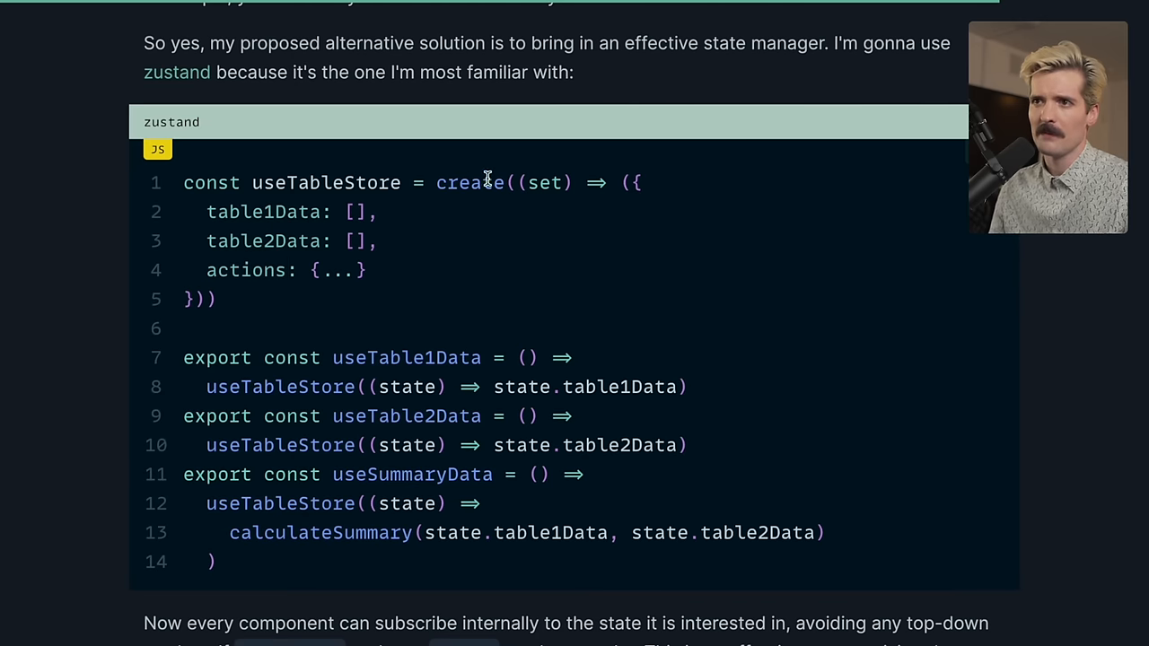
double_click(544, 183)
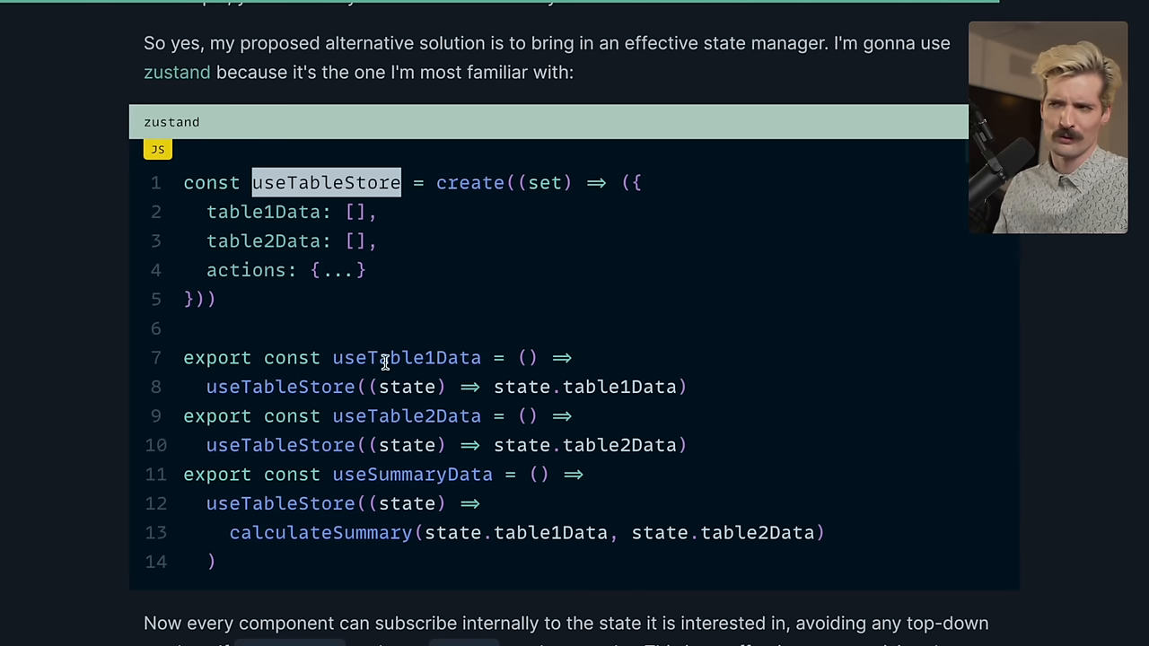
scroll(down, 3)
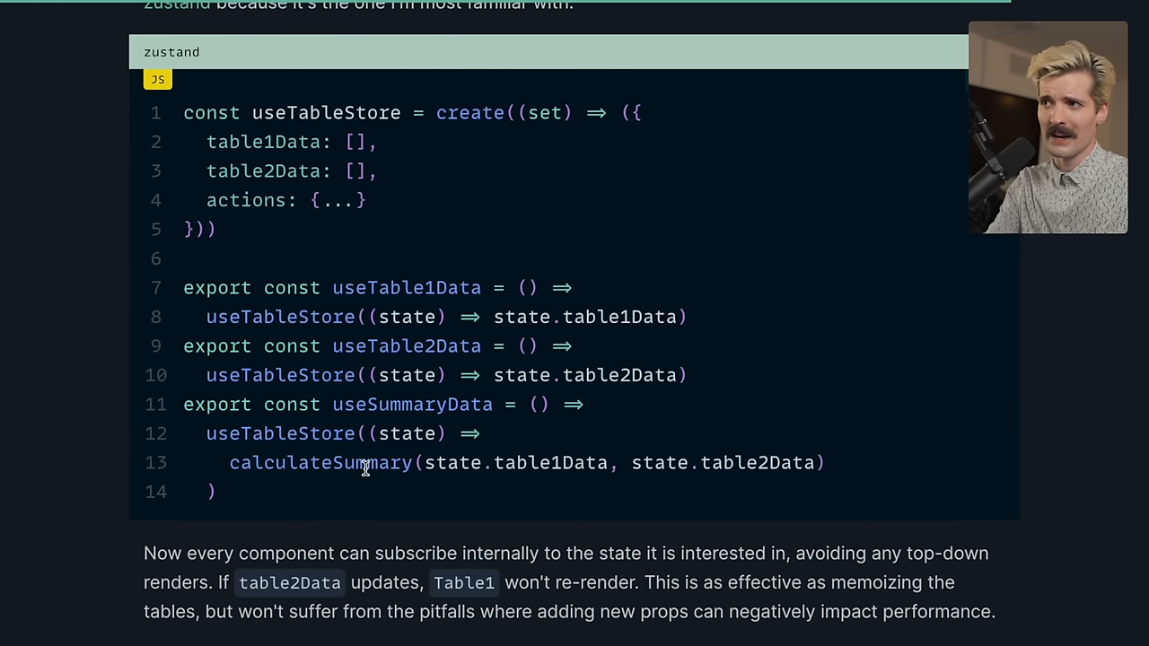
Scroll past the zustand code block to the subscription paragraph and the 'A way out' heading
scroll(down, 3)
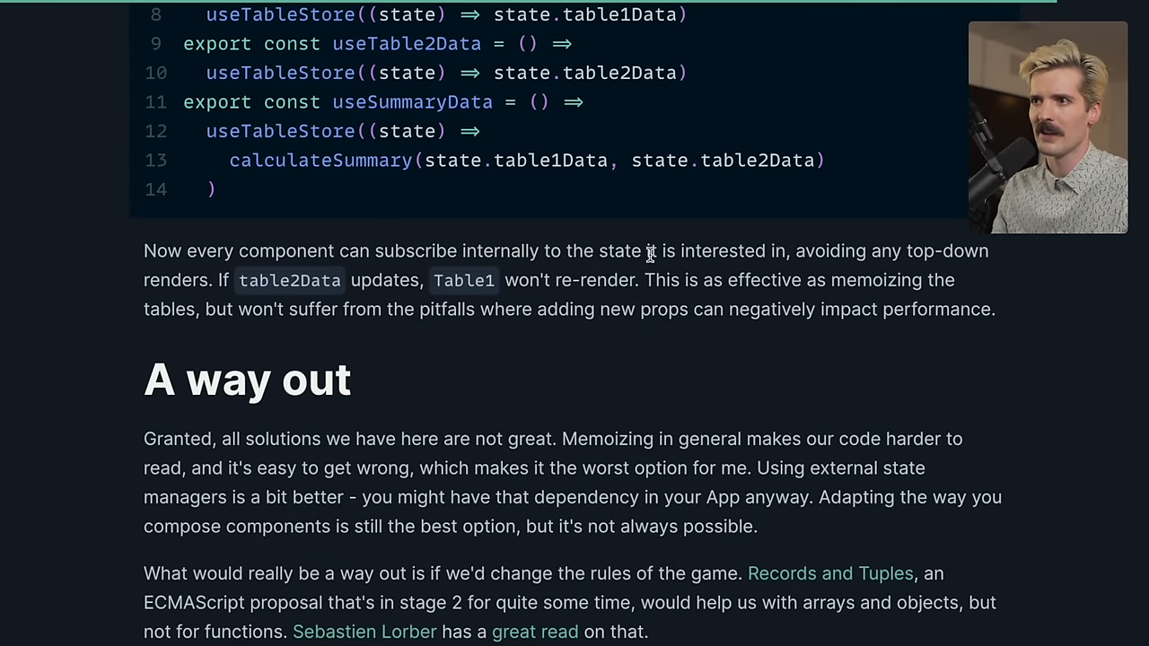
mouse_move(156, 285)
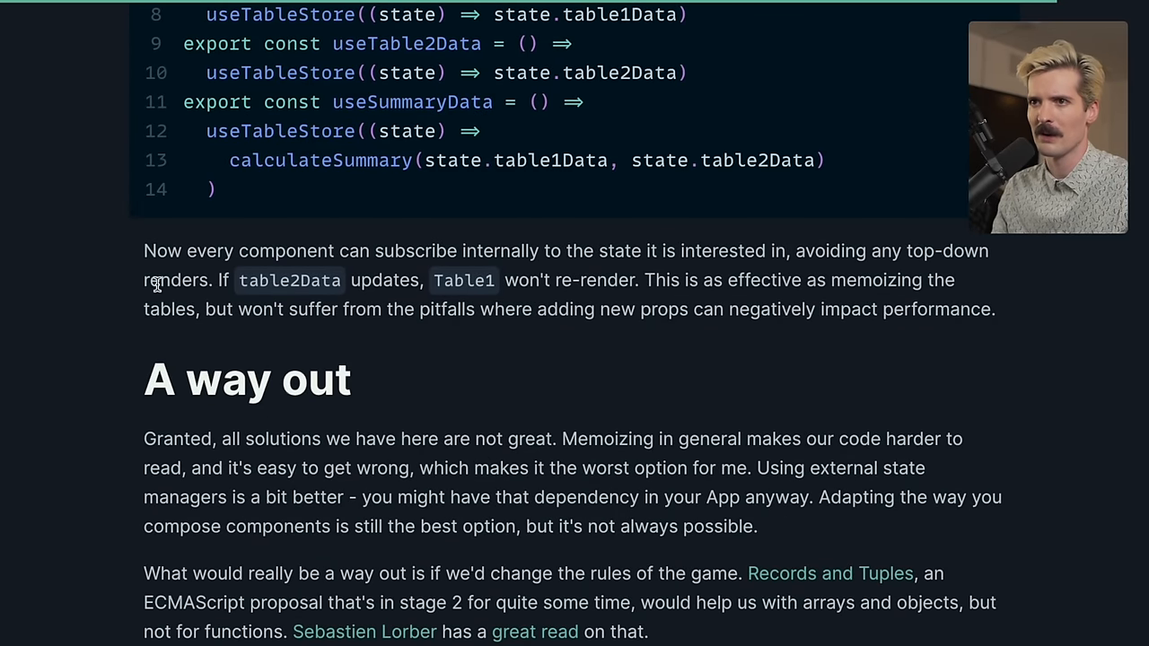
mouse_move(460, 280)
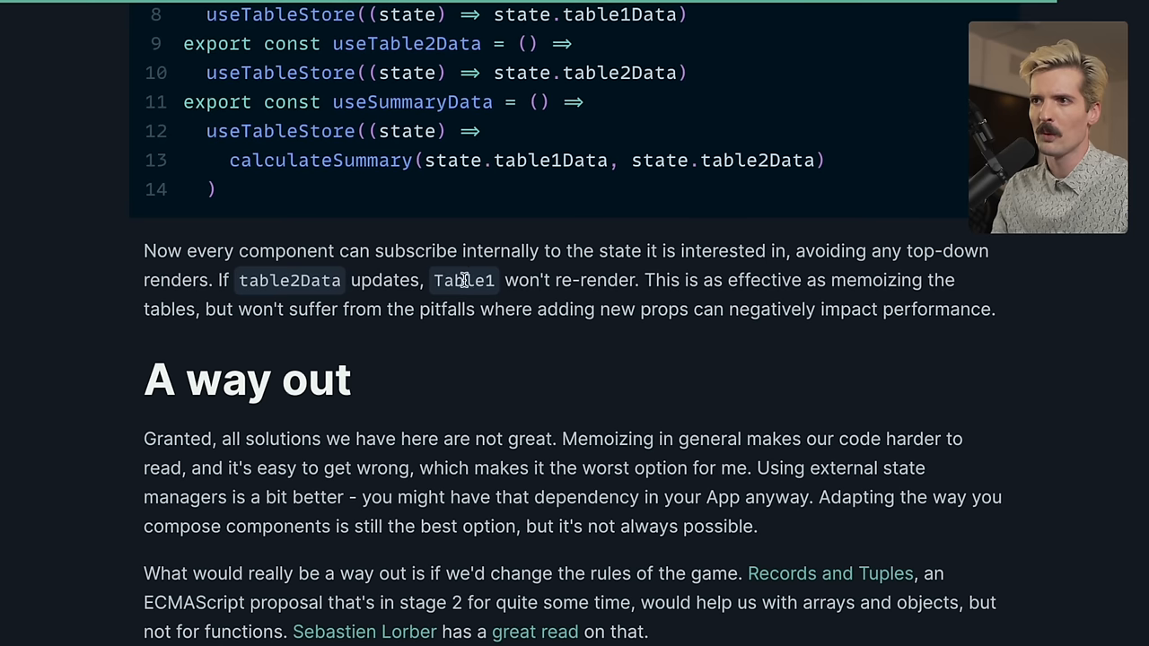
mouse_move(209, 280)
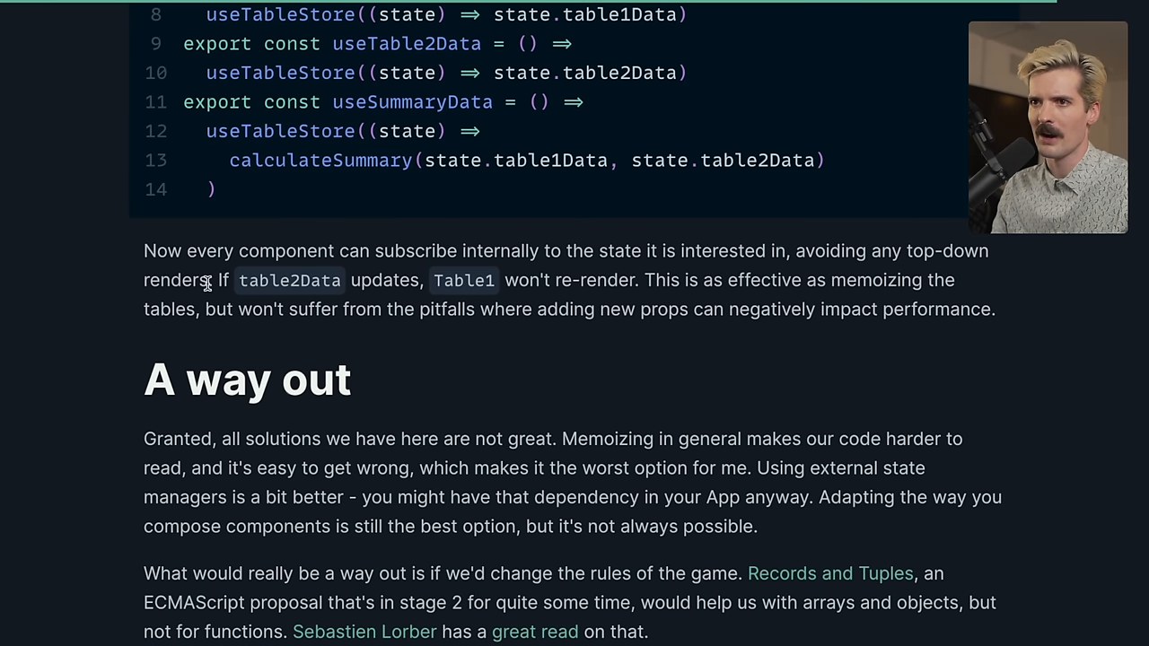
mouse_move(567, 316)
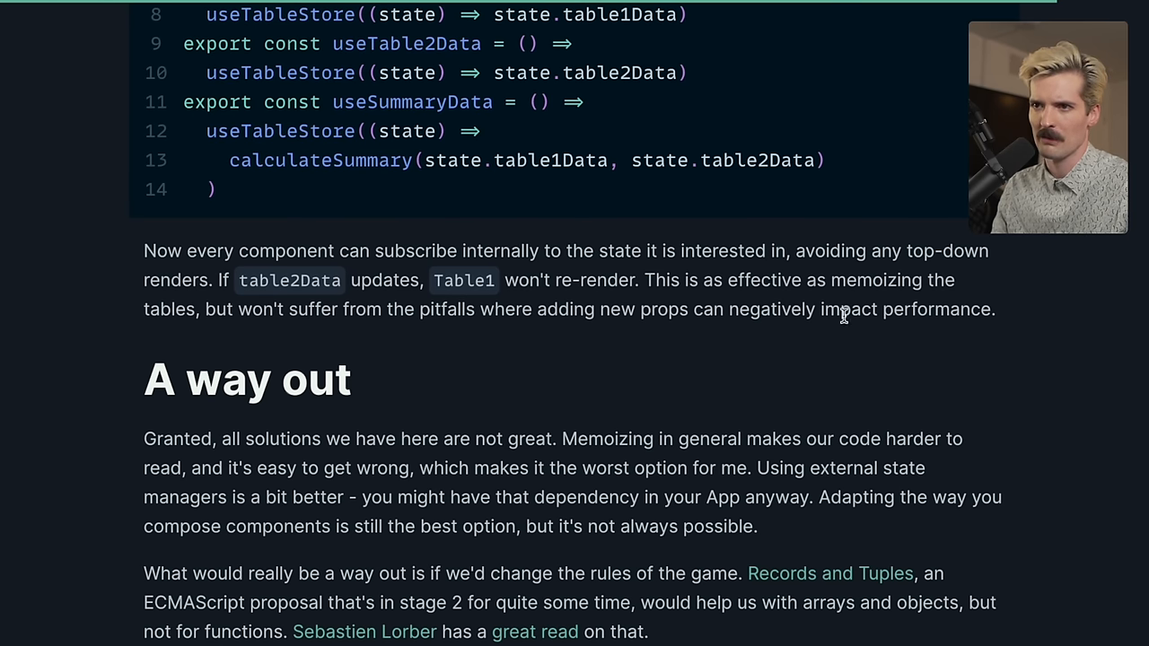
scroll(down, 3)
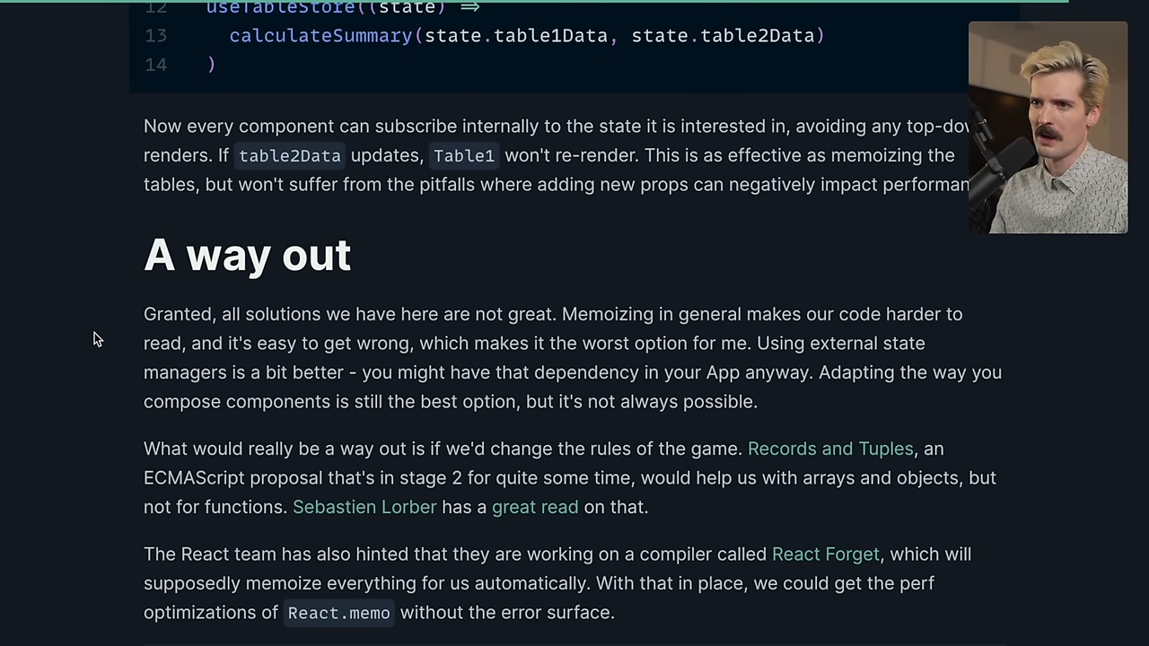
Scroll to the 'That's it for today' closing paragraph with the twitter invitation and monolisa.dev note
scroll(down, 3)
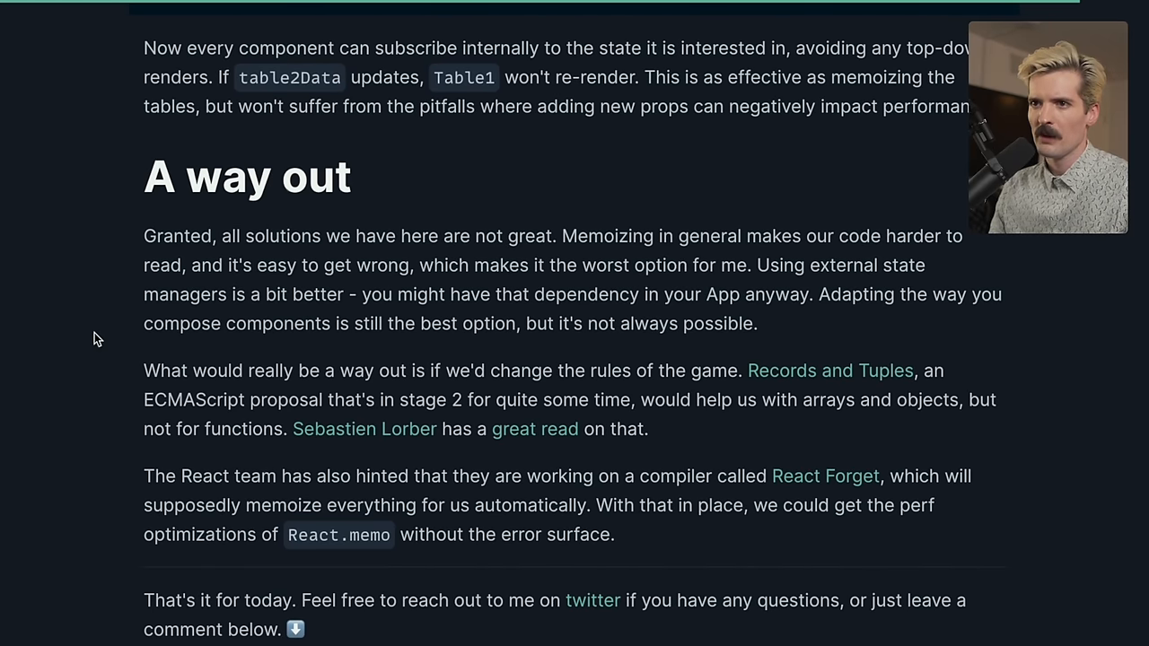
mouse_move(686, 420)
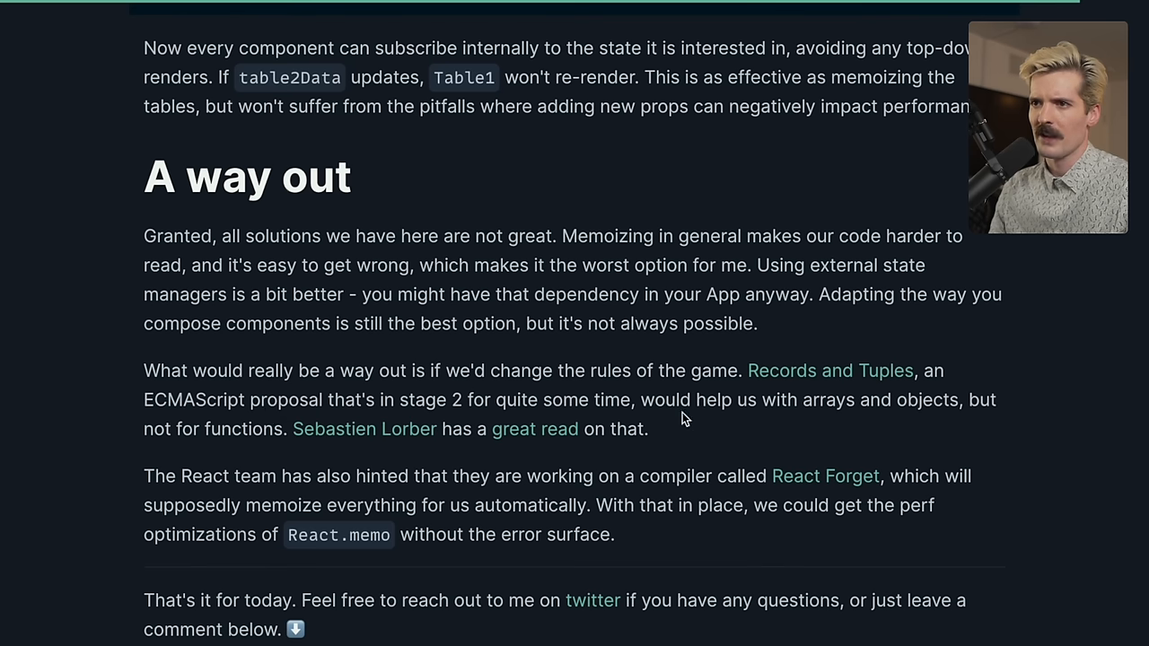
mouse_move(973, 401)
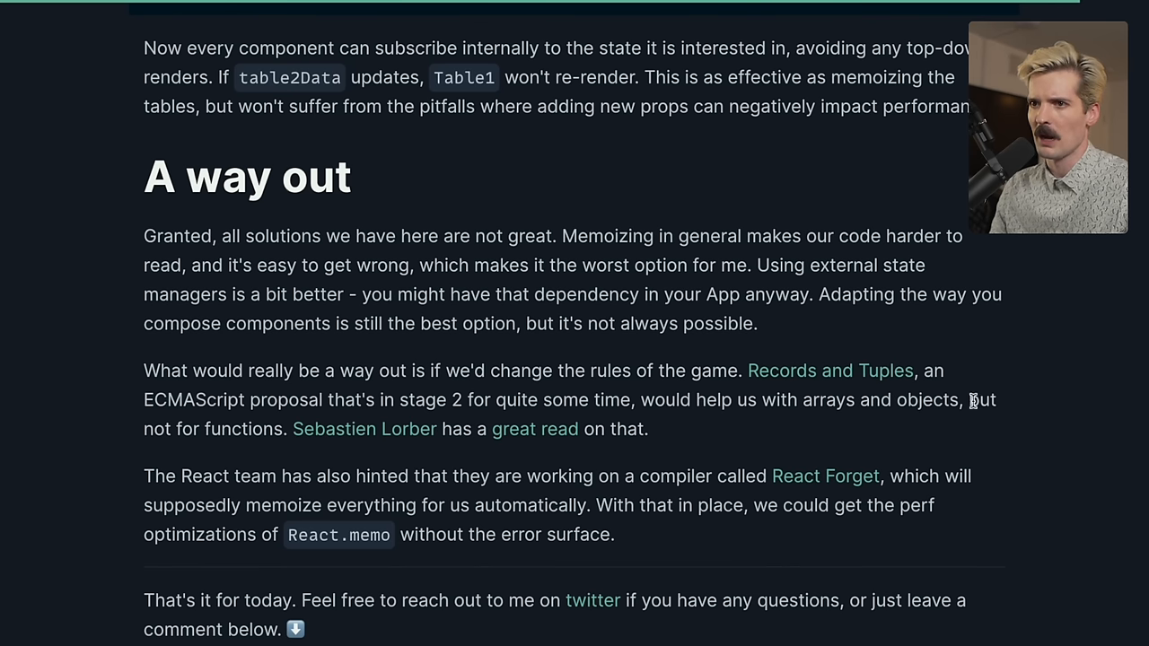
mouse_move(506, 445)
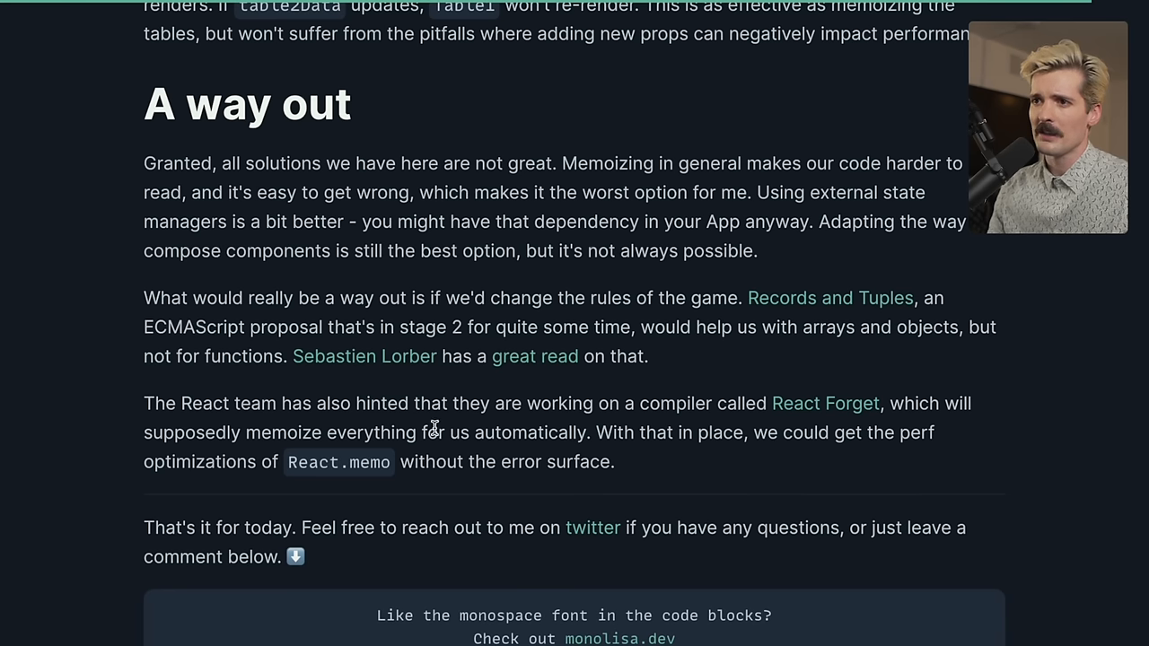
mouse_move(854, 402)
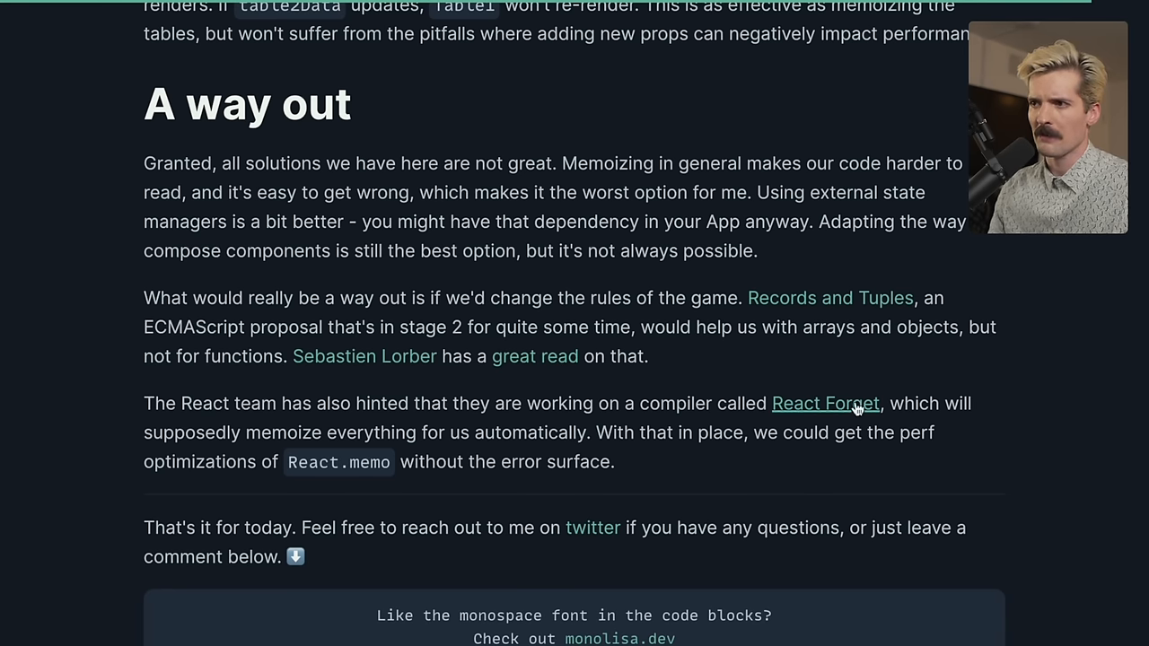
mouse_move(507, 440)
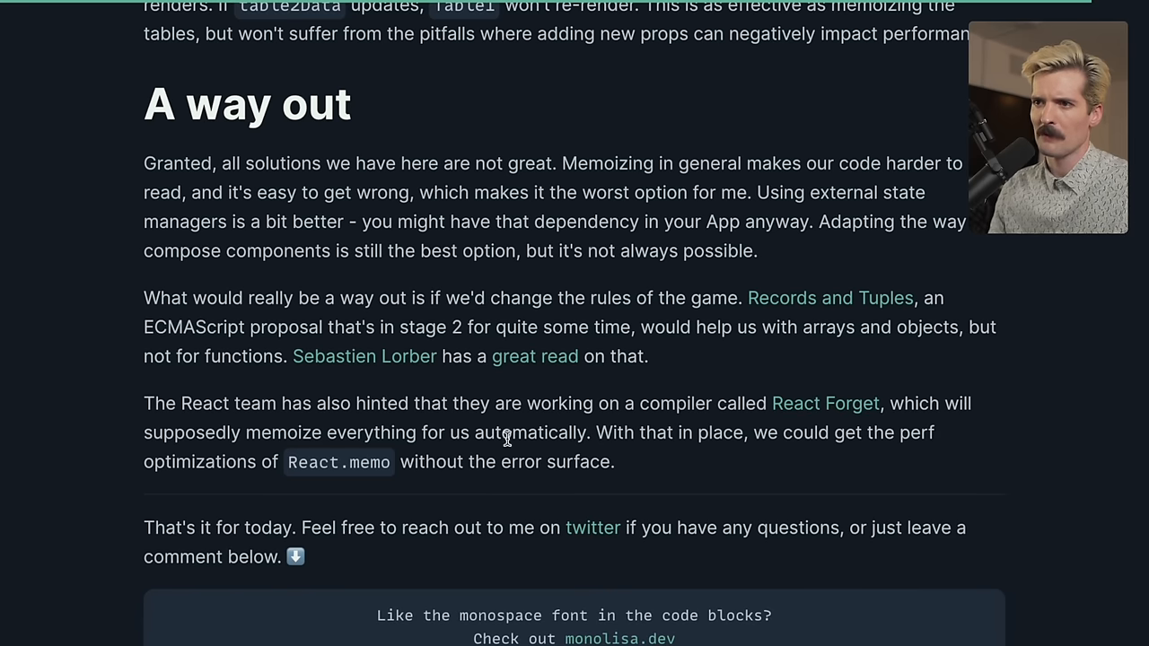
scroll(down, 3)
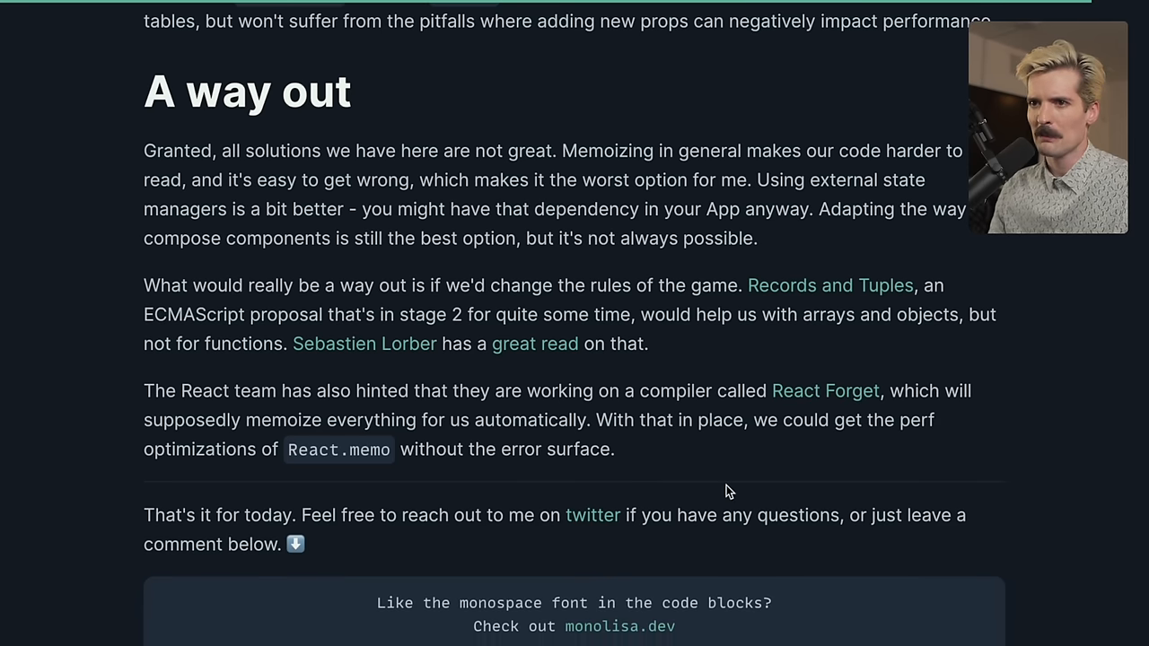
mouse_move(483, 466)
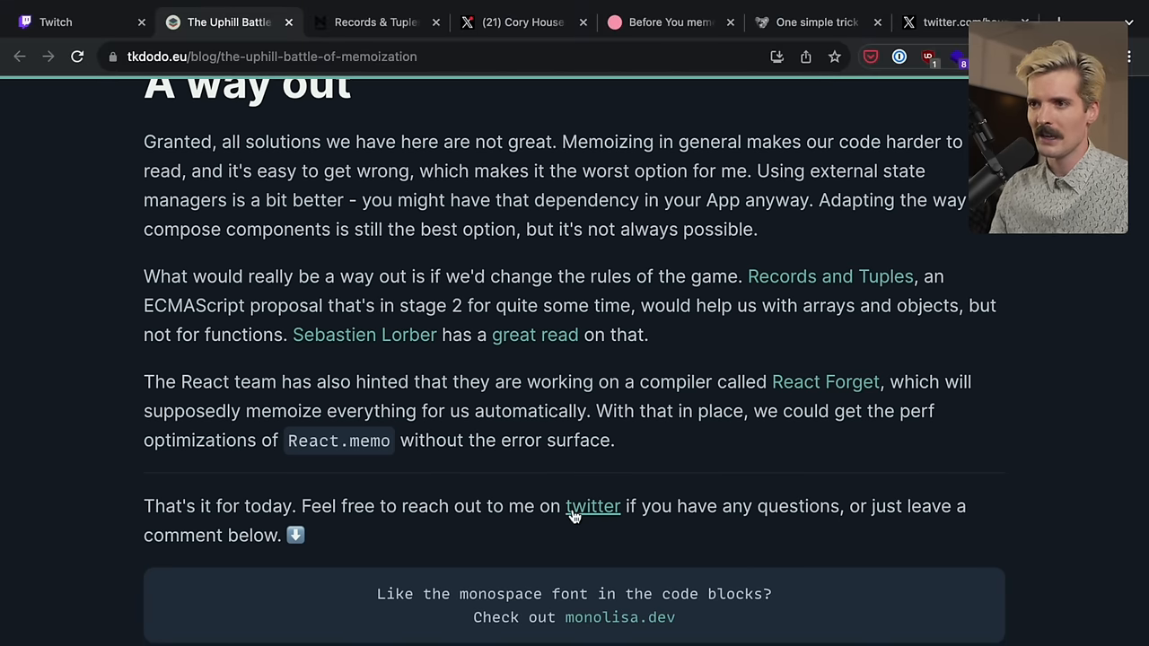
Follow the 'twitter' link and browse Dominik's X timeline, including the date-fns thread and memoization share
click(593, 506)
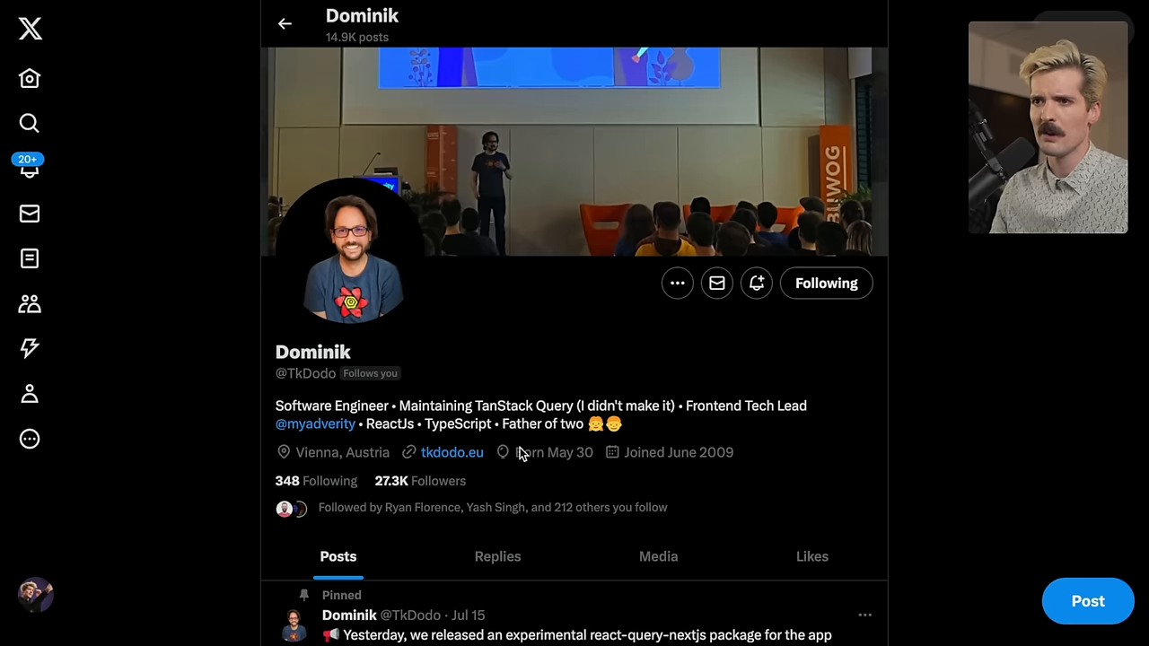
scroll(down, 3)
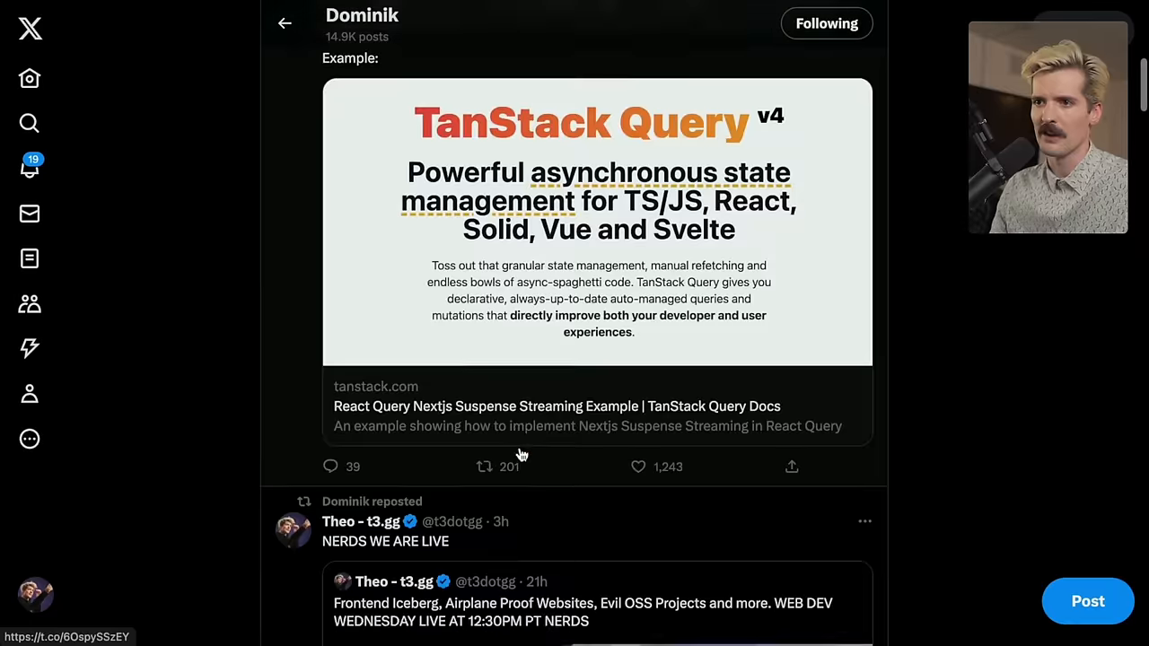
scroll(down, 3)
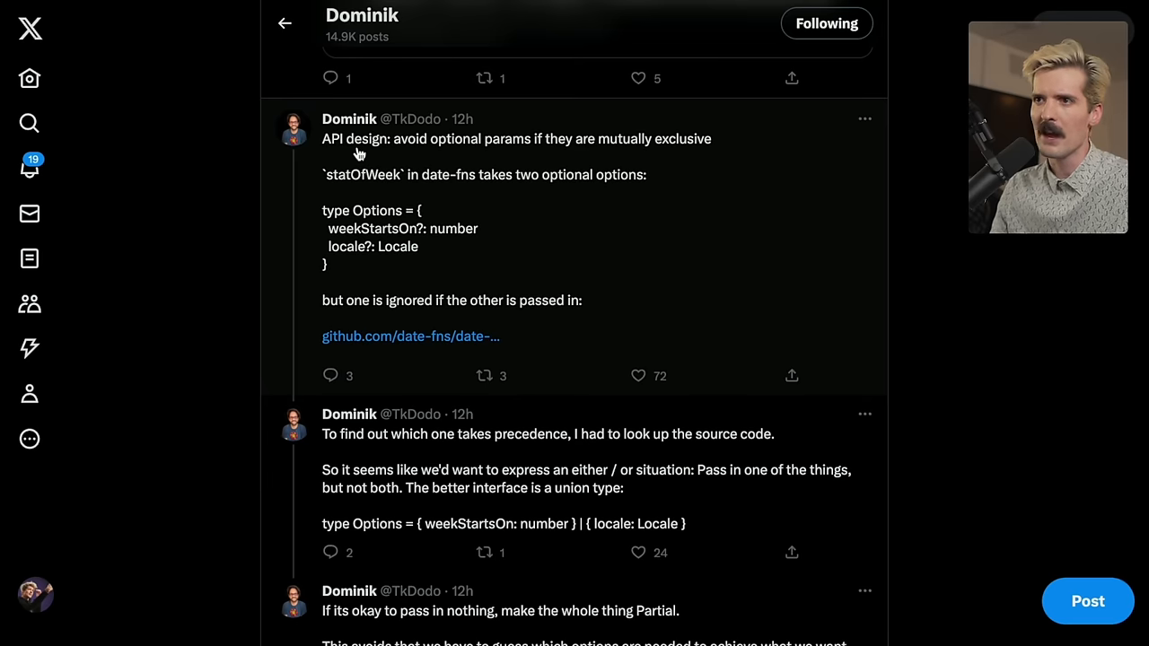
mouse_move(659, 153)
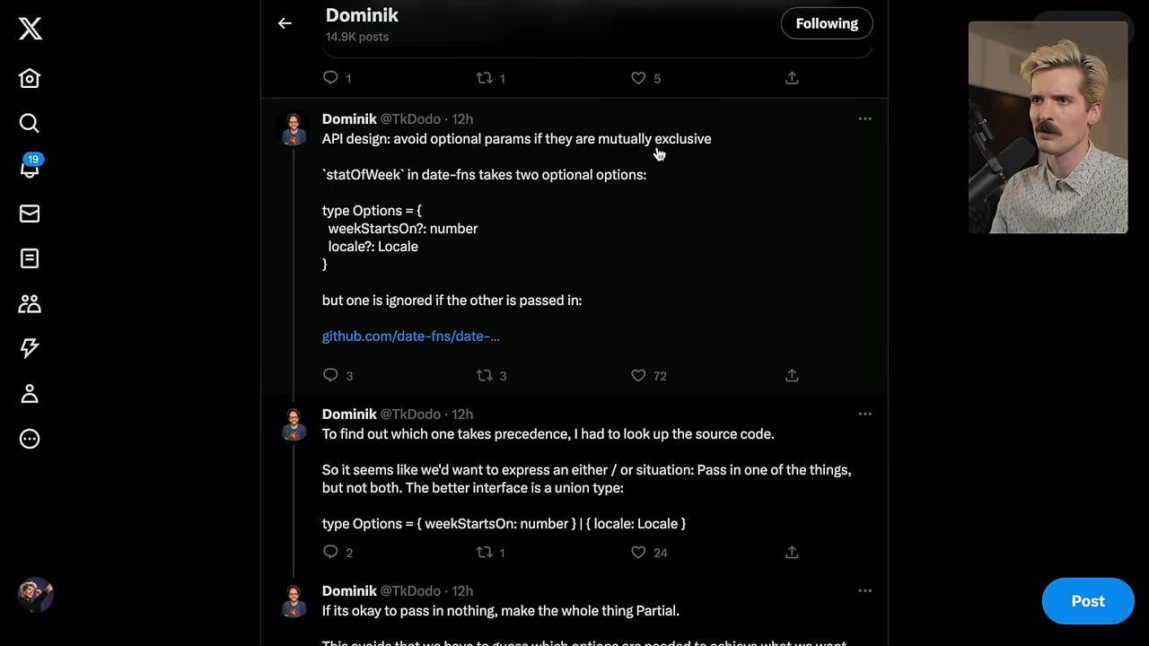
scroll(down, 3)
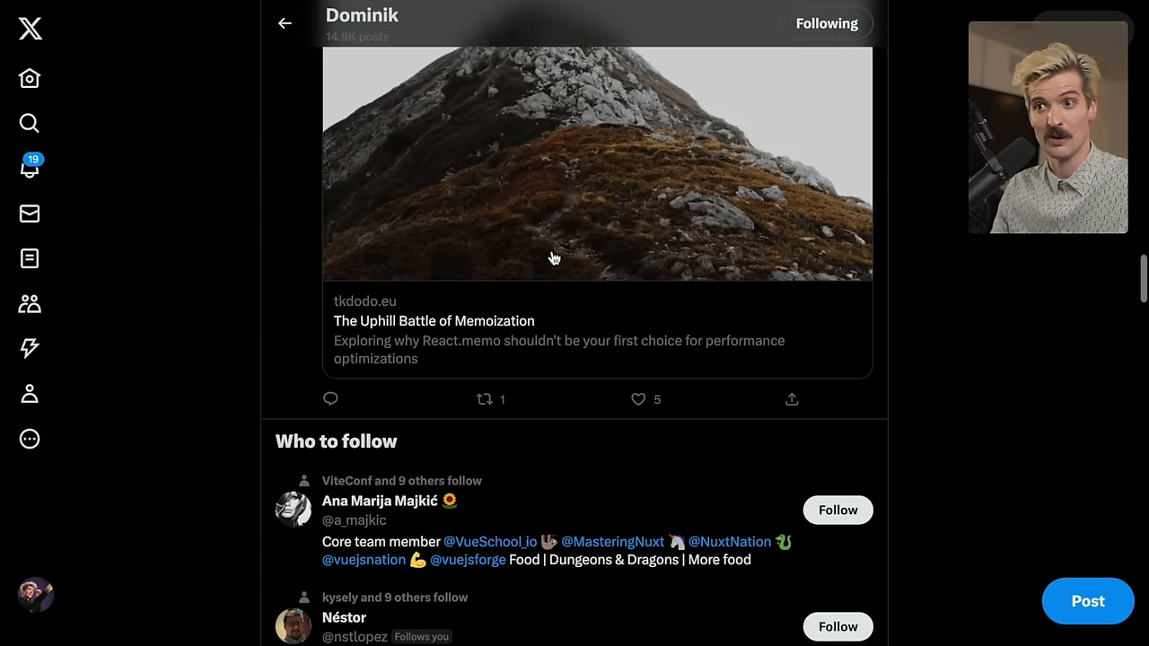
scroll(down, 3)
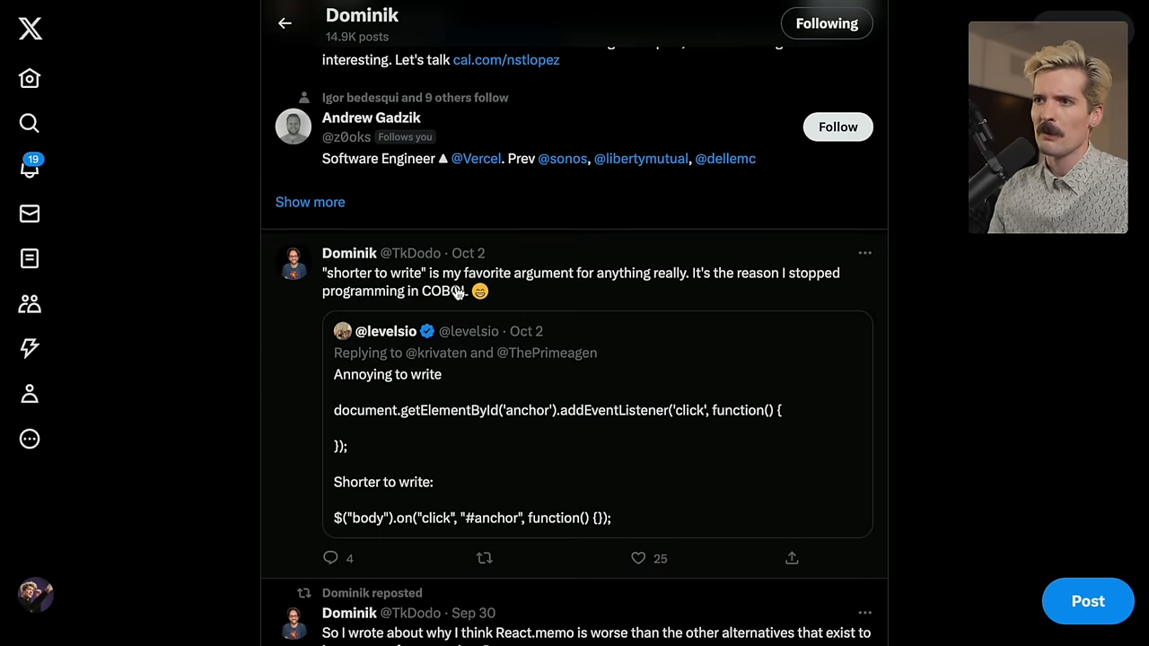